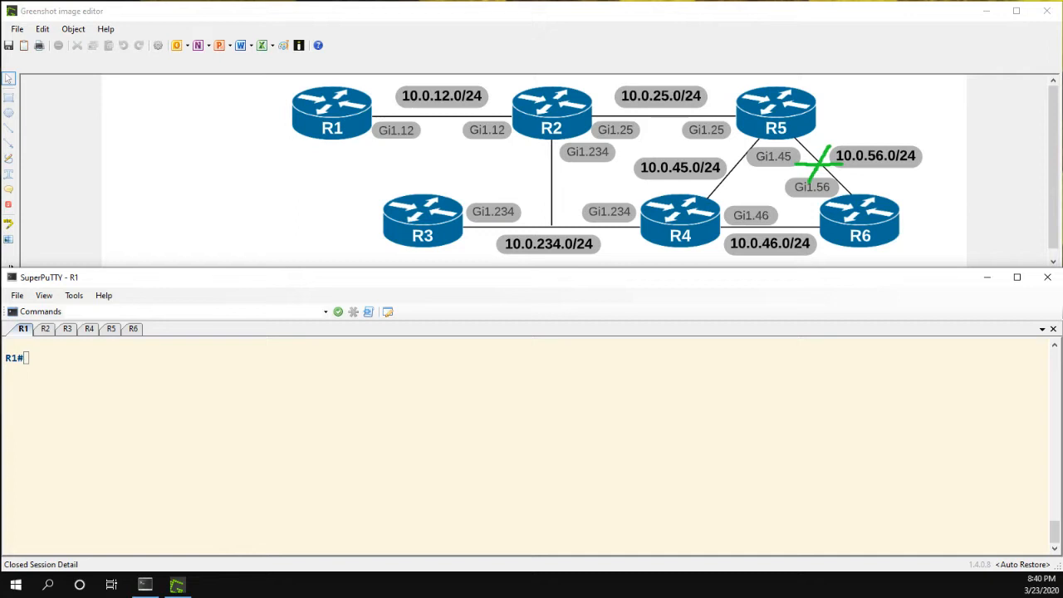
{"action": "mouse_move", "coordinate": [275, 93]}
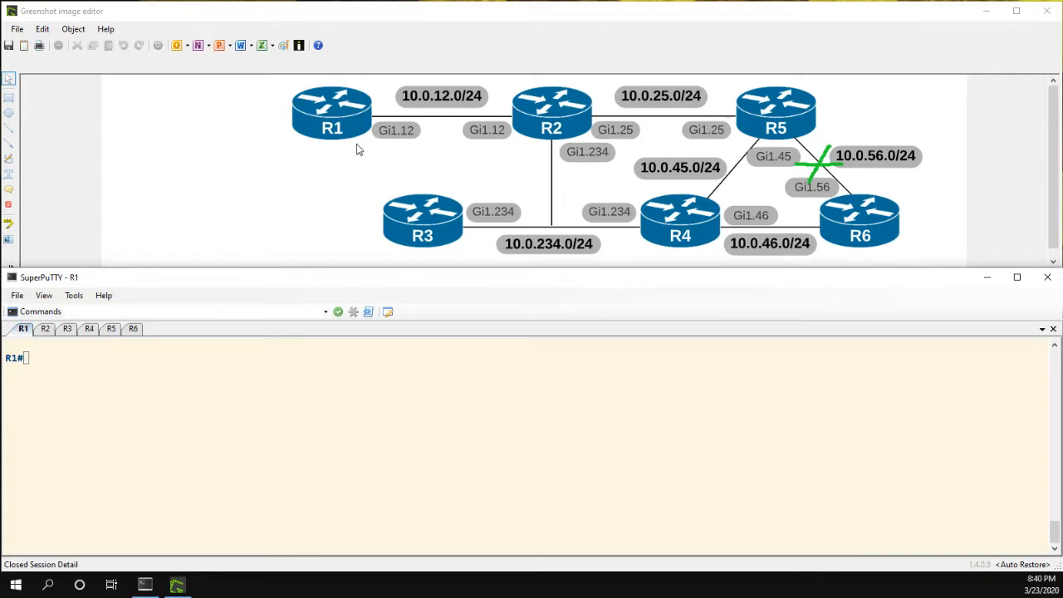
{"action": "mouse_move", "coordinate": [346, 126]}
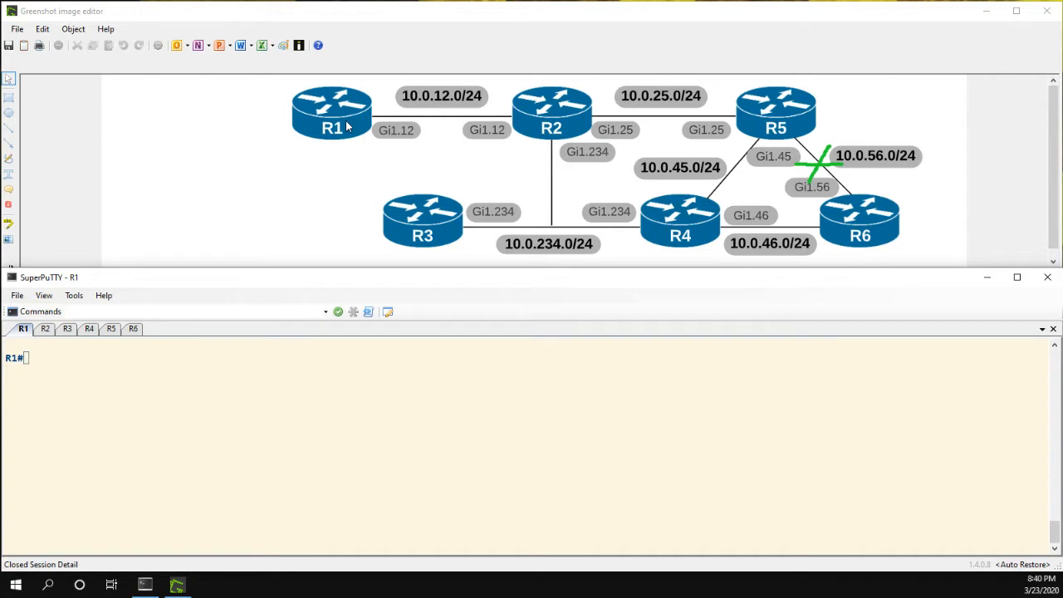
{"action": "mouse_move", "coordinate": [359, 124]}
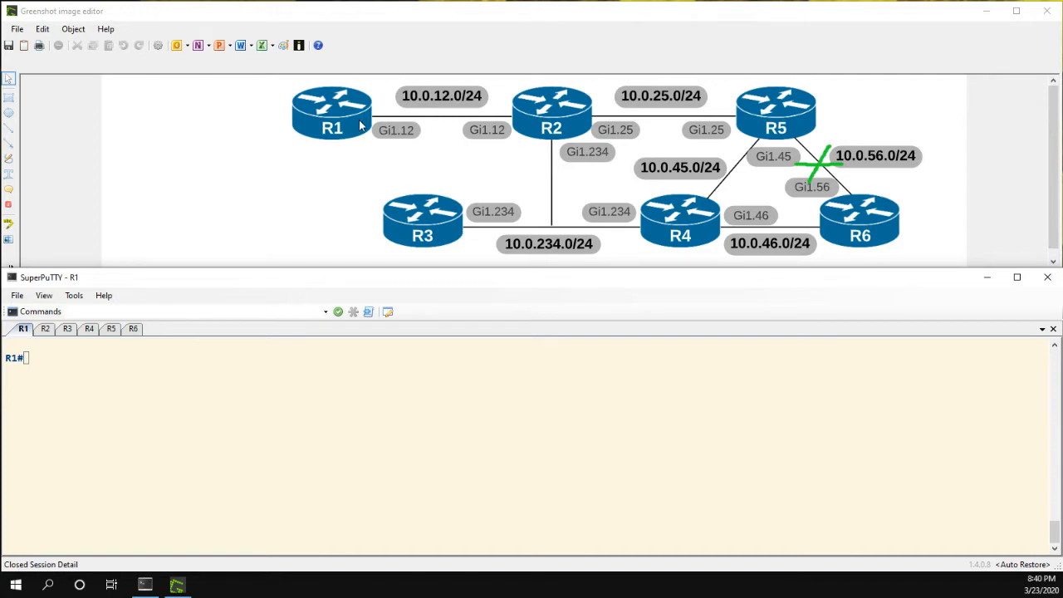
{"action": "mouse_move", "coordinate": [359, 135]}
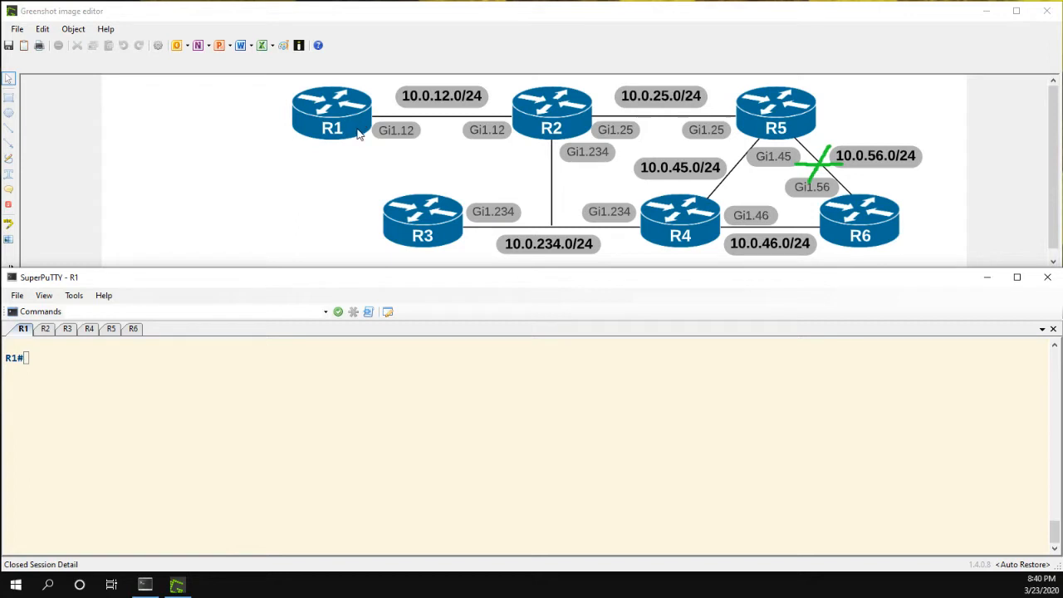
{"action": "mouse_move", "coordinate": [18, 123]}
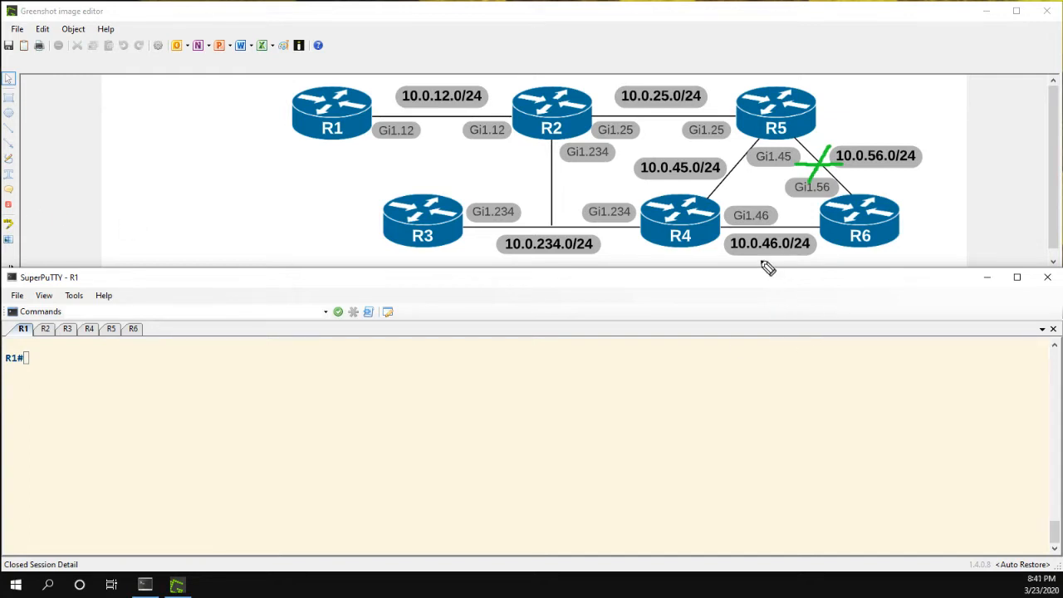
{"action": "mouse_move", "coordinate": [833, 193]}
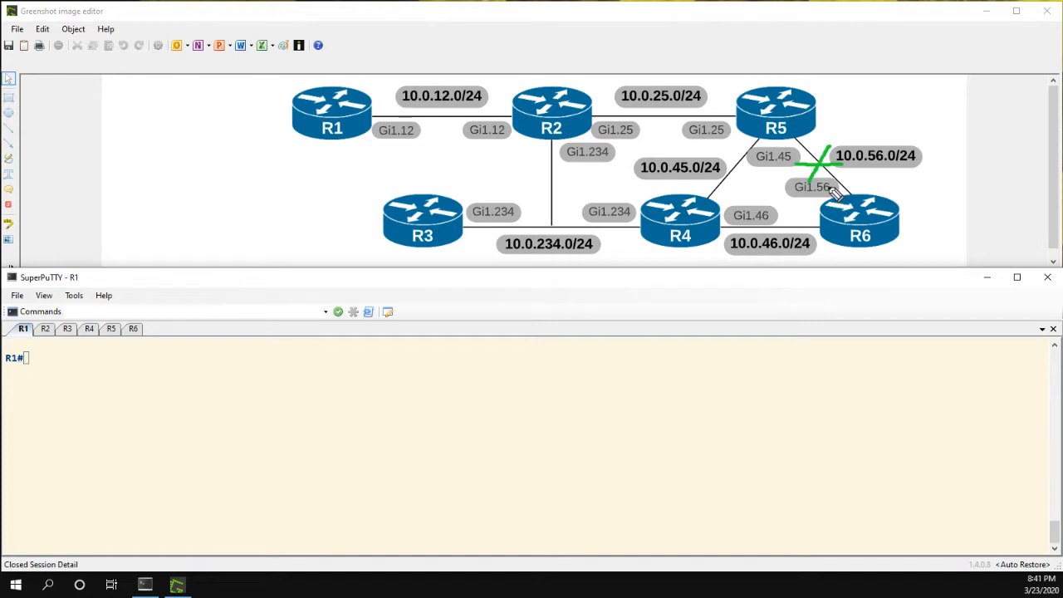
{"action": "mouse_move", "coordinate": [813, 185]}
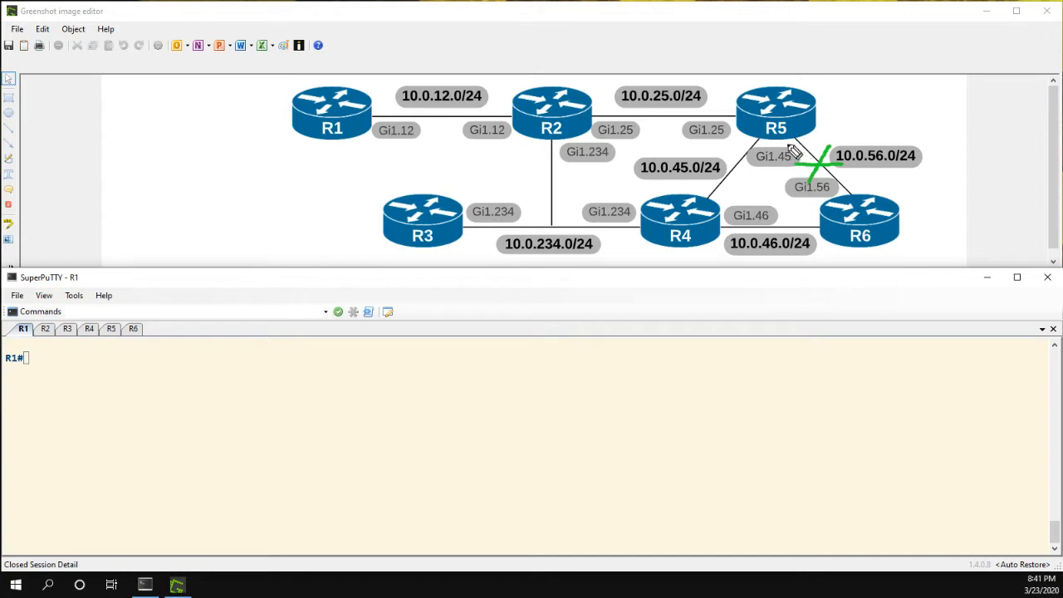
{"action": "mouse_move", "coordinate": [763, 153]}
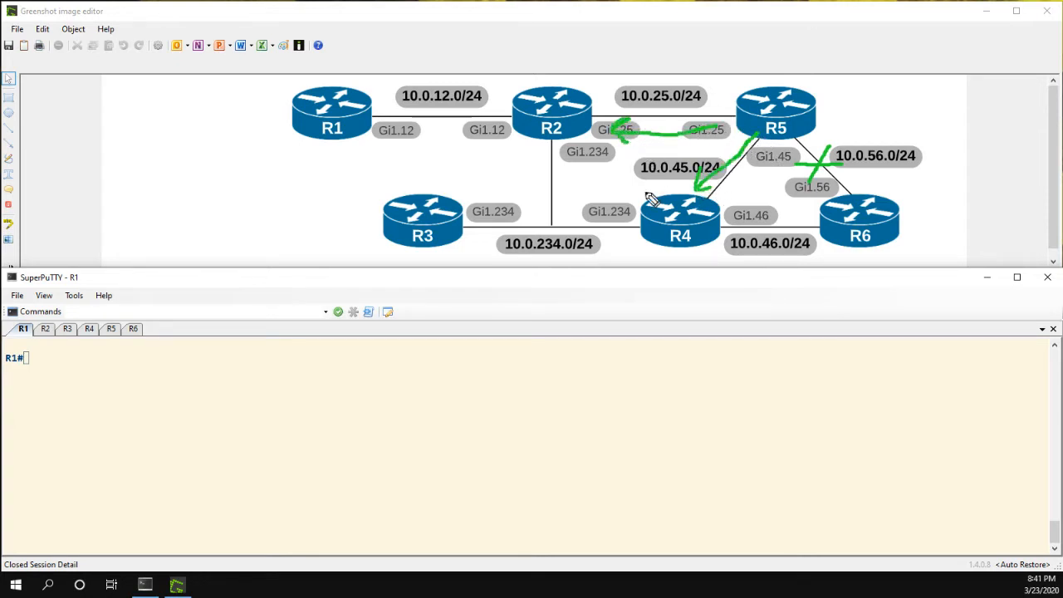
{"action": "mouse_move", "coordinate": [717, 217]}
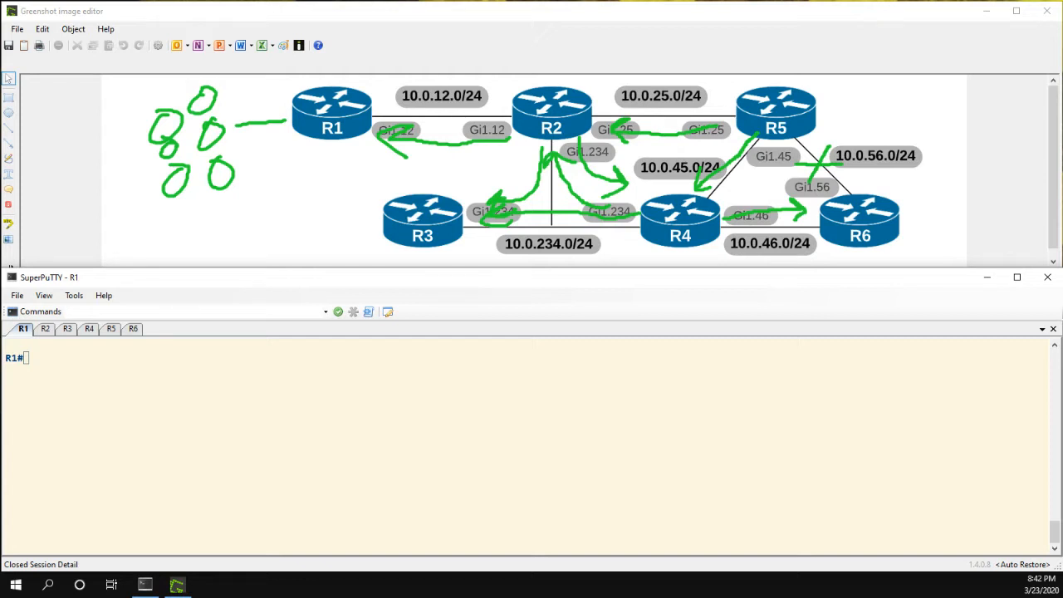
{"action": "mouse_move", "coordinate": [841, 218]}
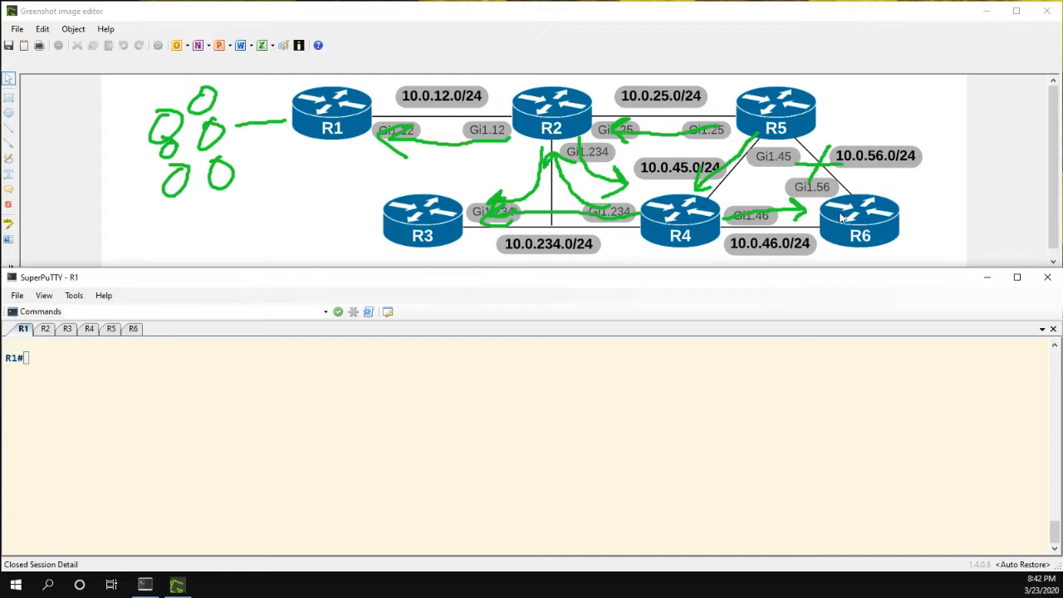
{"action": "mouse_move", "coordinate": [788, 117]}
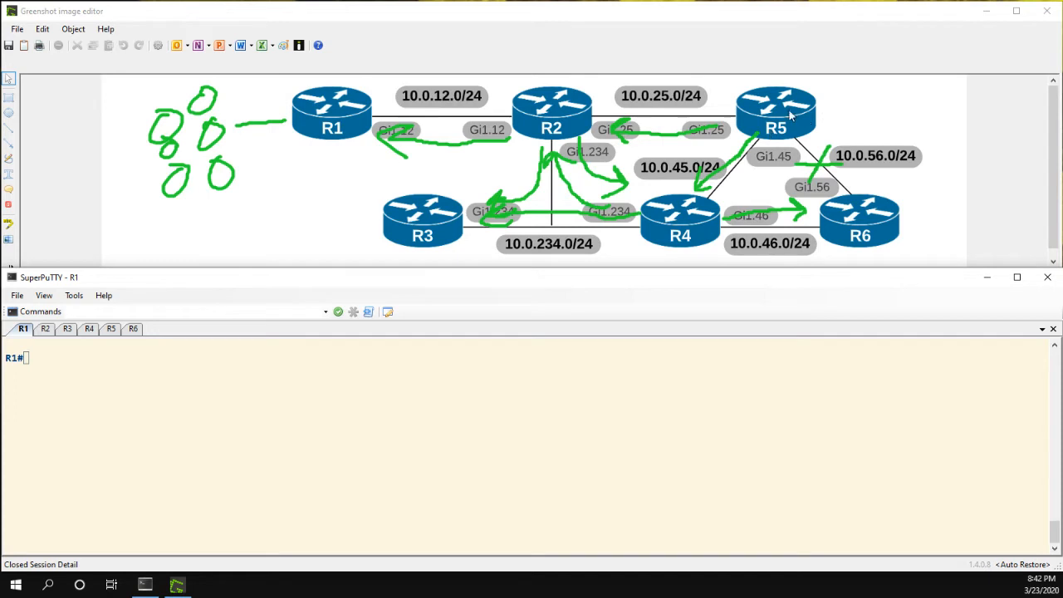
{"action": "mouse_move", "coordinate": [794, 125]}
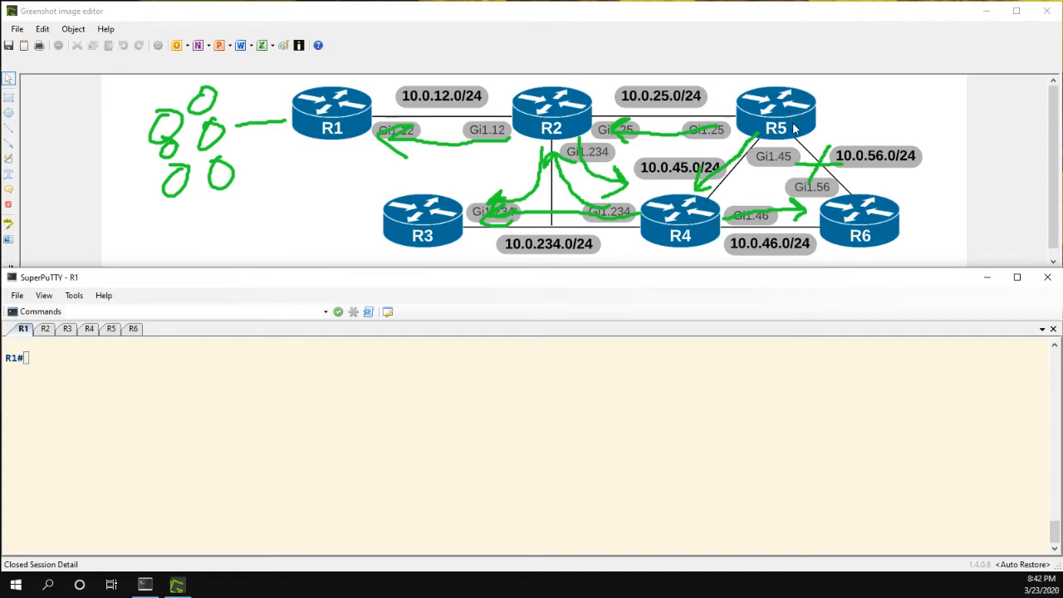
{"action": "mouse_move", "coordinate": [269, 101]}
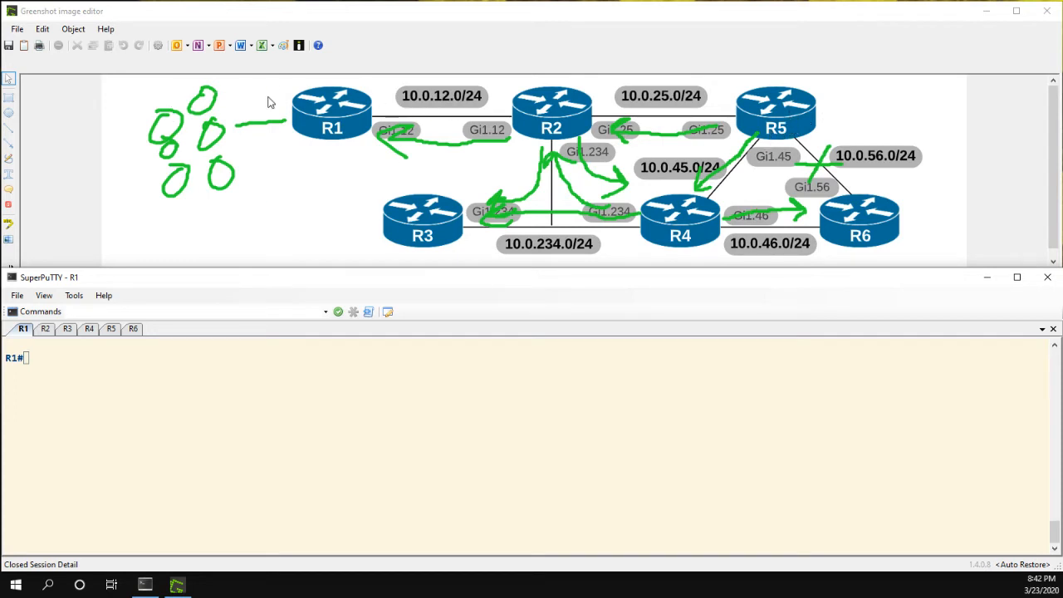
{"action": "mouse_move", "coordinate": [621, 229]}
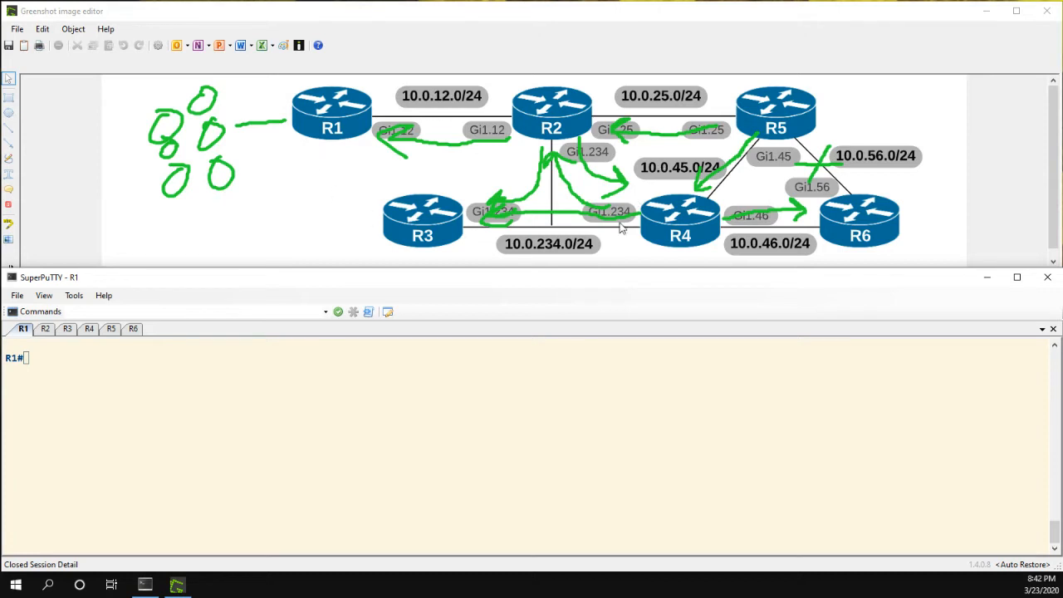
{"action": "mouse_move", "coordinate": [654, 196]}
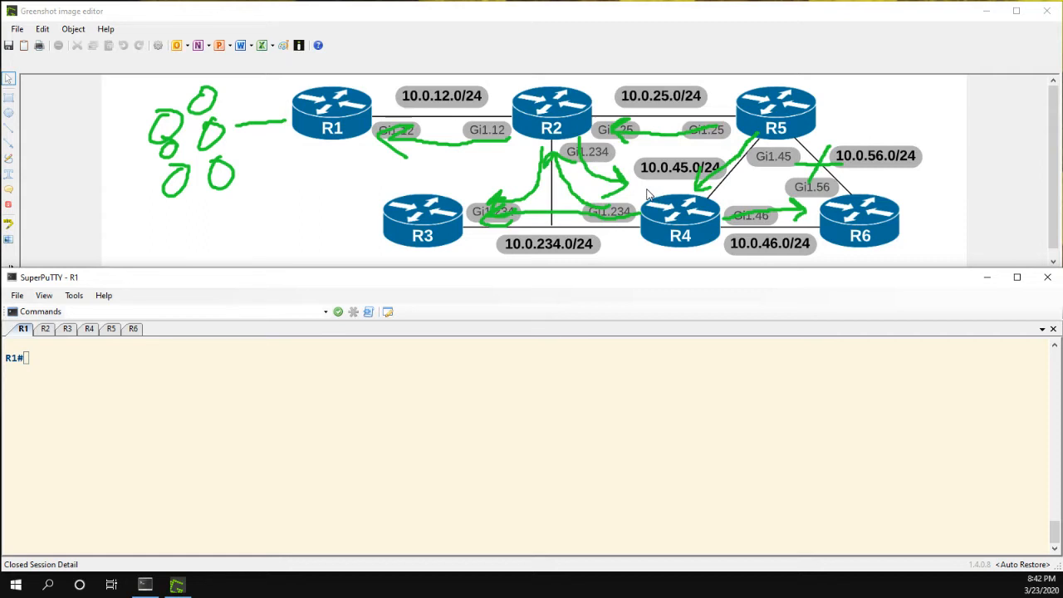
{"action": "mouse_move", "coordinate": [565, 168]}
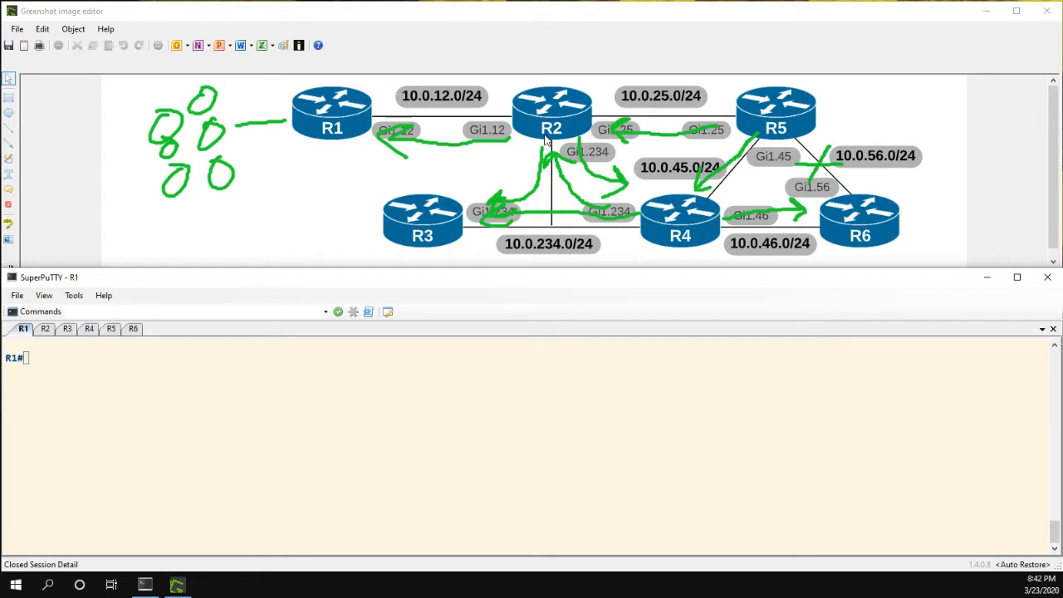
{"action": "mouse_move", "coordinate": [474, 124]}
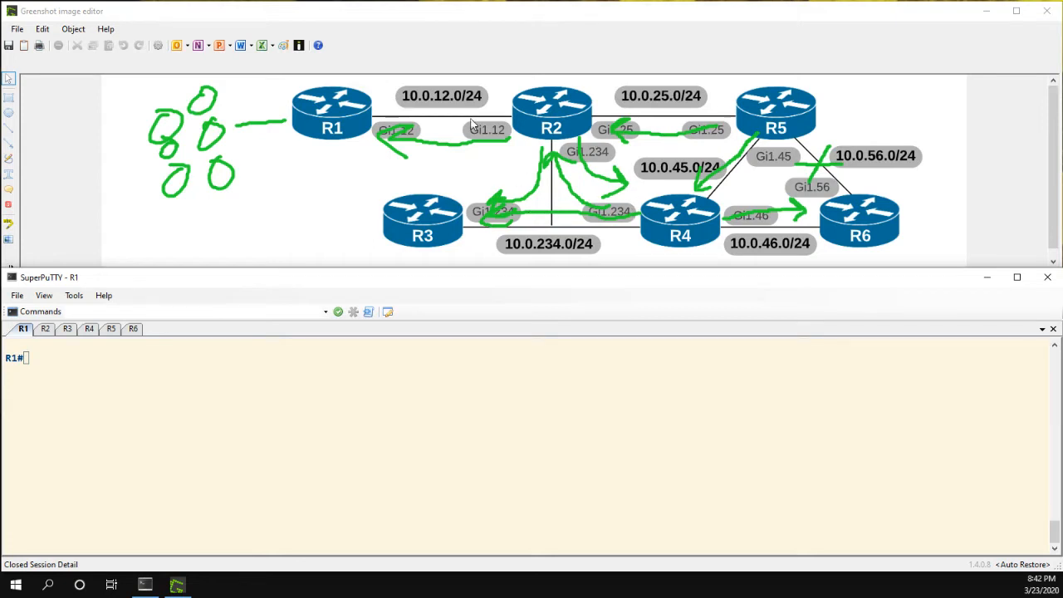
{"action": "mouse_move", "coordinate": [439, 129]}
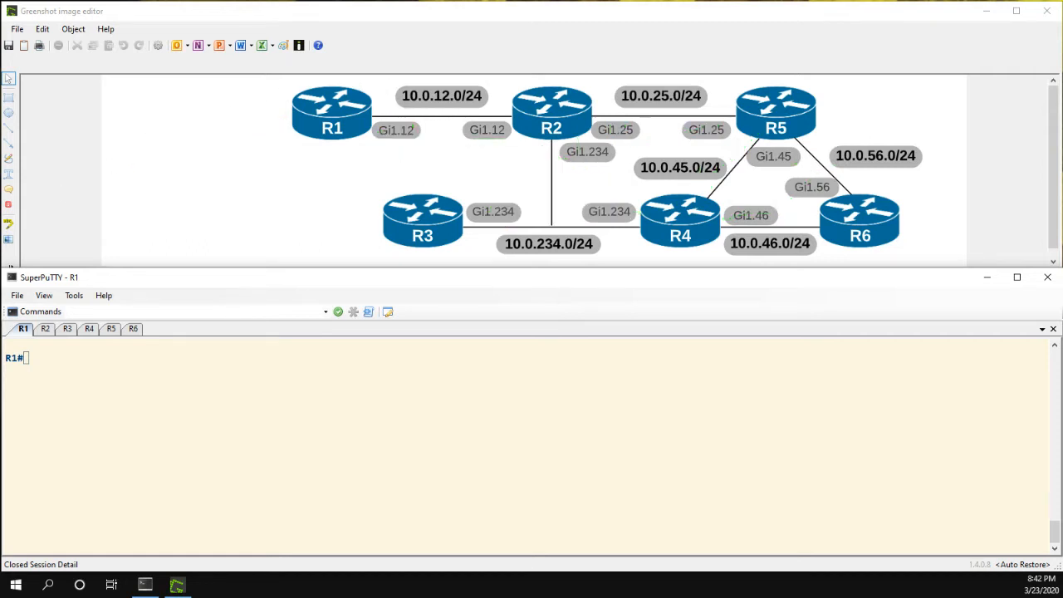
{"action": "mouse_move", "coordinate": [232, 219]}
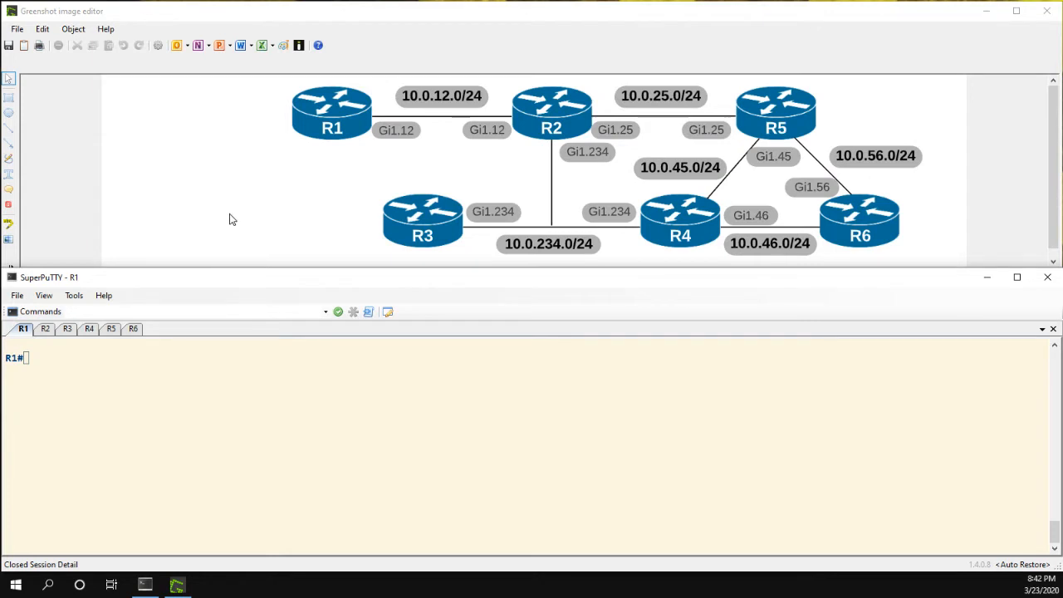
{"action": "mouse_move", "coordinate": [362, 153]}
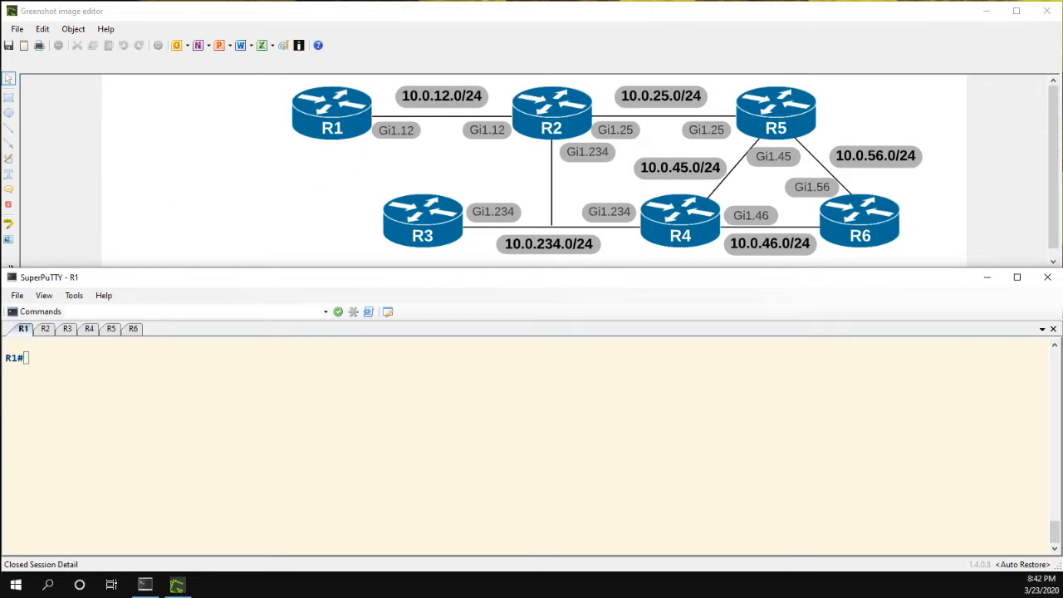
{"action": "mouse_move", "coordinate": [415, 132]}
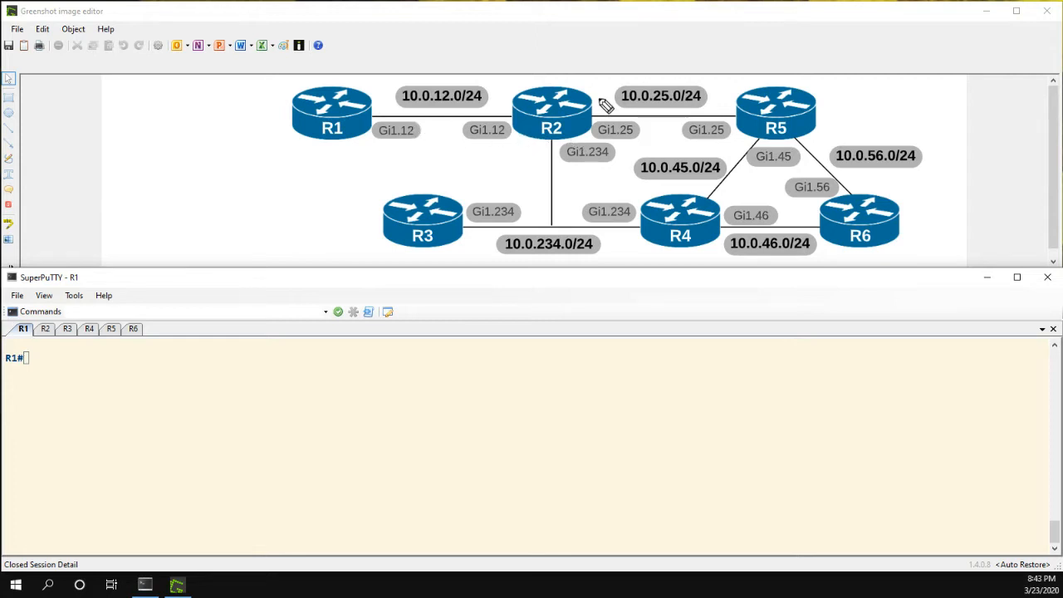
Draw a green arrow along the R2–R5 link in the topology diagram
{"action": "left_click_drag", "start_coordinate": [598, 109], "coordinate": [664, 103]}
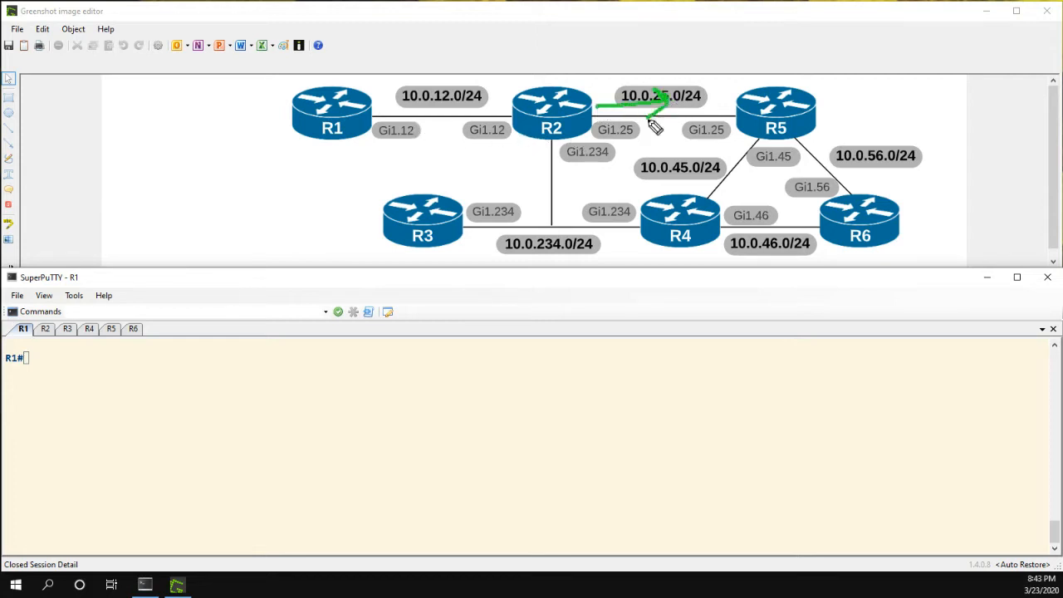
{"action": "mouse_move", "coordinate": [805, 152]}
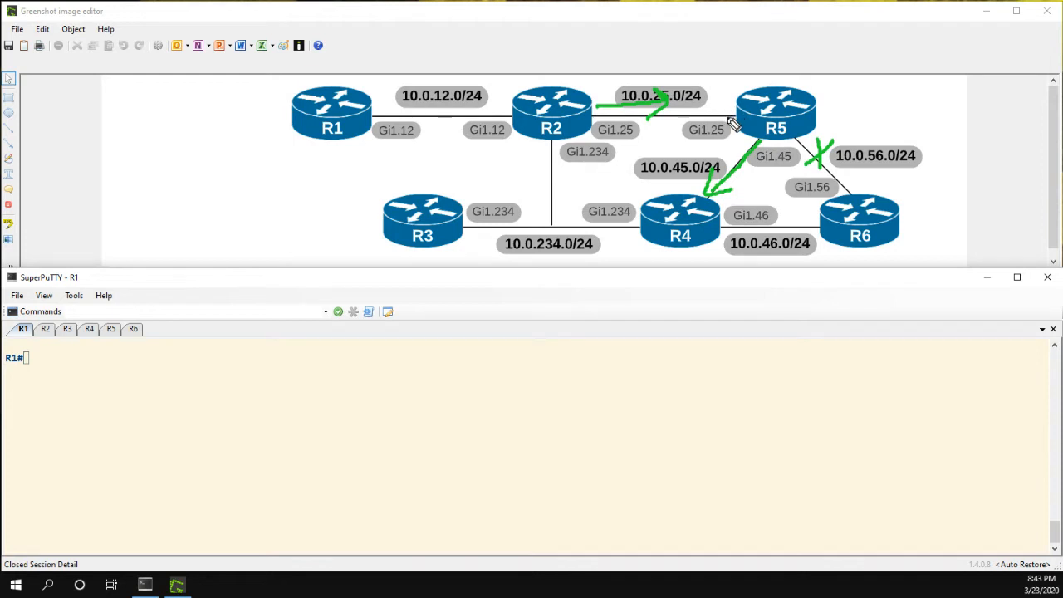
{"action": "mouse_move", "coordinate": [734, 126]}
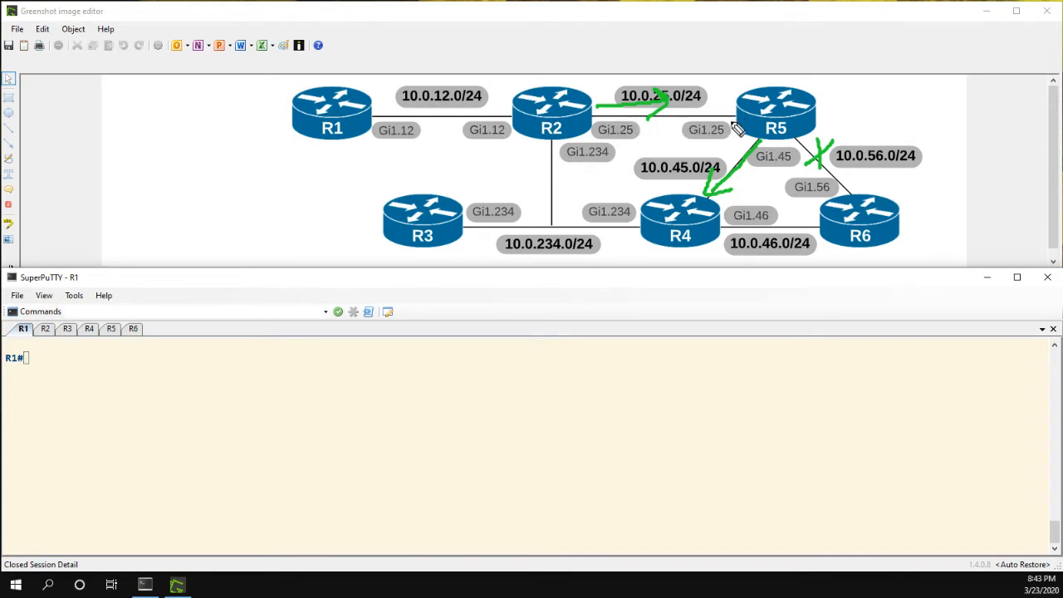
{"action": "mouse_move", "coordinate": [734, 134]}
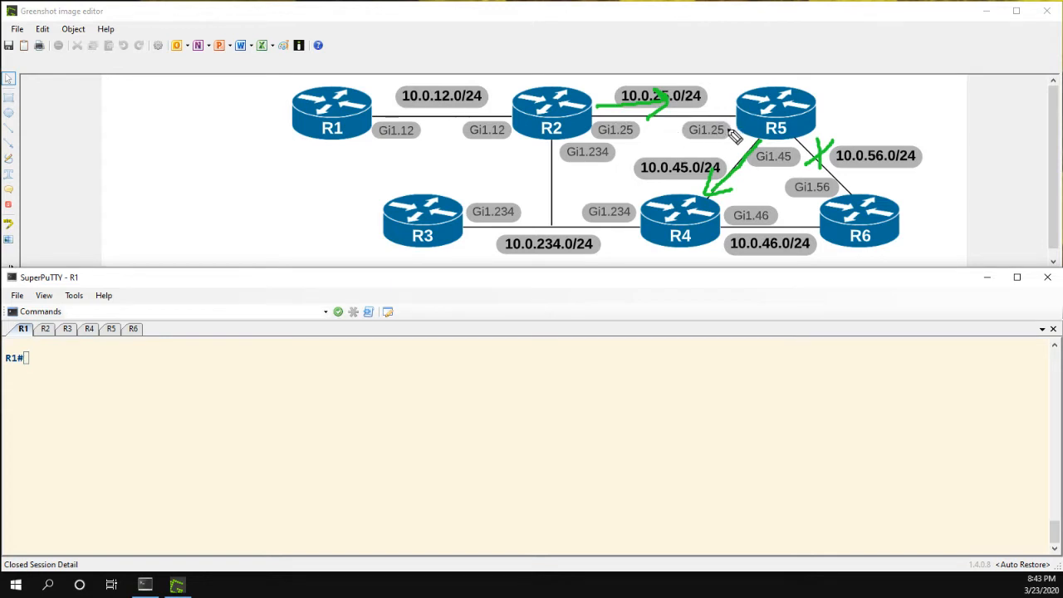
{"action": "mouse_move", "coordinate": [607, 116]}
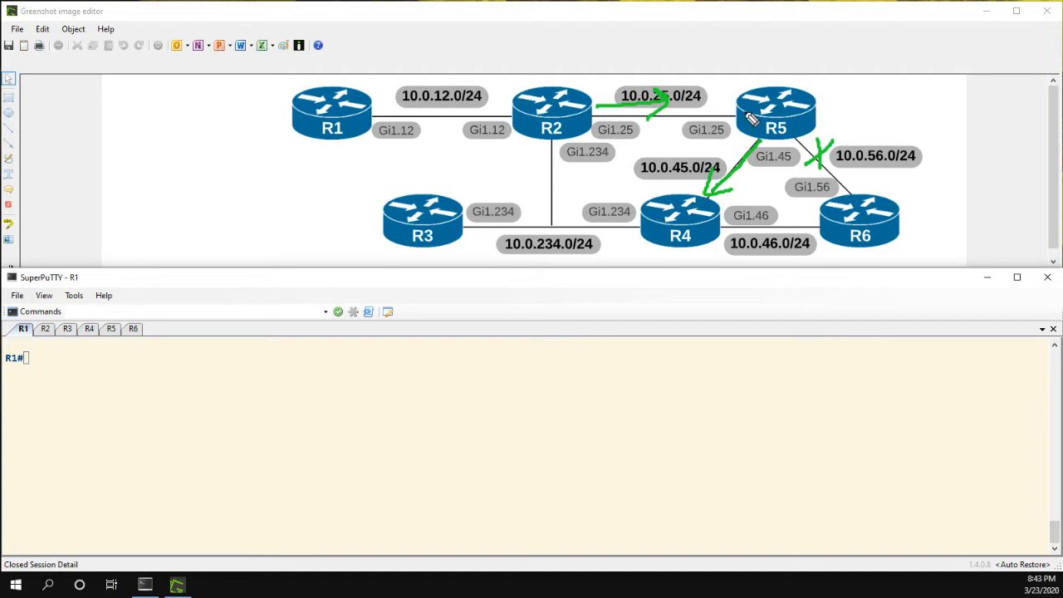
{"action": "mouse_move", "coordinate": [744, 119]}
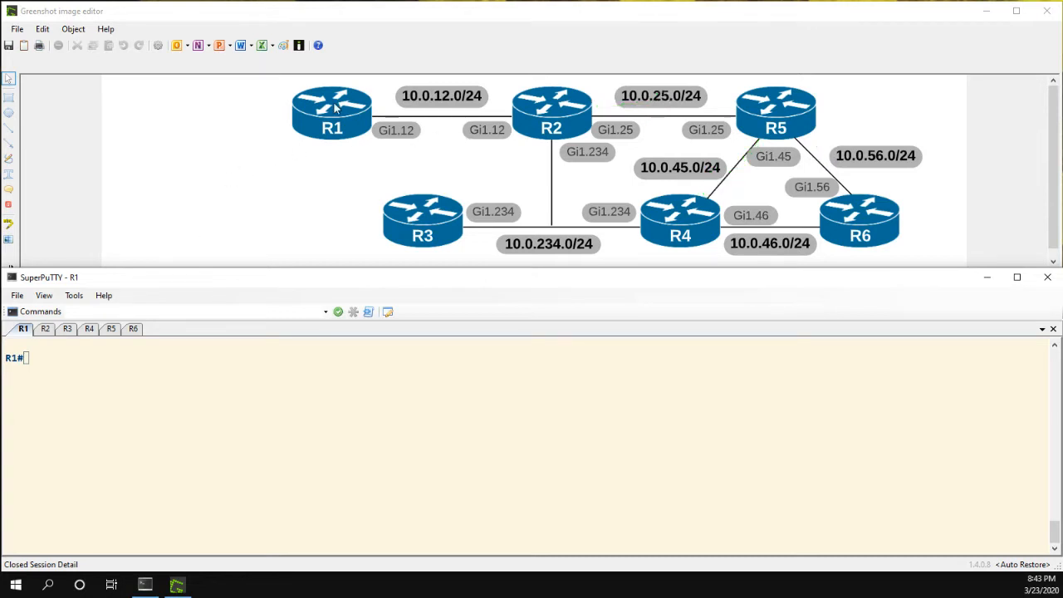
{"action": "mouse_move", "coordinate": [495, 133]}
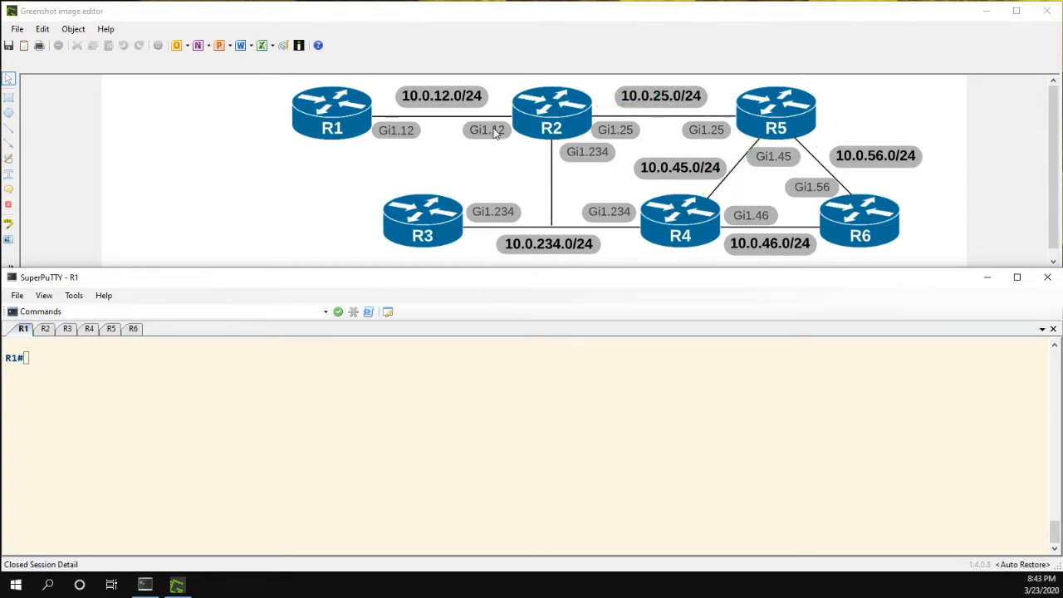
{"action": "mouse_move", "coordinate": [308, 116]}
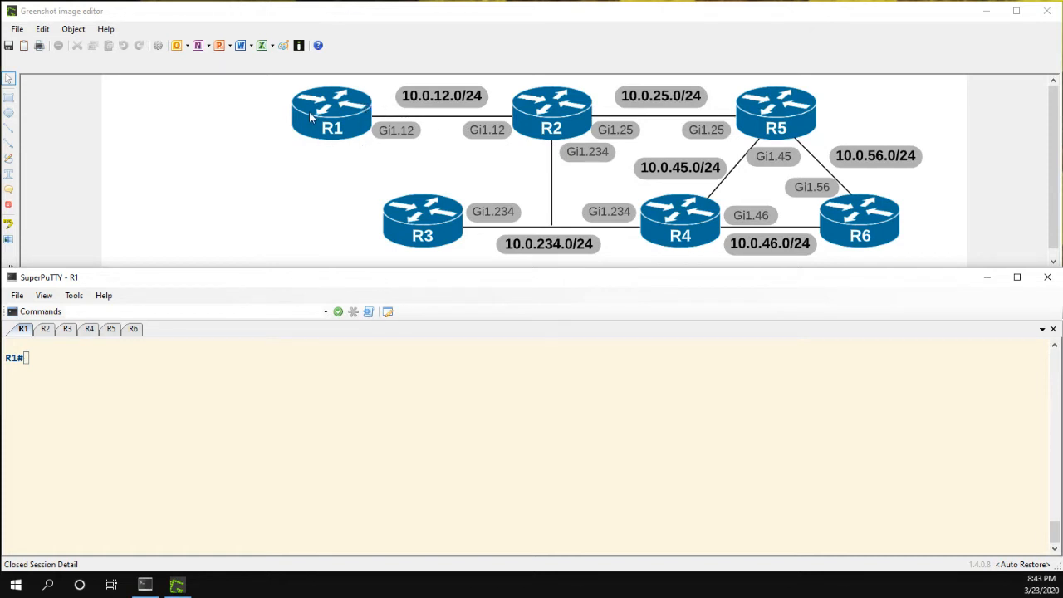
{"action": "mouse_move", "coordinate": [515, 179]}
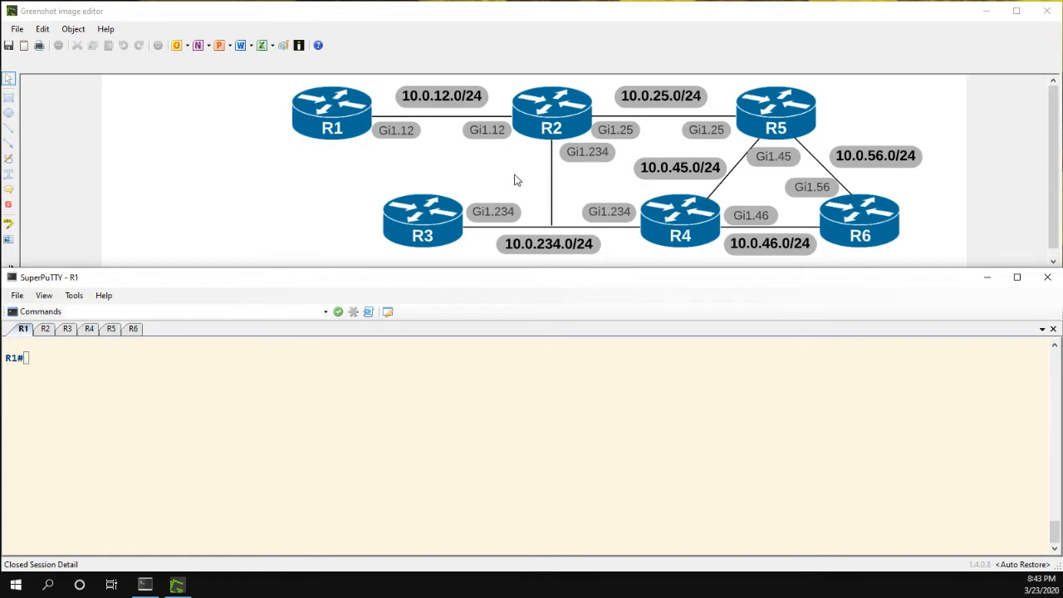
{"action": "mouse_move", "coordinate": [282, 131]}
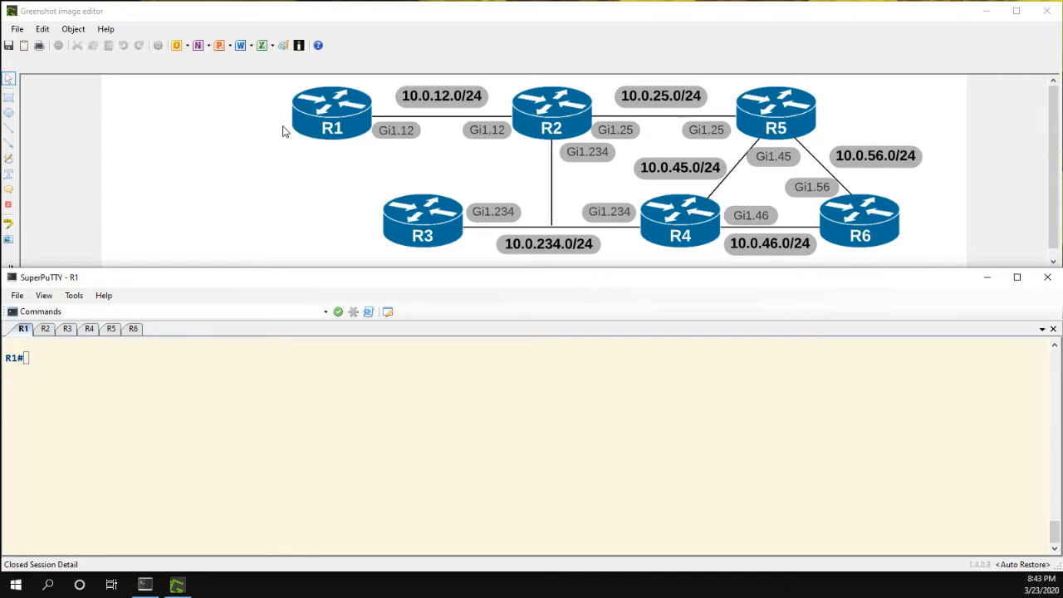
{"action": "mouse_move", "coordinate": [381, 120]}
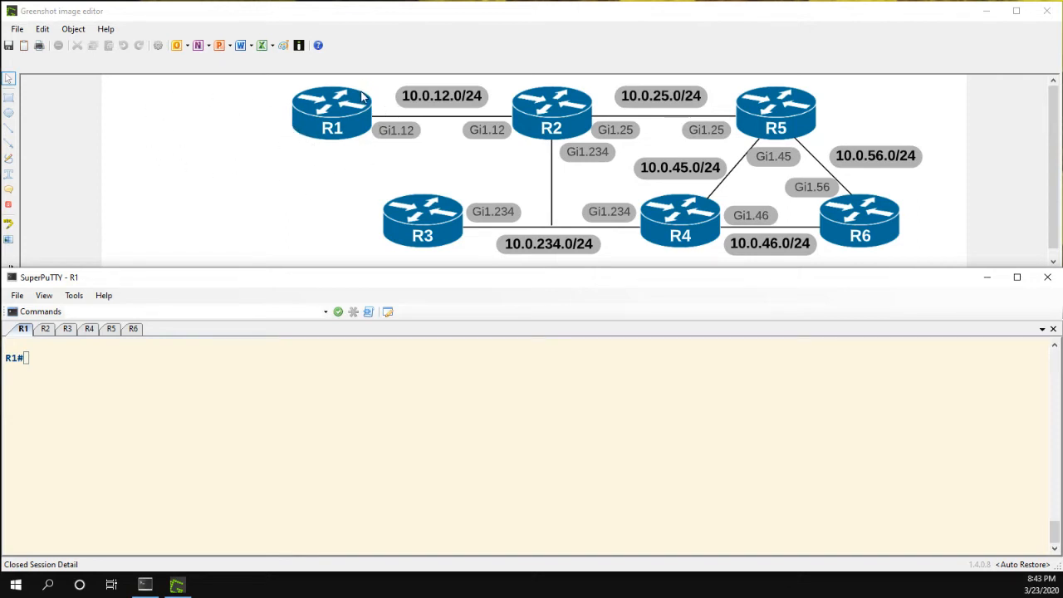
{"action": "mouse_move", "coordinate": [518, 125]}
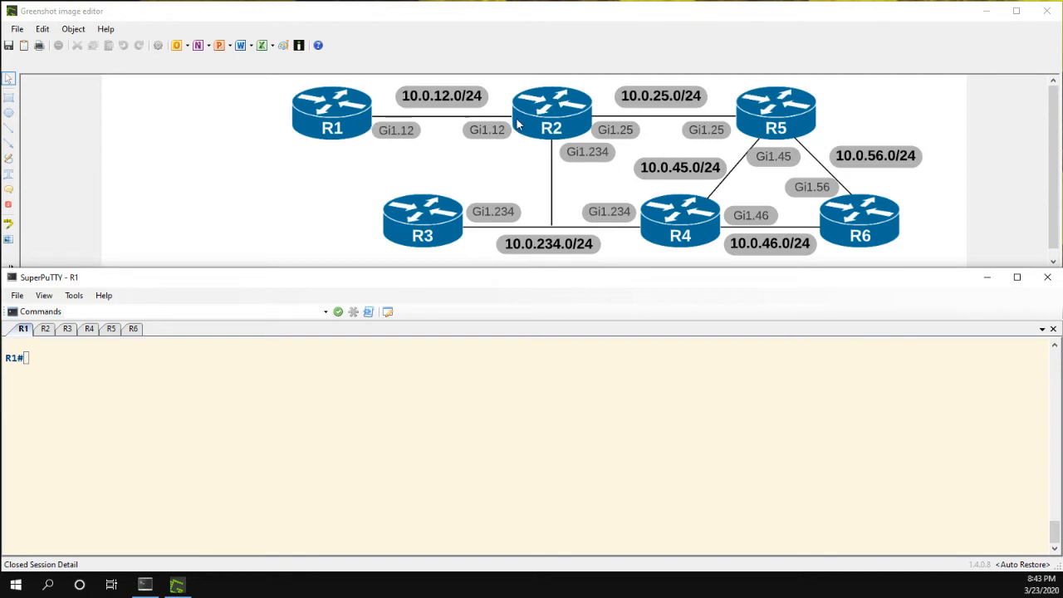
{"action": "mouse_move", "coordinate": [365, 139]}
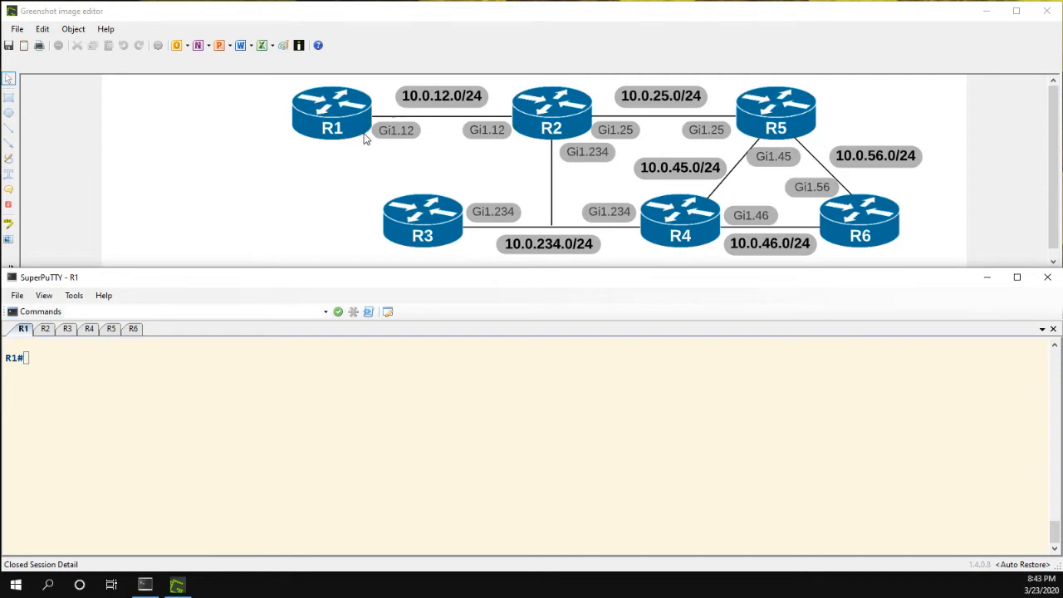
{"action": "mouse_move", "coordinate": [442, 175]}
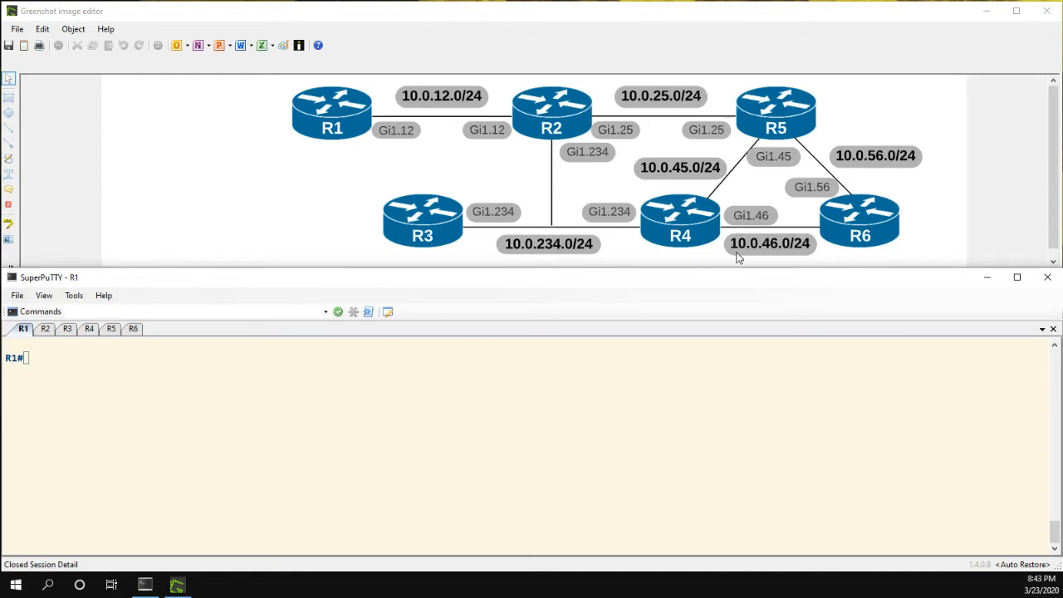
{"action": "mouse_move", "coordinate": [817, 156]}
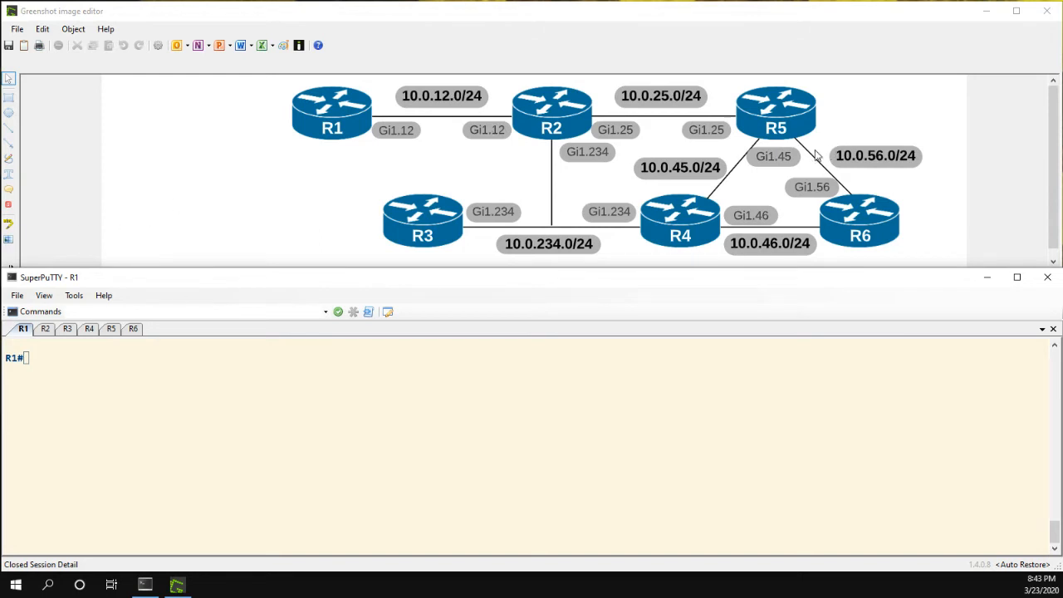
{"action": "mouse_move", "coordinate": [804, 181]}
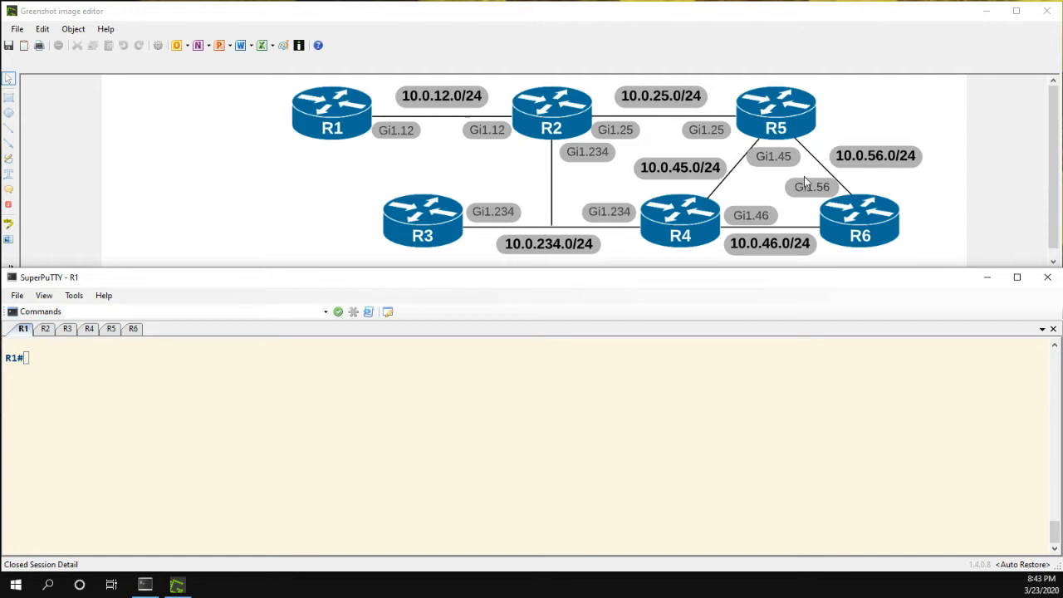
{"action": "mouse_move", "coordinate": [806, 181]}
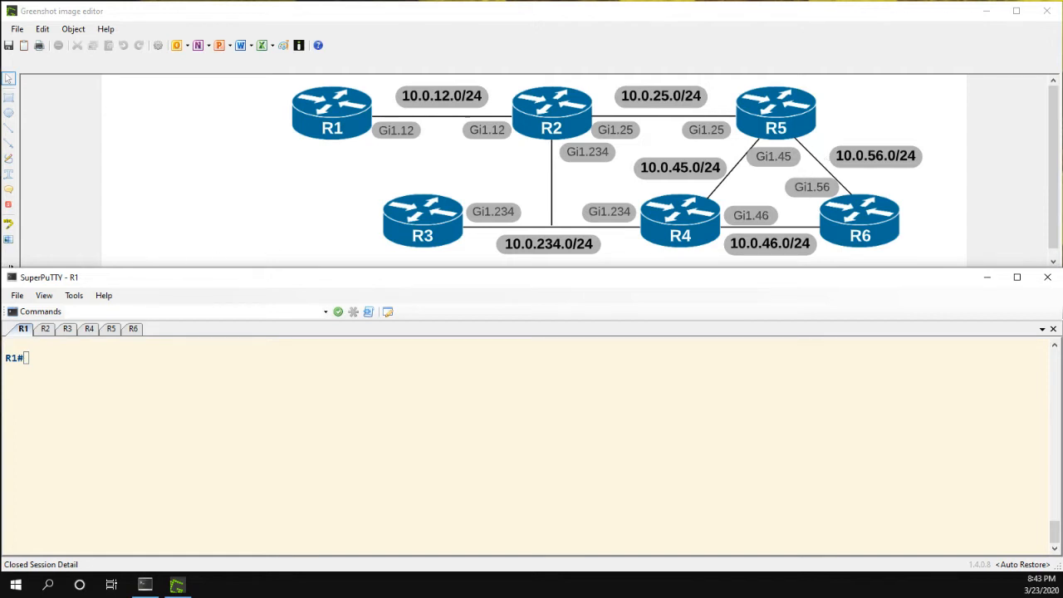
{"action": "mouse_move", "coordinate": [860, 180]}
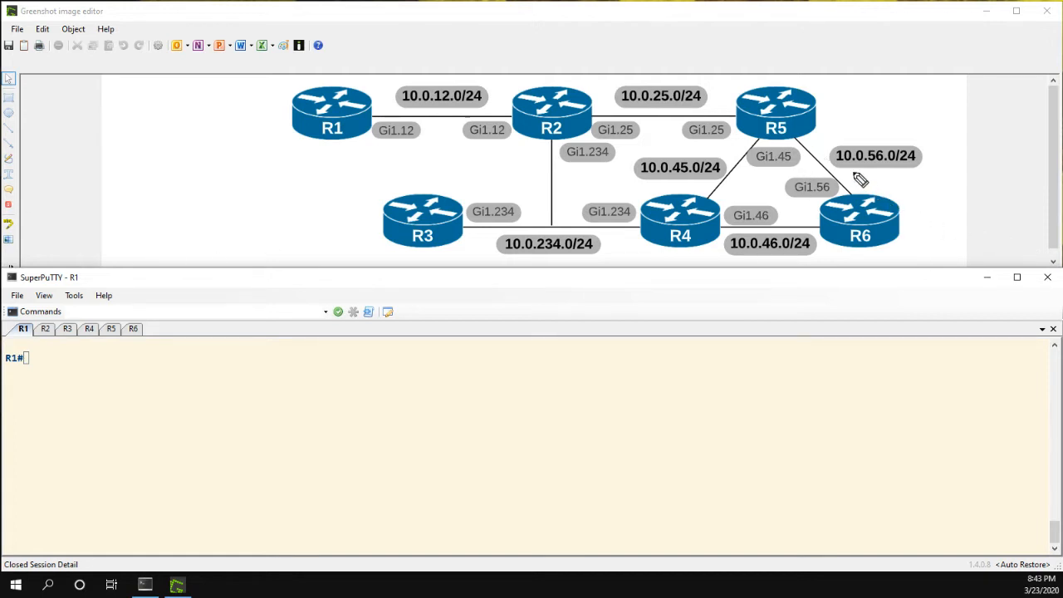
{"action": "mouse_move", "coordinate": [833, 159]}
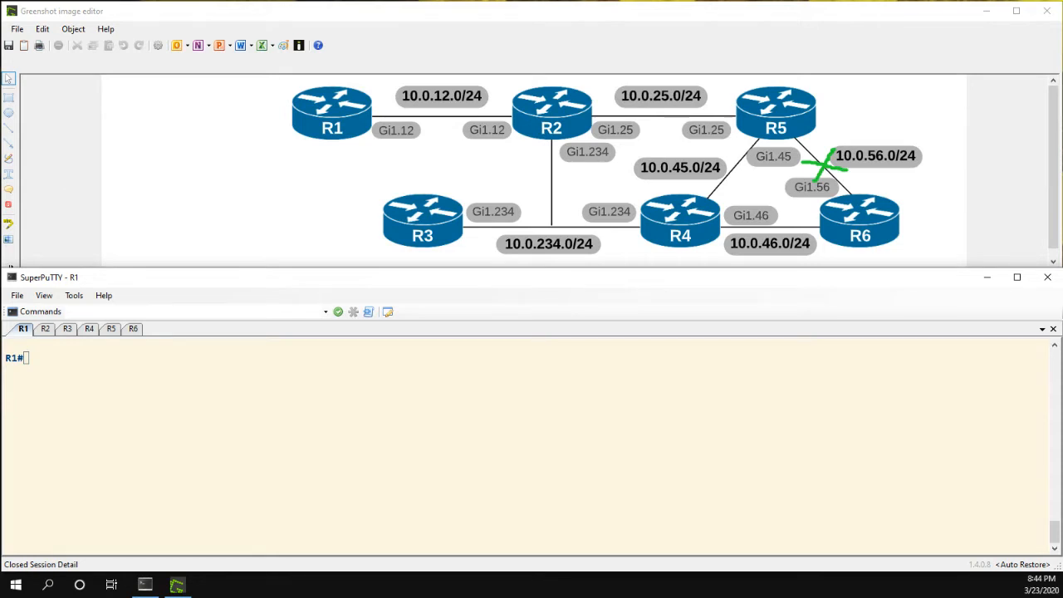
{"action": "mouse_move", "coordinate": [100, 257]}
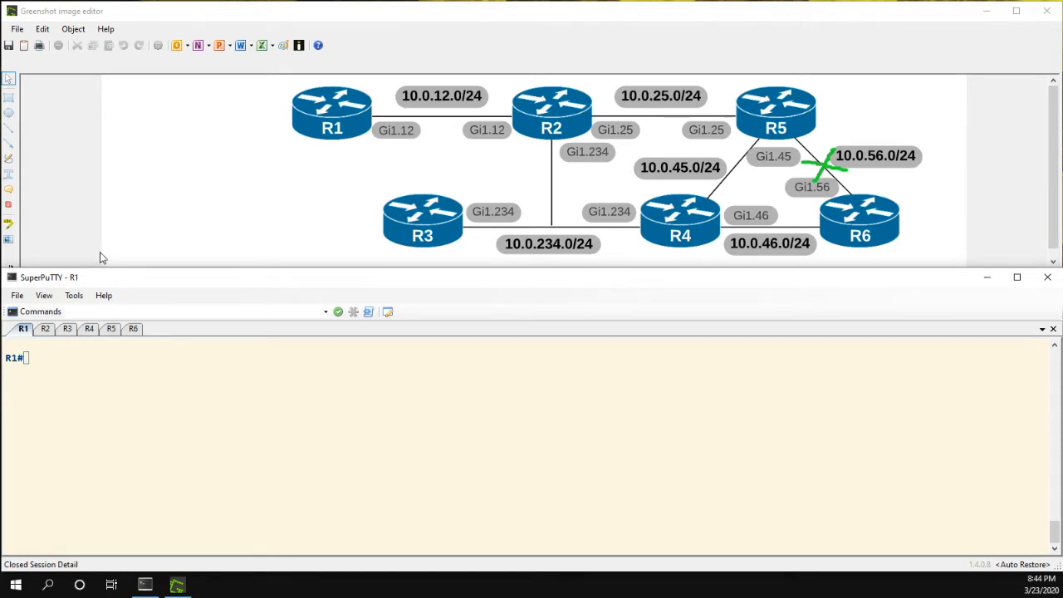
{"action": "mouse_move", "coordinate": [53, 328]}
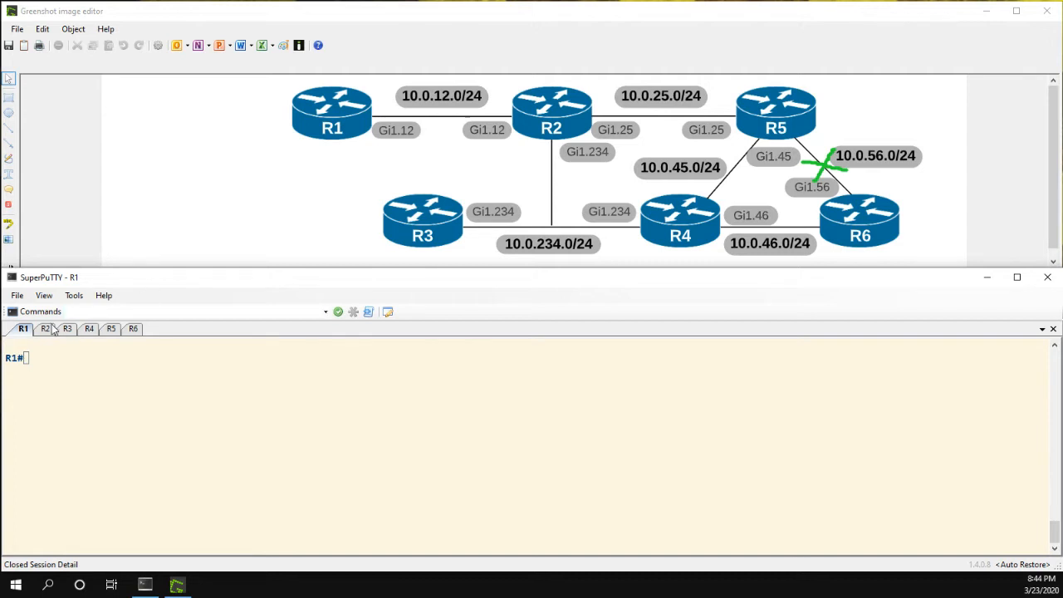
On R2, check the routing entry for 10.0.56.0/24
{"action": "left_click", "coordinate": [45, 329]}
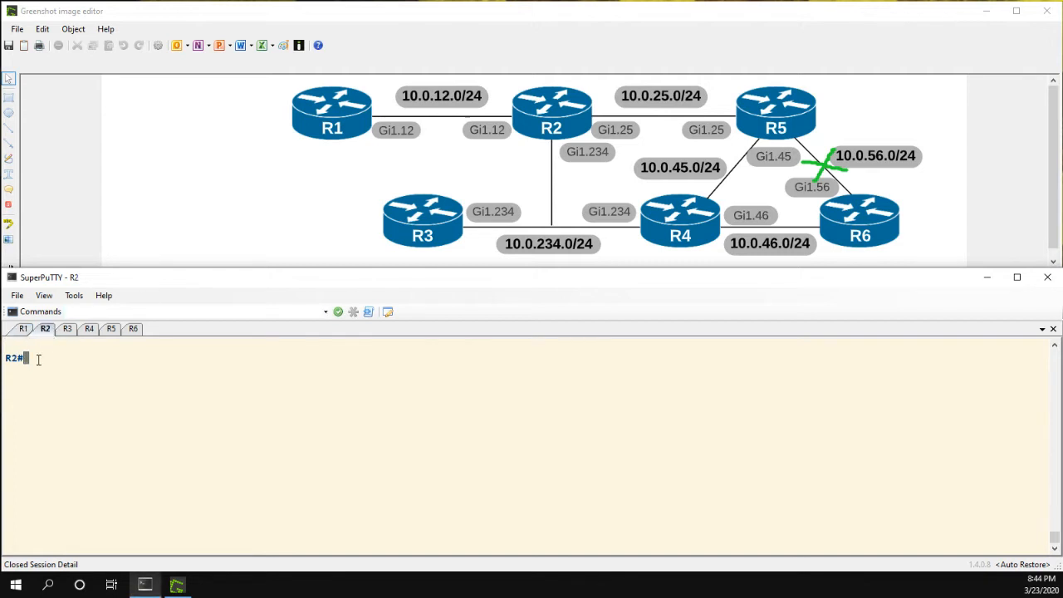
{"action": "type", "text": "sh ip"}
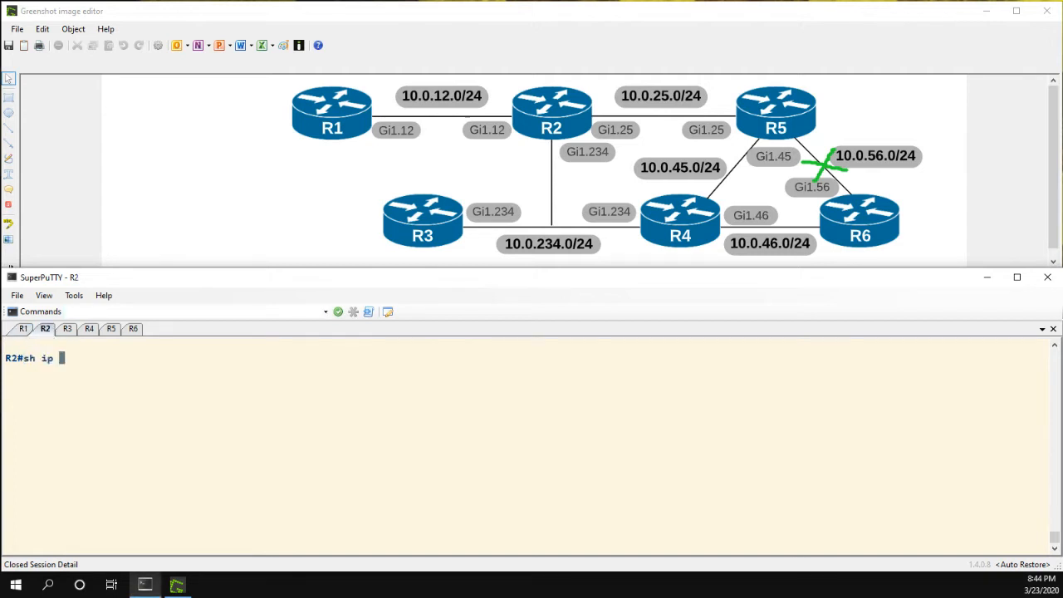
{"action": "type", "text": "route 10.0.56.0"}
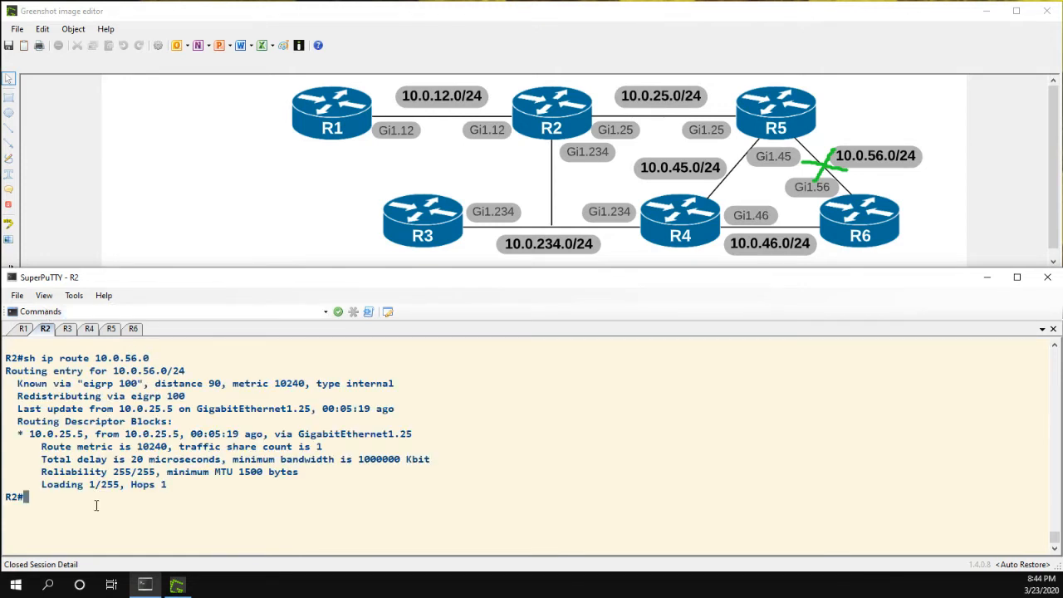
Clear R2's logging buffer and enable EIGRP query/reply packet debugging, then move to R5
{"action": "type", "text": "clear logging"}
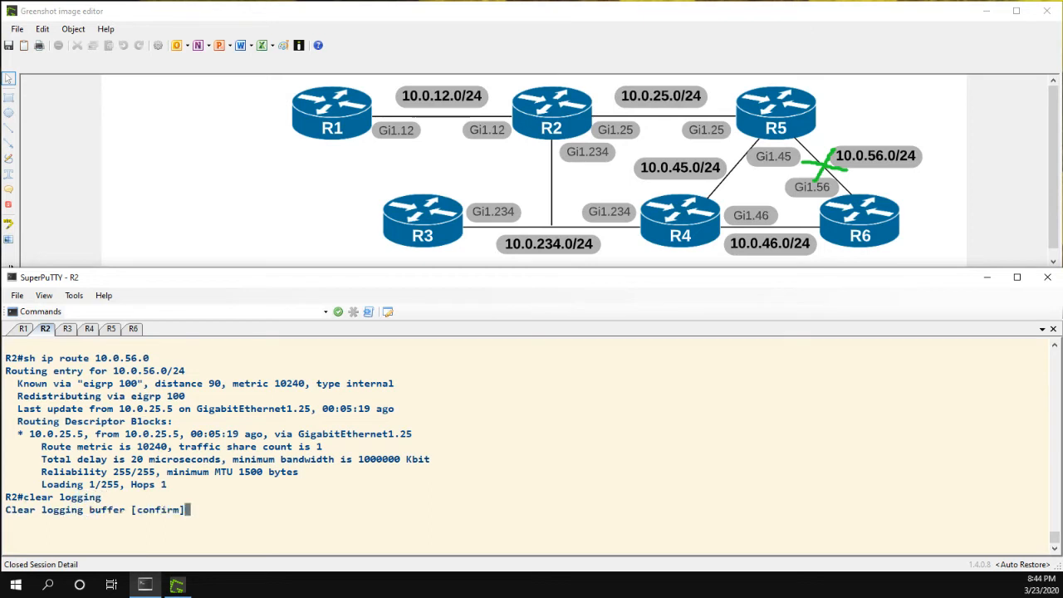
{"action": "key", "text": "enter"}
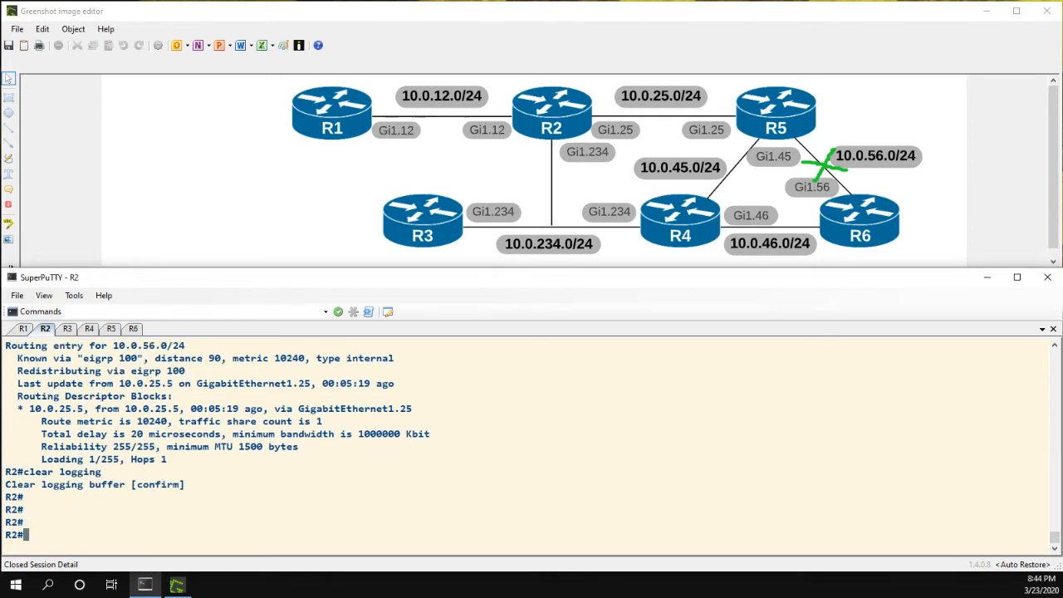
{"action": "type", "text": "debug"}
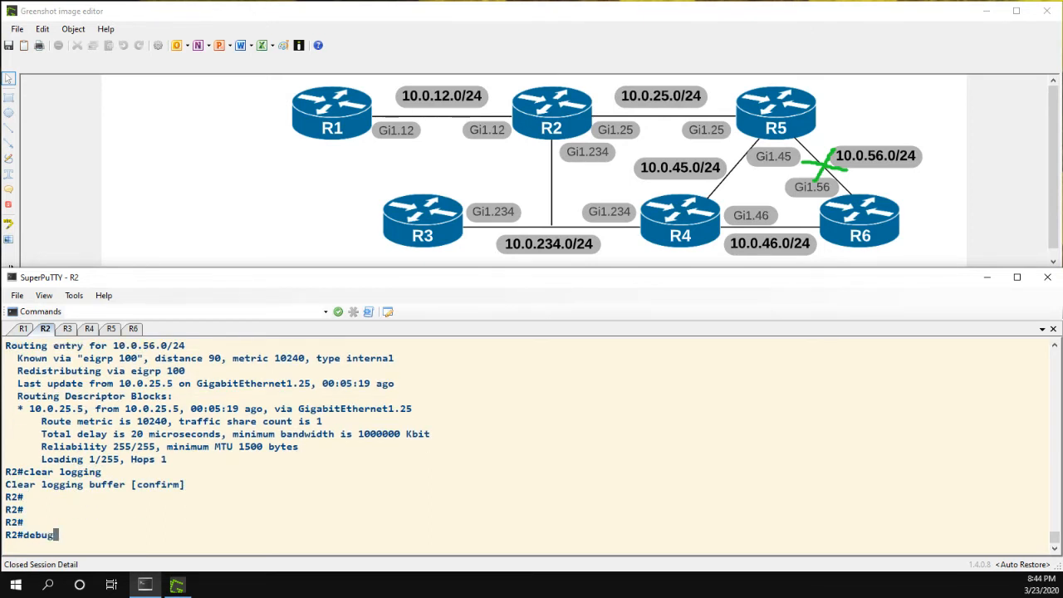
{"action": "type", "text": "eigrp packets query reply"}
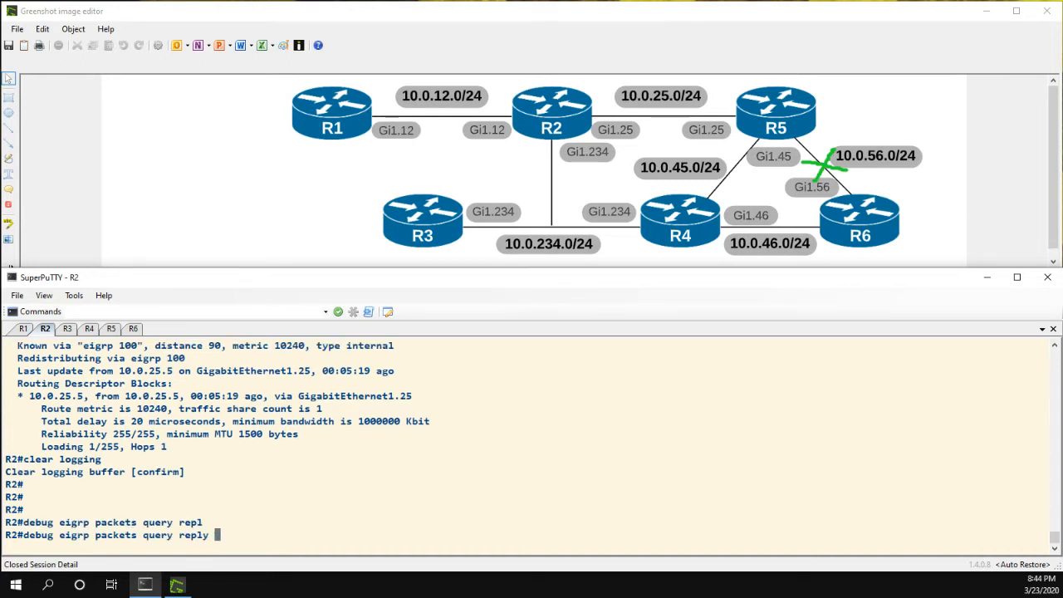
{"action": "key", "text": "Return"}
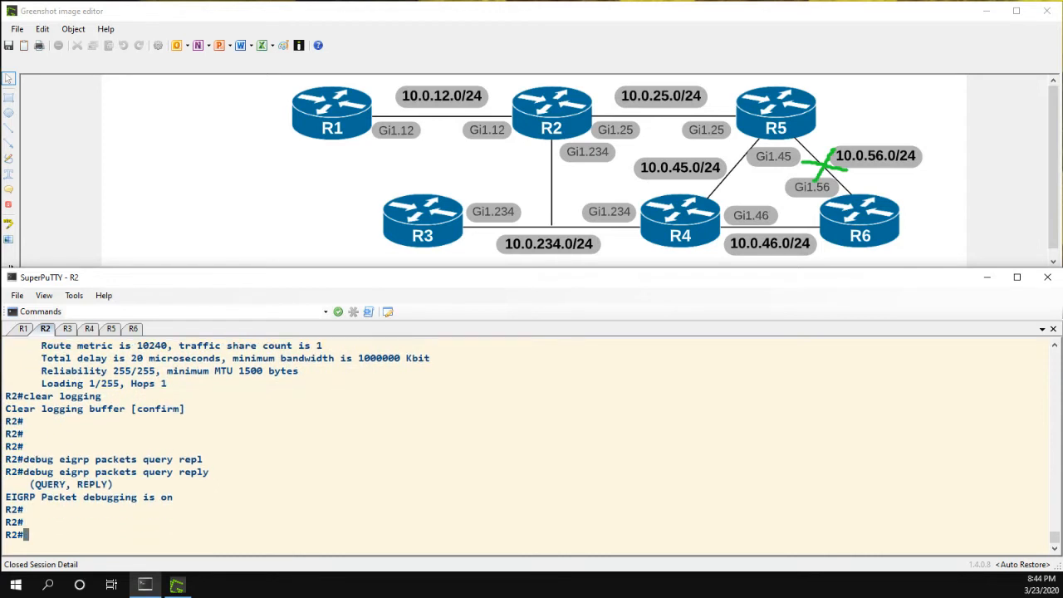
{"action": "left_click", "coordinate": [109, 328]}
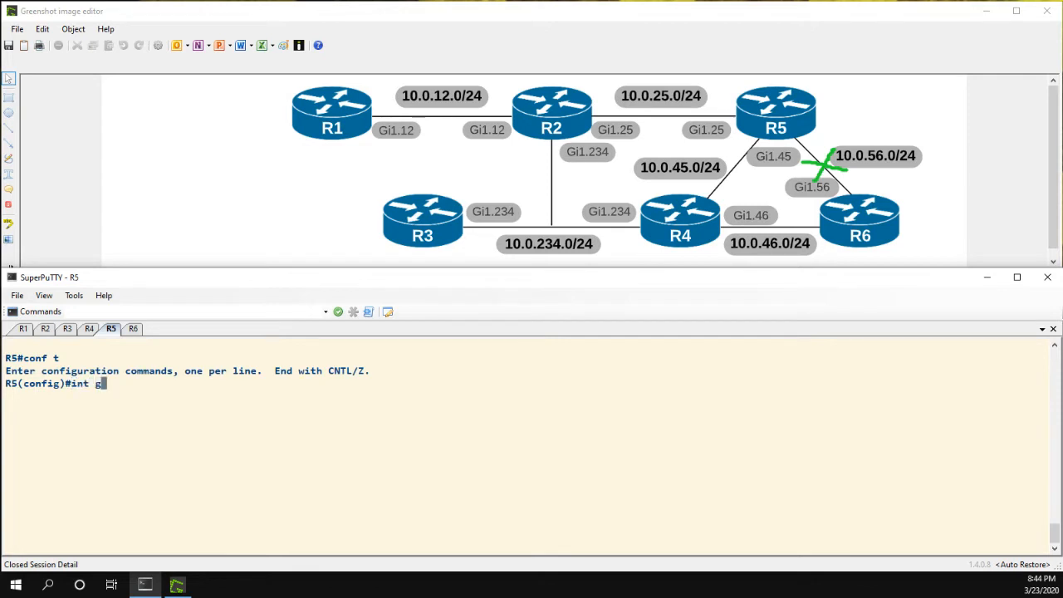
Shut down R5's Gi1.56 subinterface toward R6 and exit configuration mode
{"action": "type", "text": "i1.5"}
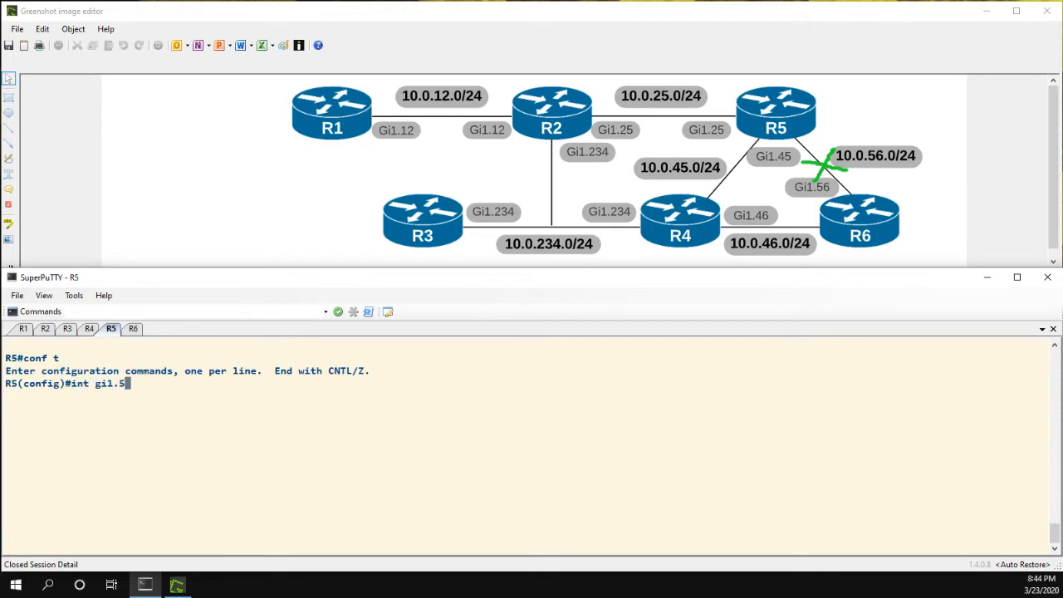
{"action": "type", "text": "6"}
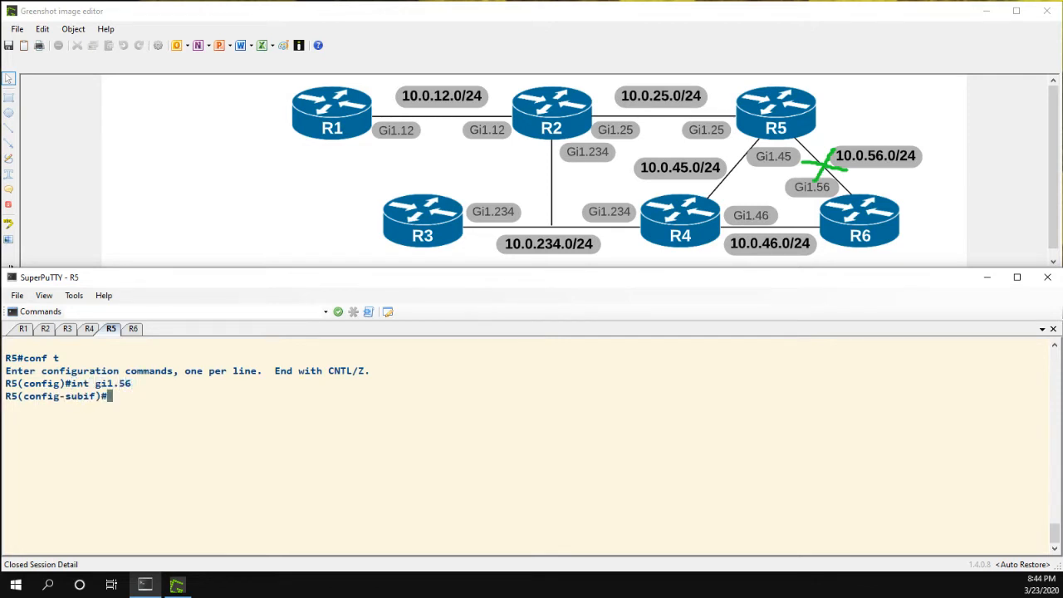
{"action": "mouse_move", "coordinate": [838, 206]}
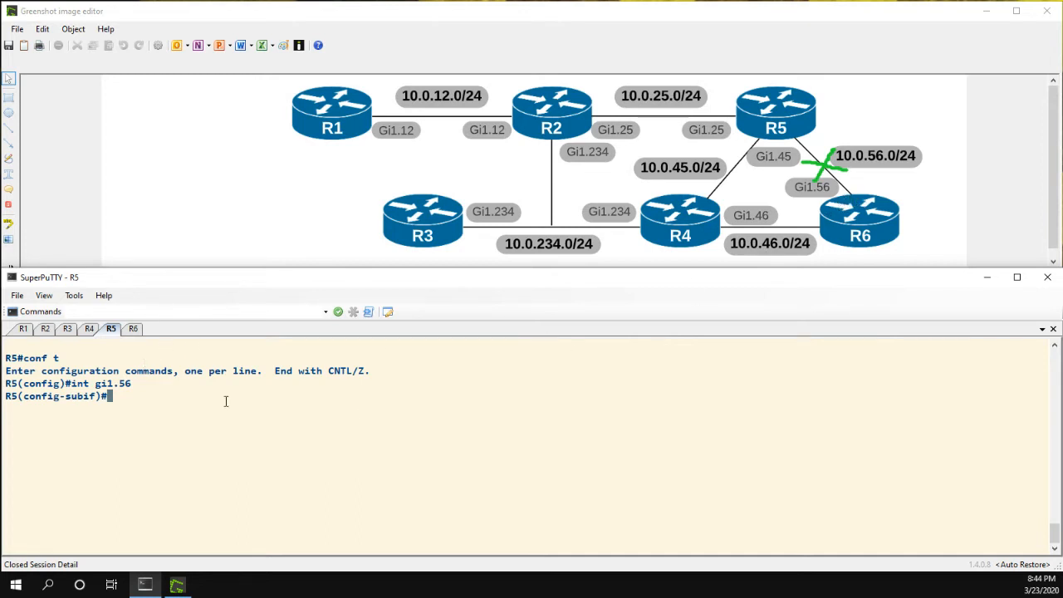
{"action": "mouse_move", "coordinate": [175, 400]}
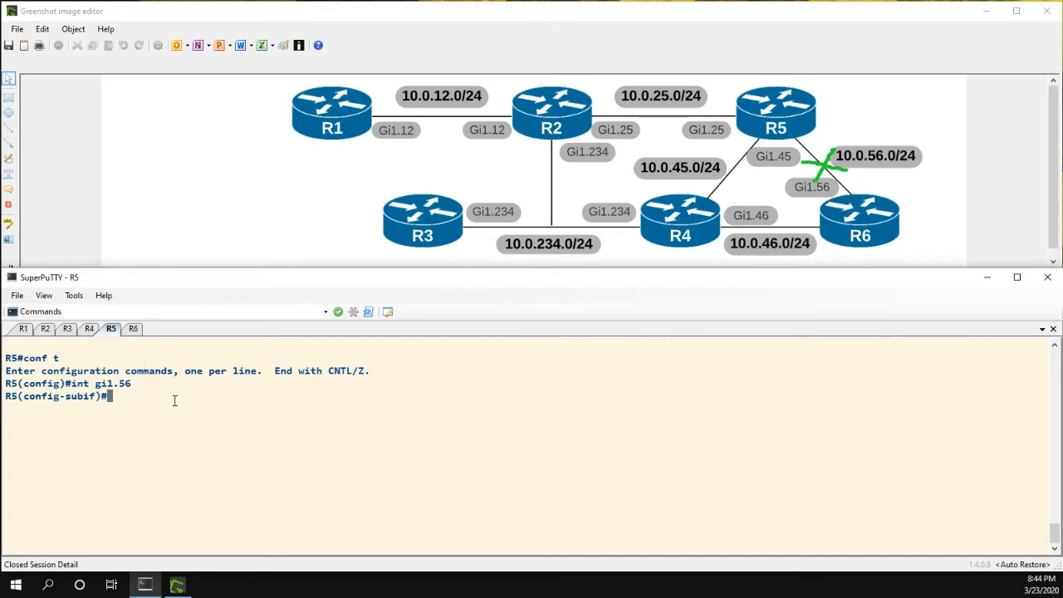
{"action": "type", "text": "shut"}
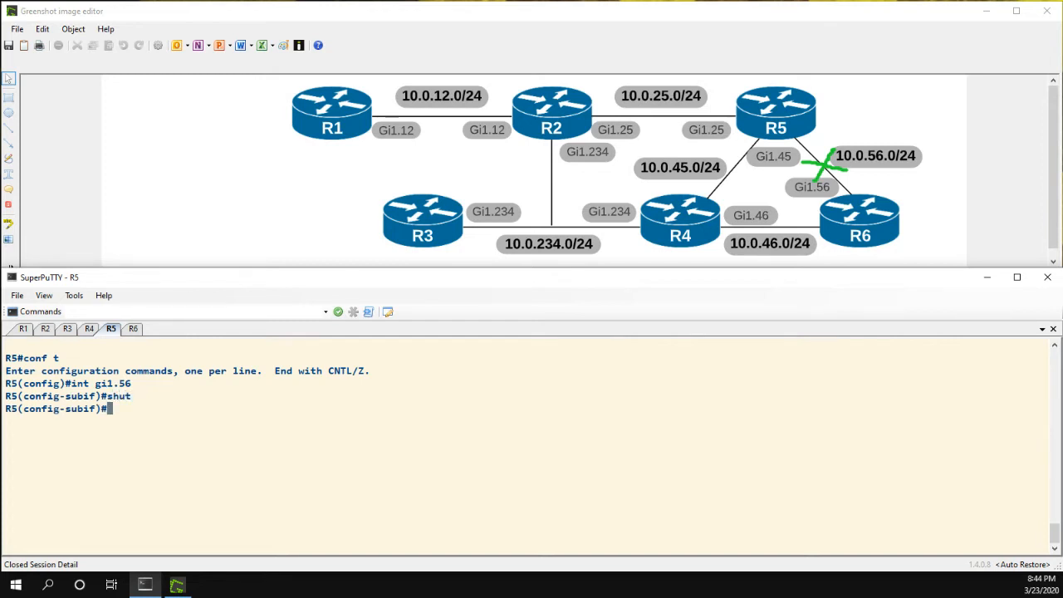
{"action": "type", "text": "end"}
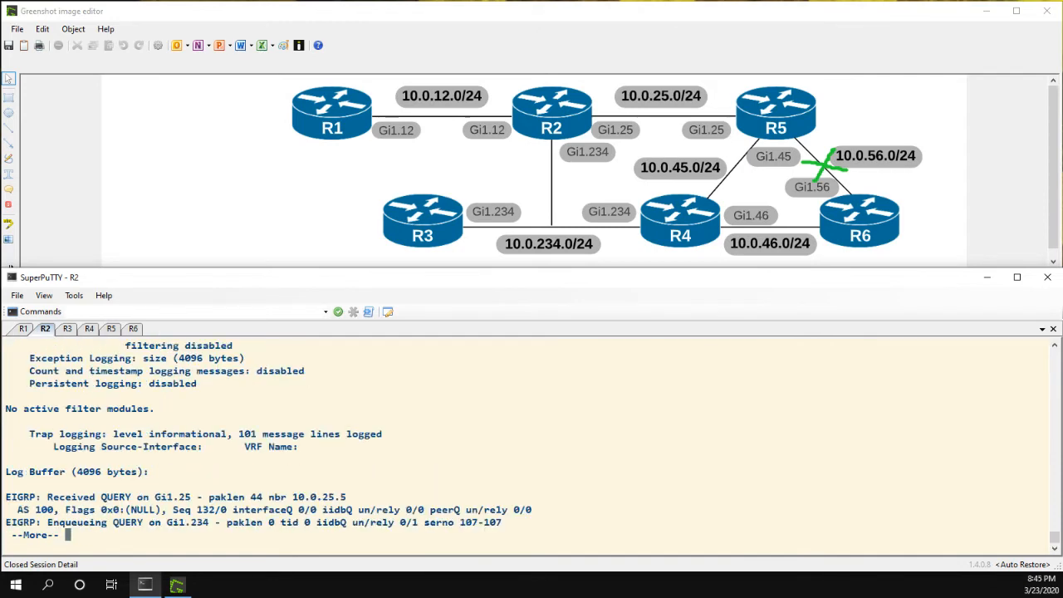
Page through R2's log output showing the EIGRP query toward R1 and its reply
{"action": "key", "text": "space"}
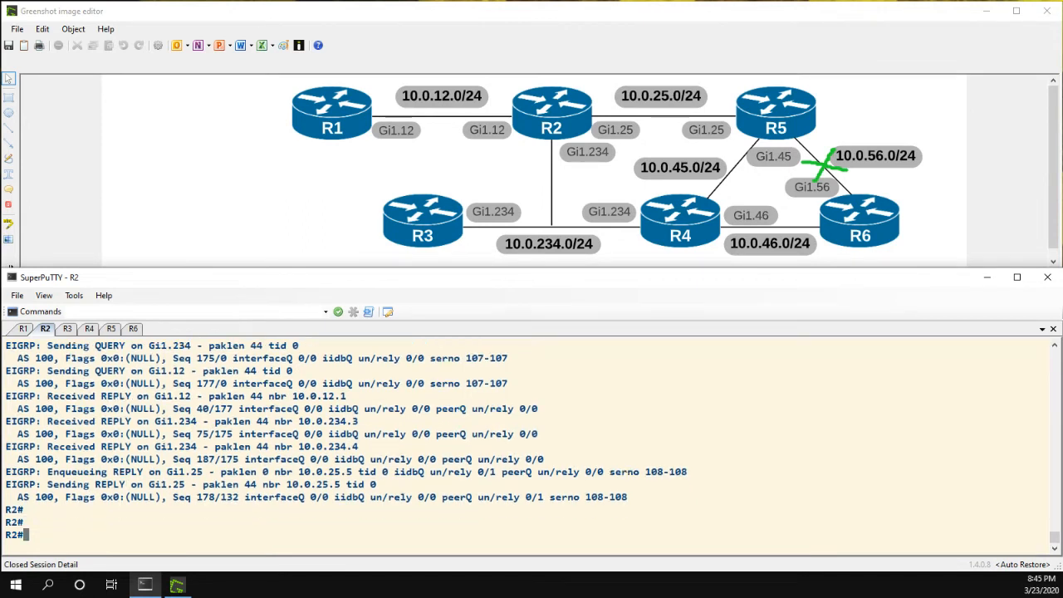
{"action": "type", "text": "sh ru"}
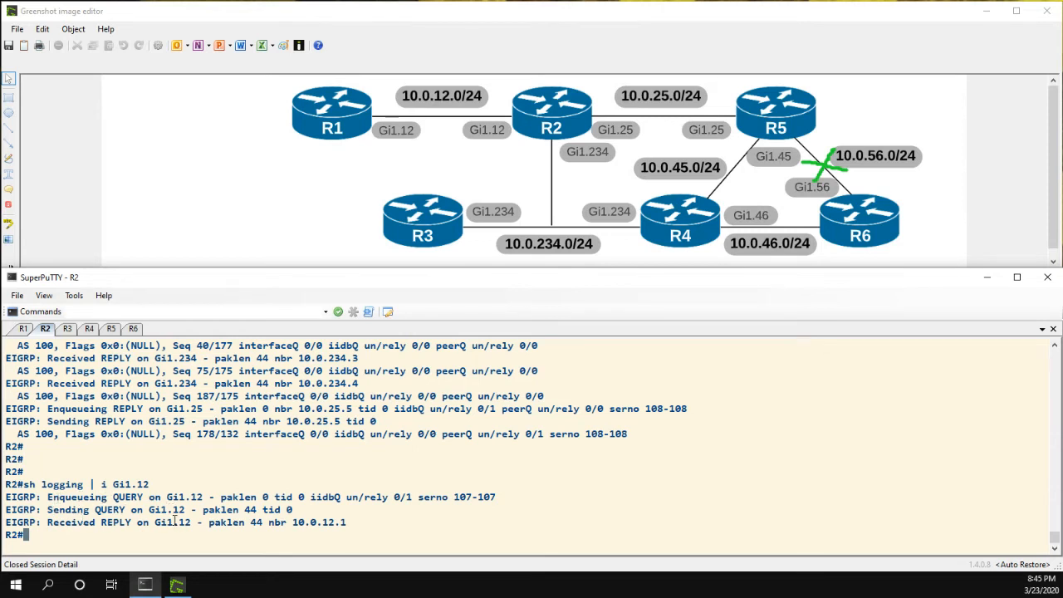
{"action": "mouse_move", "coordinate": [357, 161]}
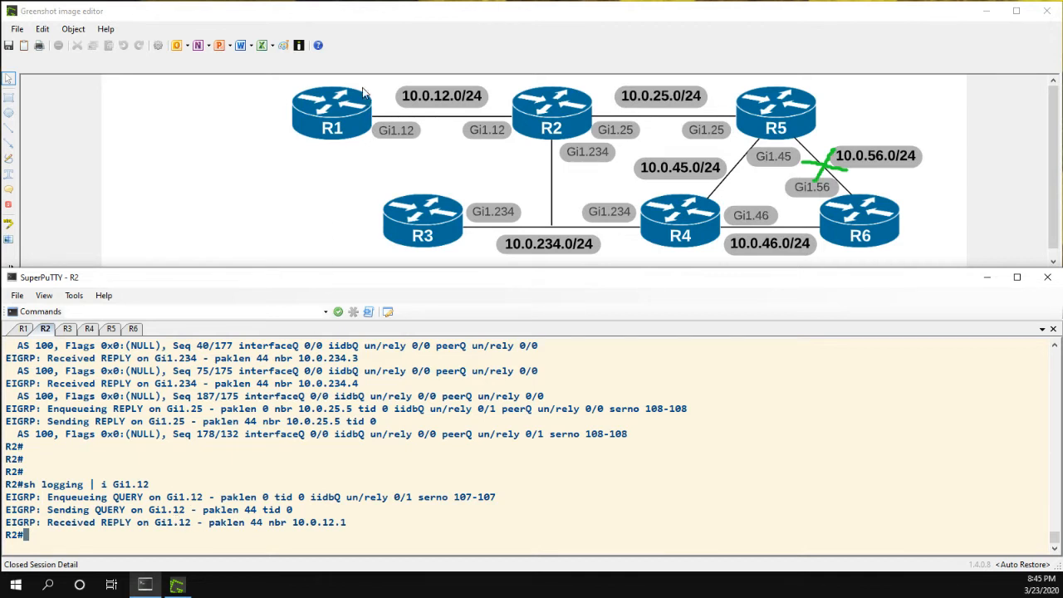
{"action": "mouse_move", "coordinate": [373, 125]}
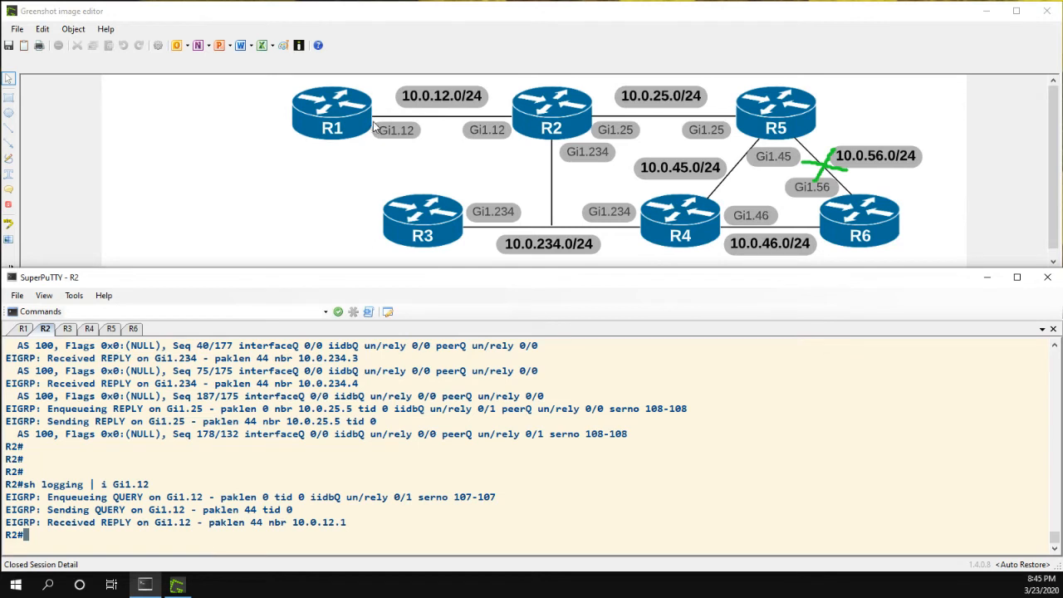
{"action": "mouse_move", "coordinate": [365, 86]}
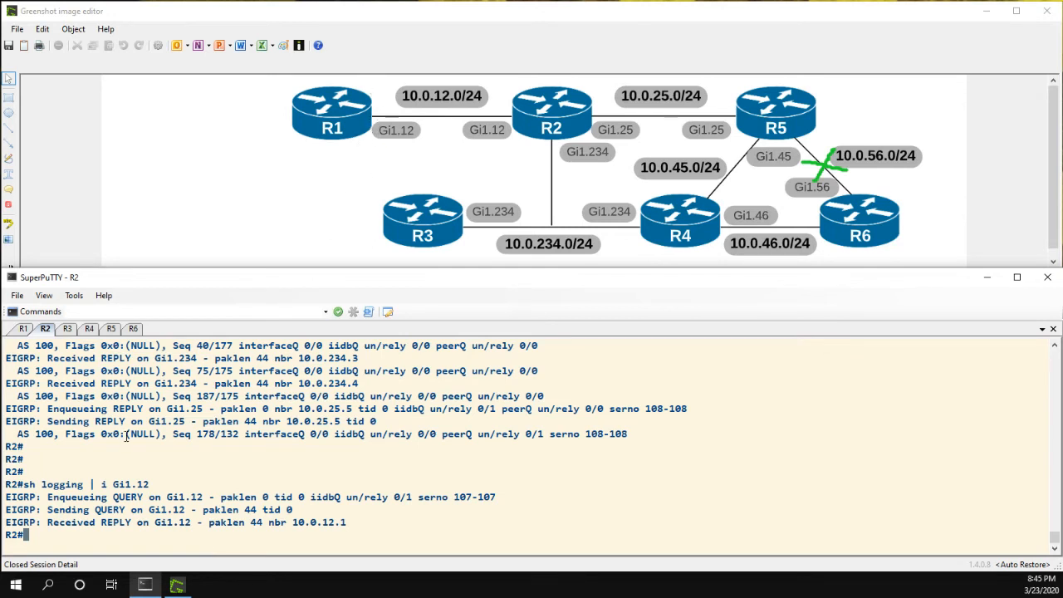
Visit R1's session and erase a stray typed character
{"action": "left_click", "coordinate": [23, 328]}
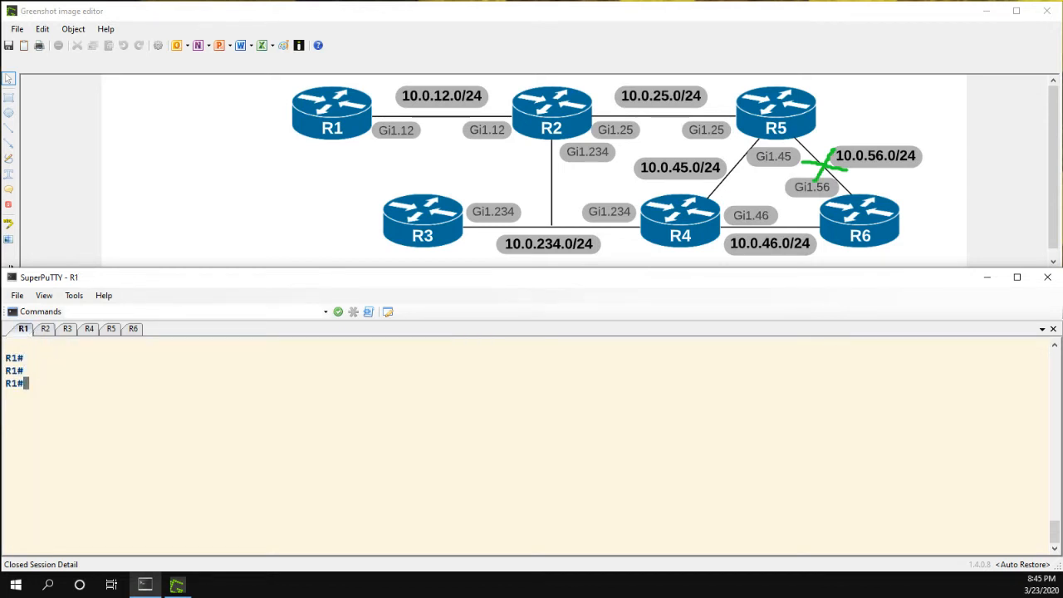
{"action": "type", "text": "c"}
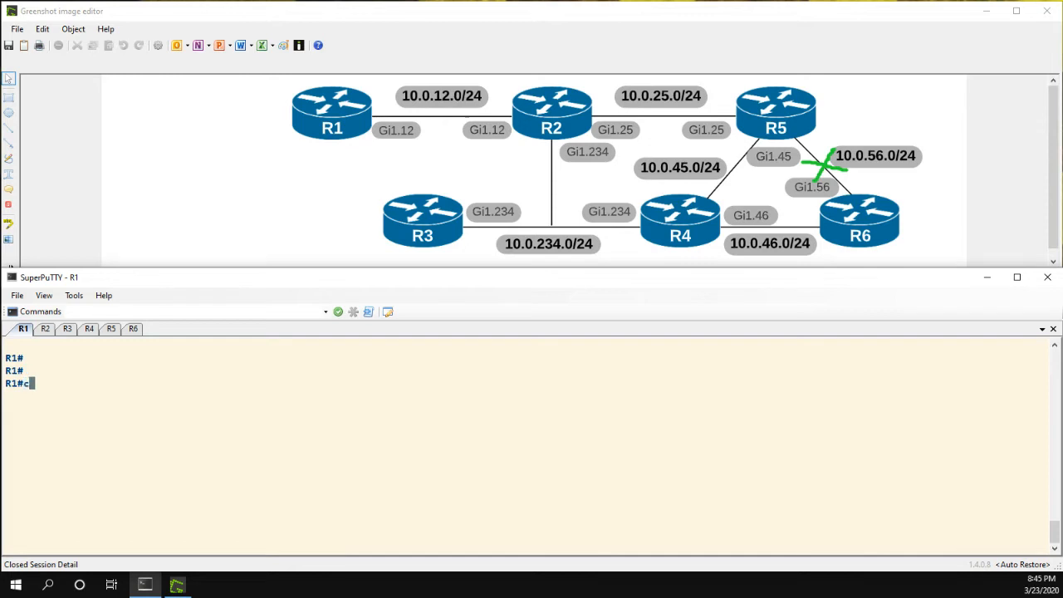
{"action": "key", "text": "BackSpace"}
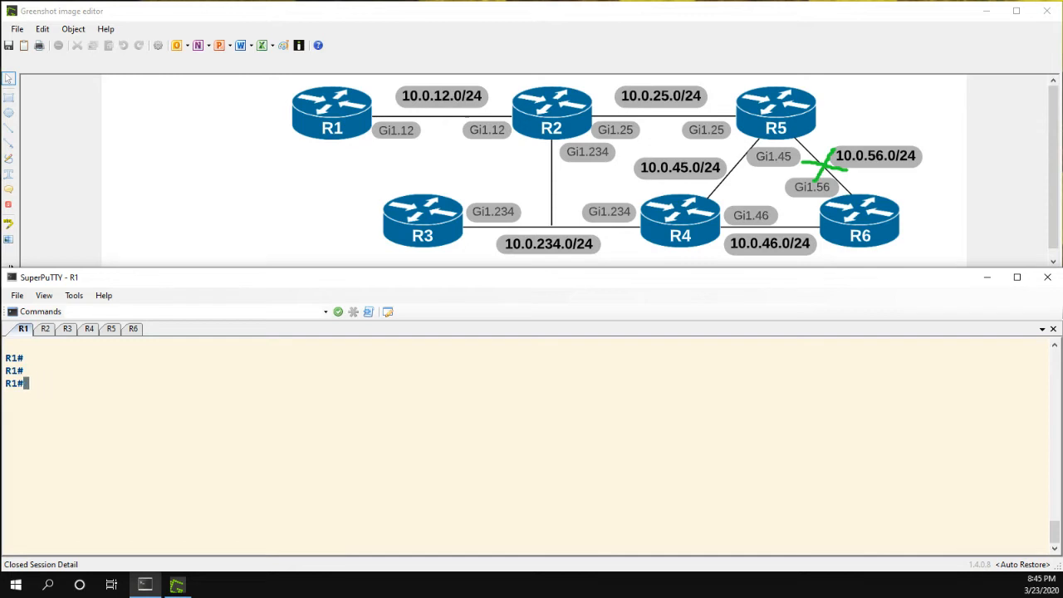
Bring R5's Gi1.56 back up with 'no shut' and return to R1's session
{"action": "left_click", "coordinate": [109, 329]}
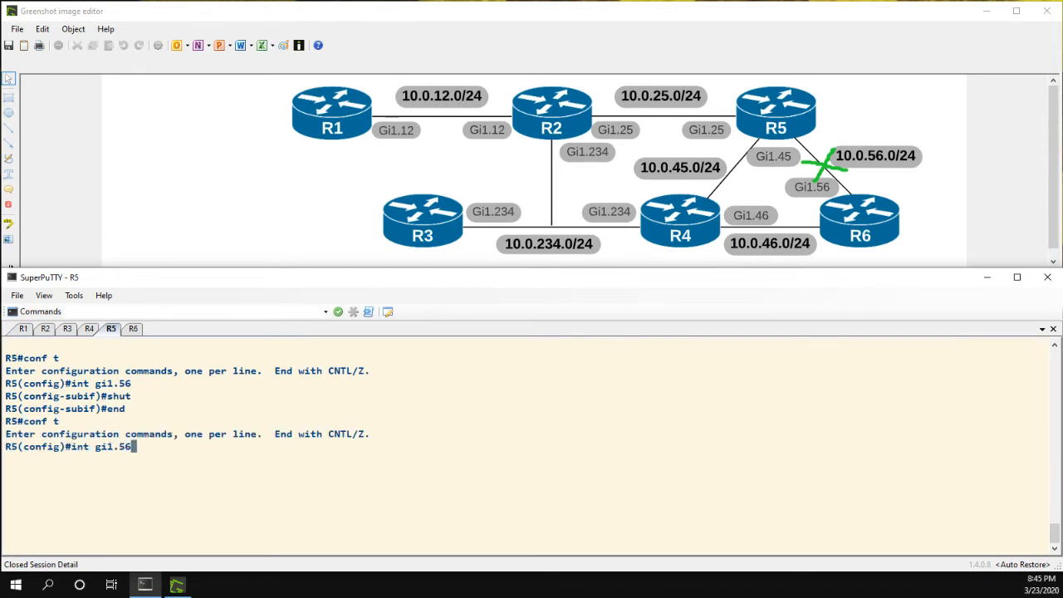
{"action": "type", "text": "no shut"}
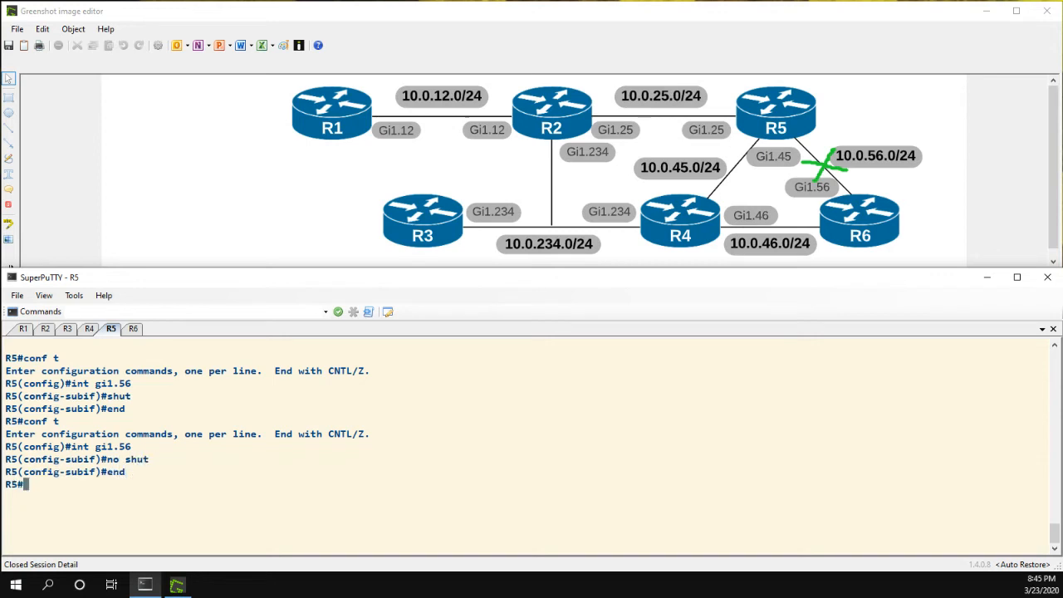
{"action": "left_click", "coordinate": [24, 329]}
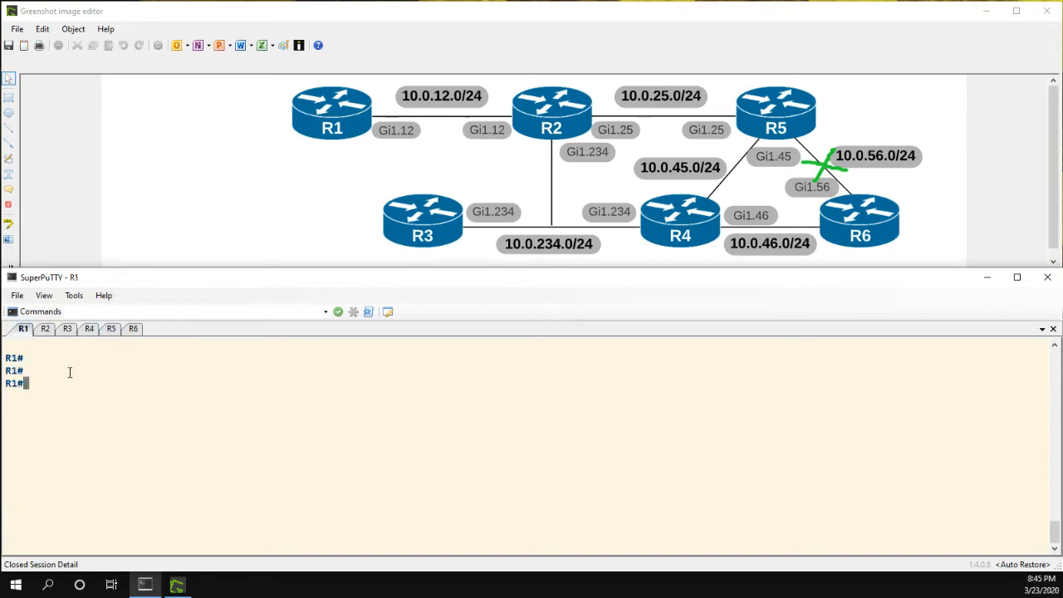
On R1, enter router eigrp CCIE address-family ipv4 unicast autonomous-system 100
{"action": "type", "text": "c"}
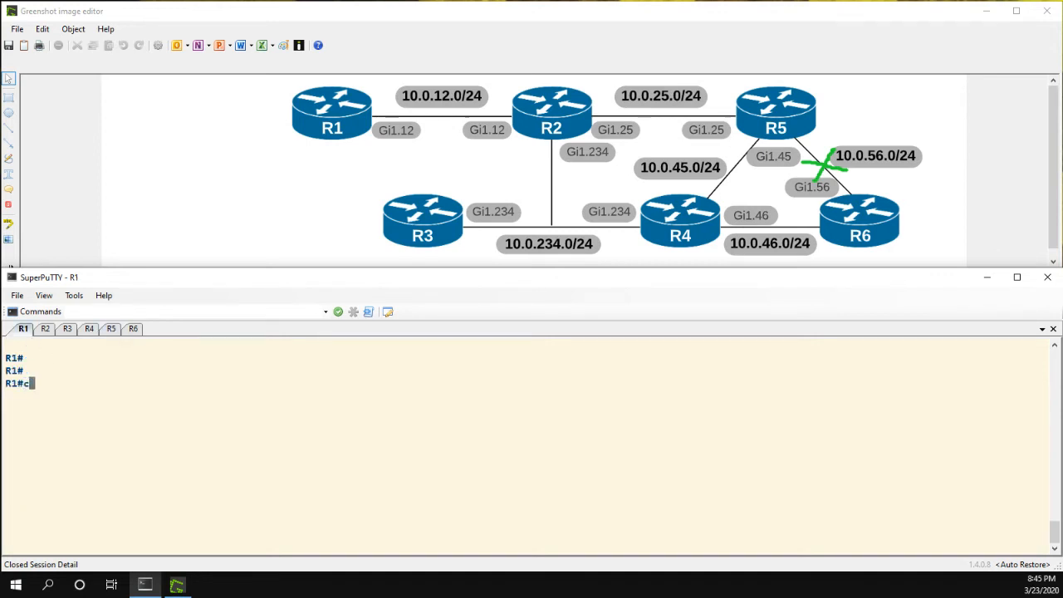
{"action": "type", "text": "onf t"}
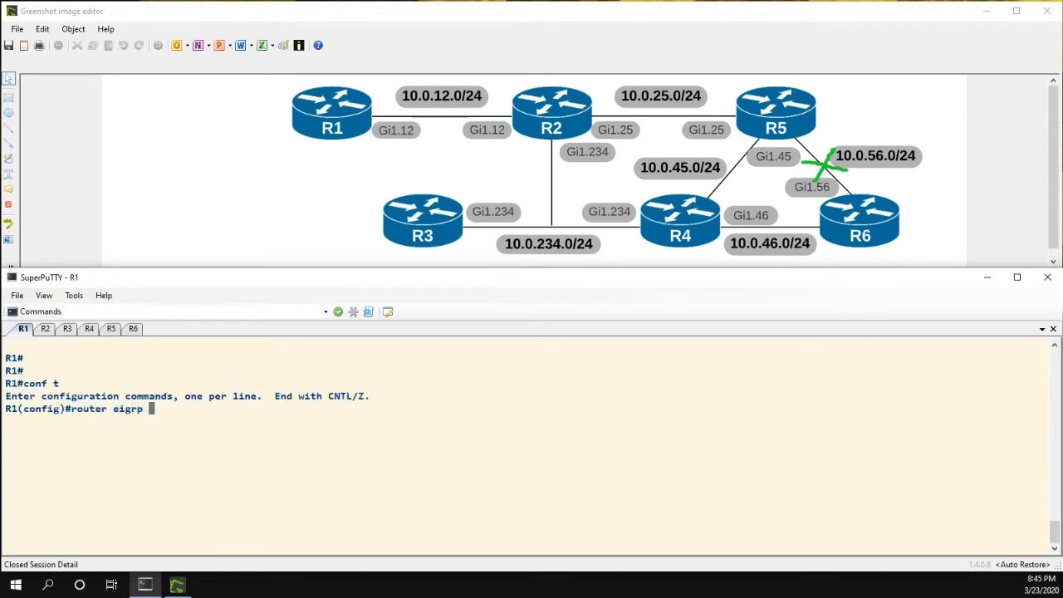
{"action": "type", "text": "CCIE"}
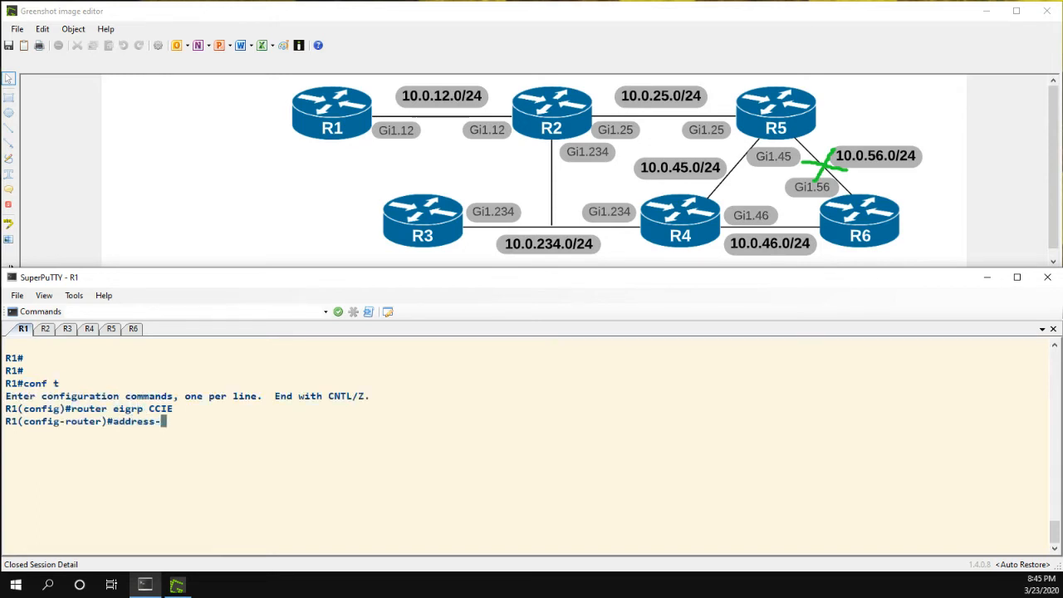
{"action": "type", "text": "family ipv4 unicast"}
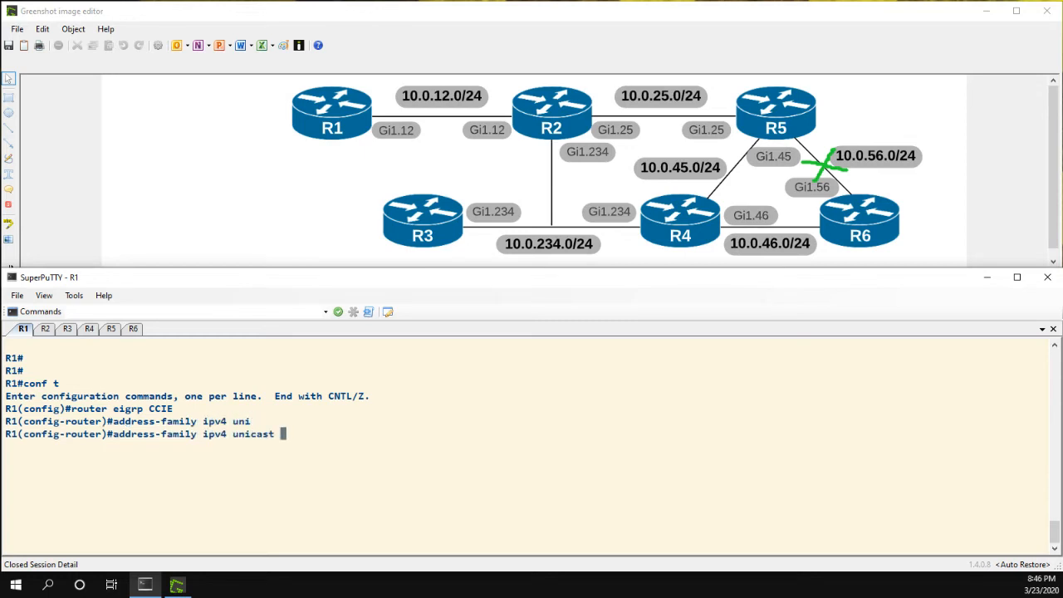
{"action": "type", "text": "autonomous-system 100"}
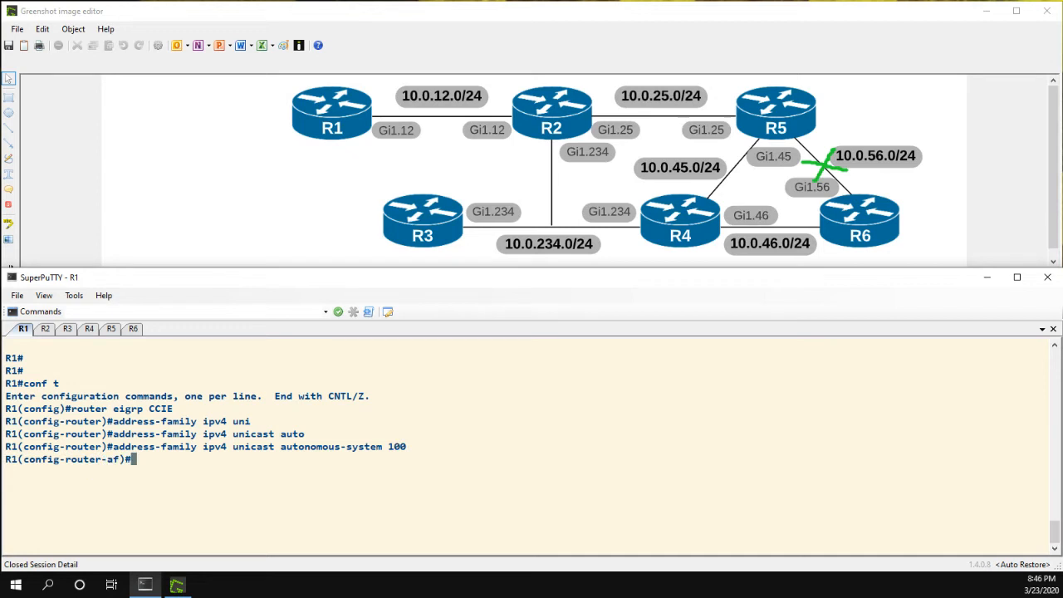
List the address-family command help and begin the 'eigrp stub' command
{"action": "type", "text": "?"}
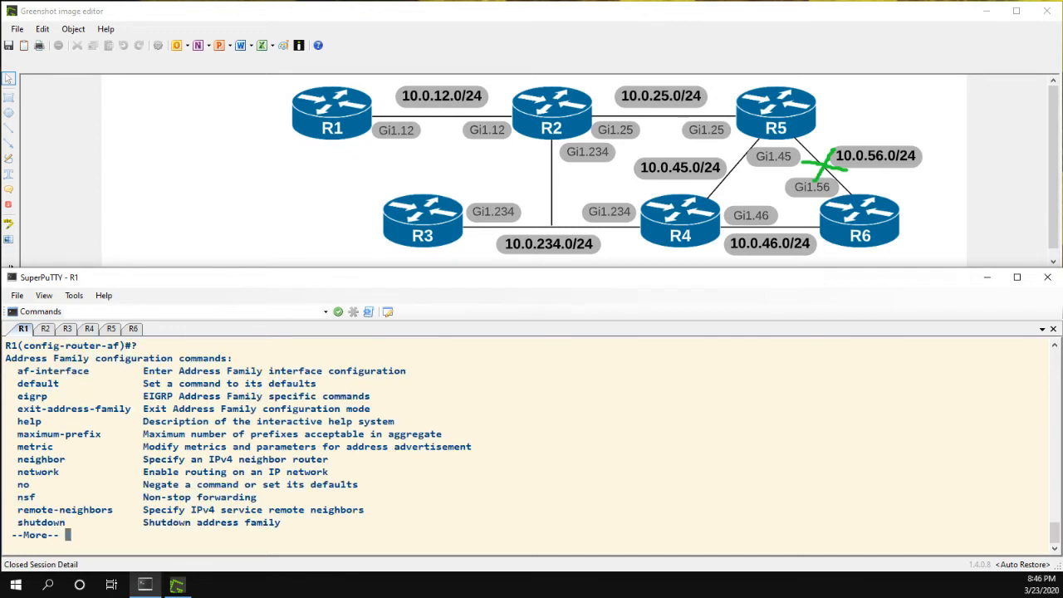
{"action": "key", "text": "space"}
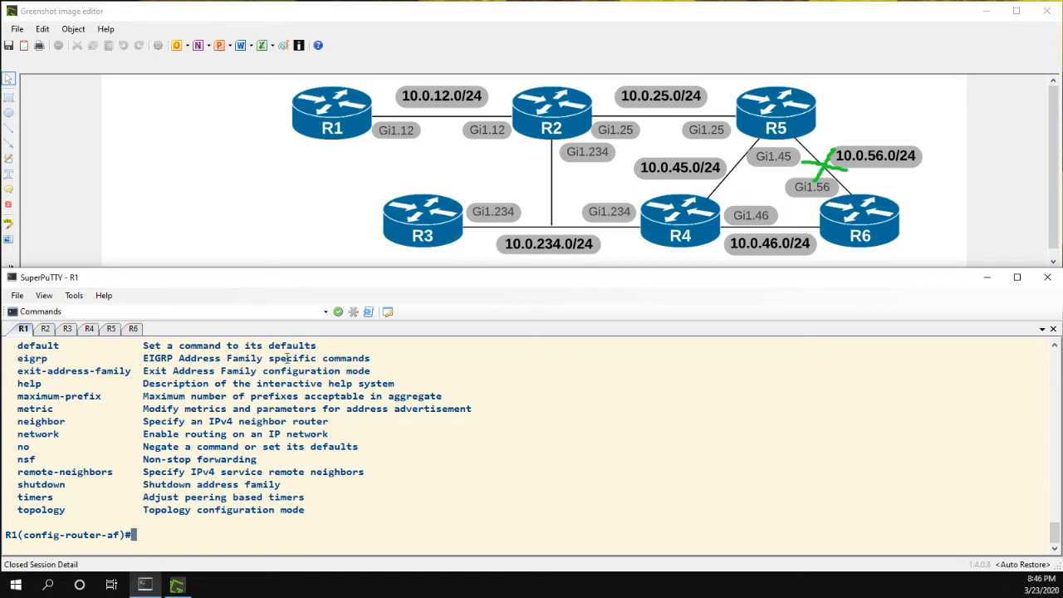
{"action": "type", "text": "eigrp"}
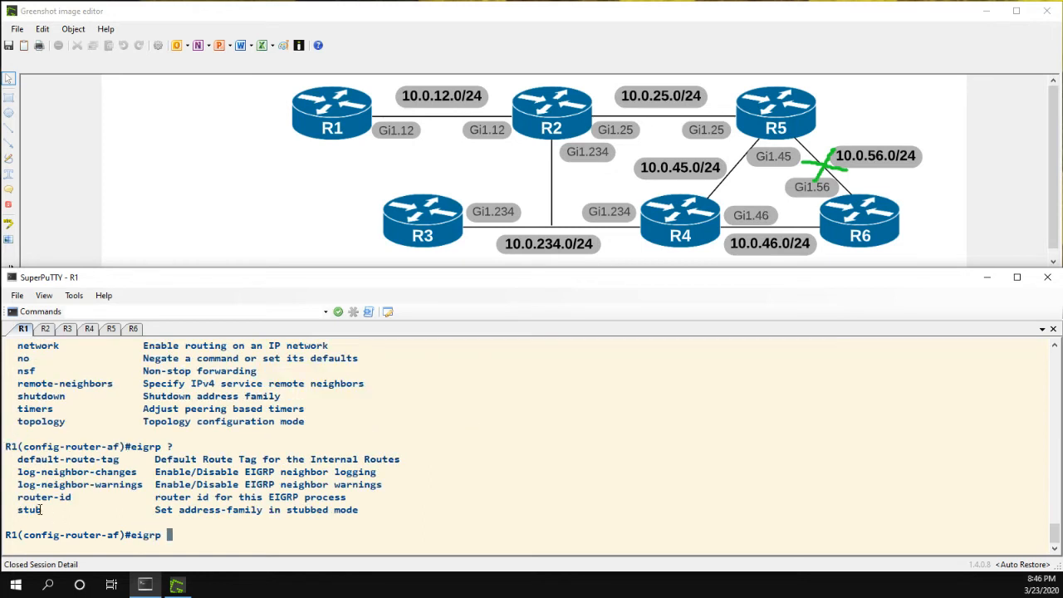
{"action": "type", "text": "stub"}
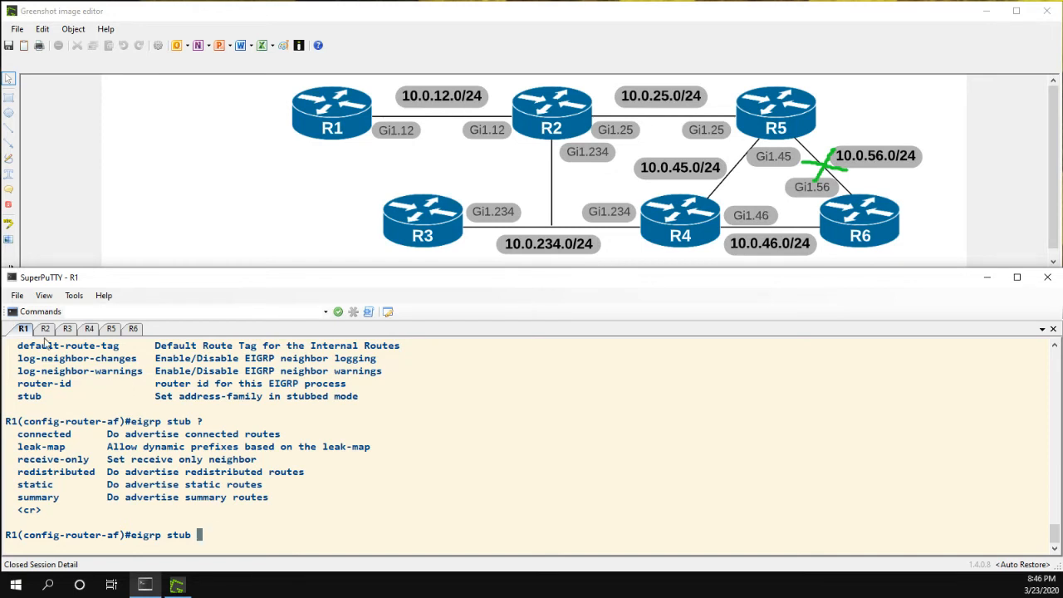
On R2, show EIGRP routes and pick out 1.1.1.1 via R1, then return to R1
{"action": "left_click", "coordinate": [44, 329]}
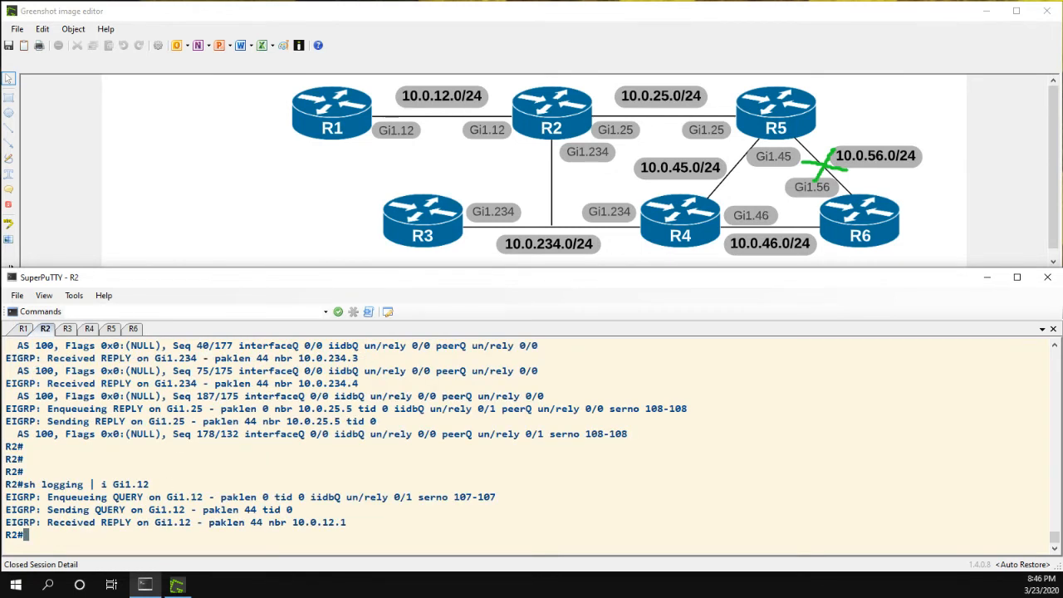
{"action": "type", "text": "show ip route e"}
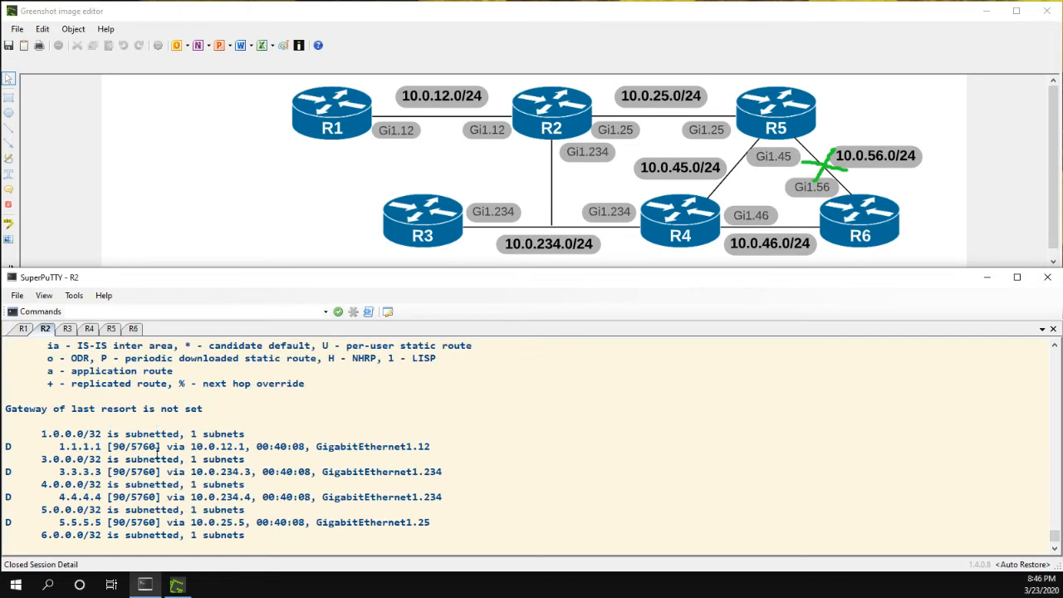
{"action": "double_click", "coordinate": [76, 445]}
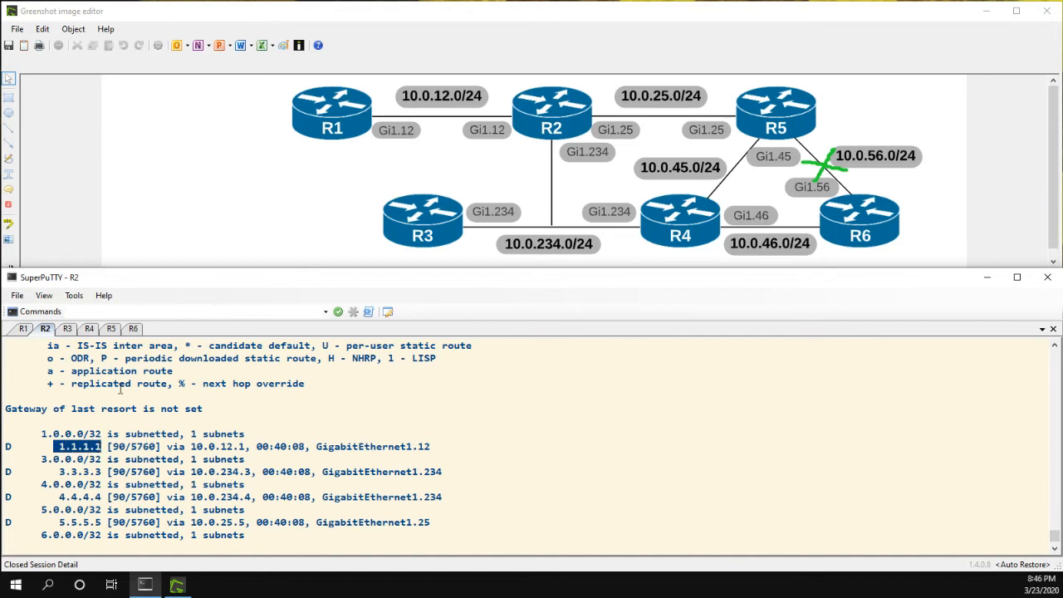
{"action": "left_click", "coordinate": [23, 329]}
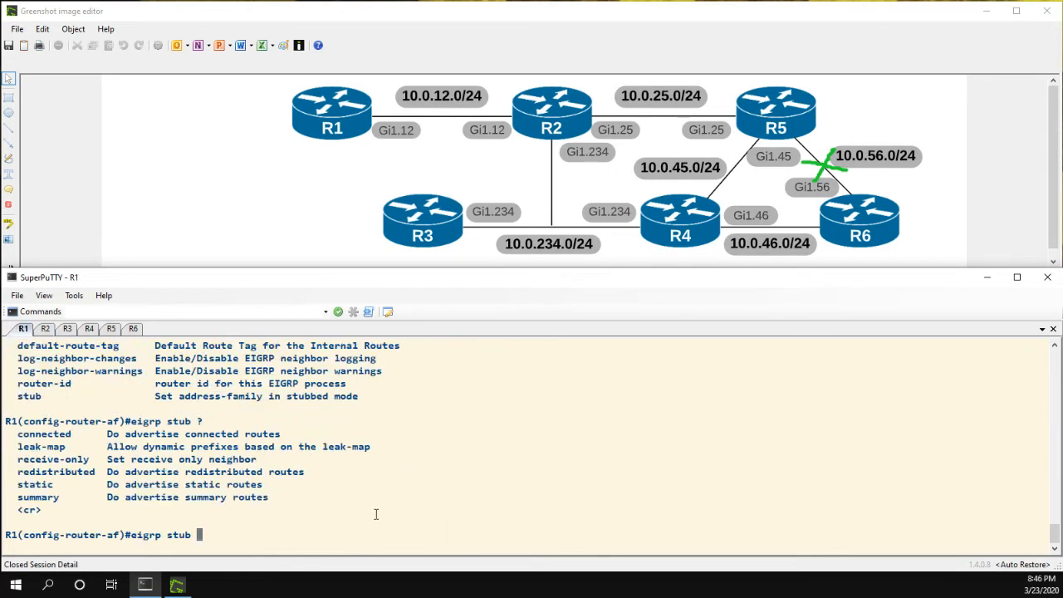
Complete 'eigrp stub connected' on R1 so it advertises connected routes as a stub
{"action": "type", "text": "connecte"}
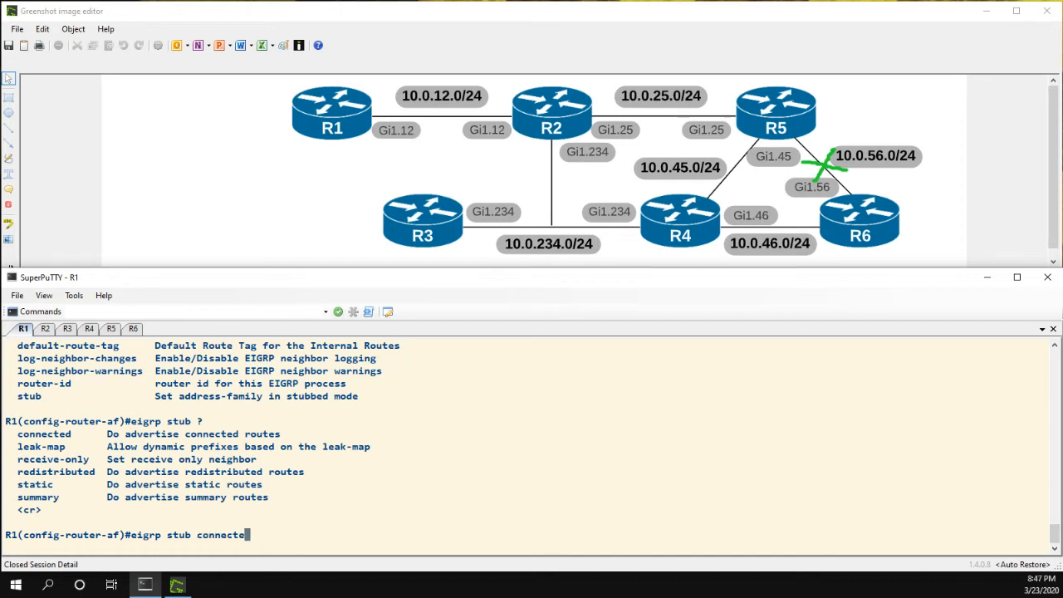
{"action": "type", "text": "d"}
{"action": "type", "text": "end"}
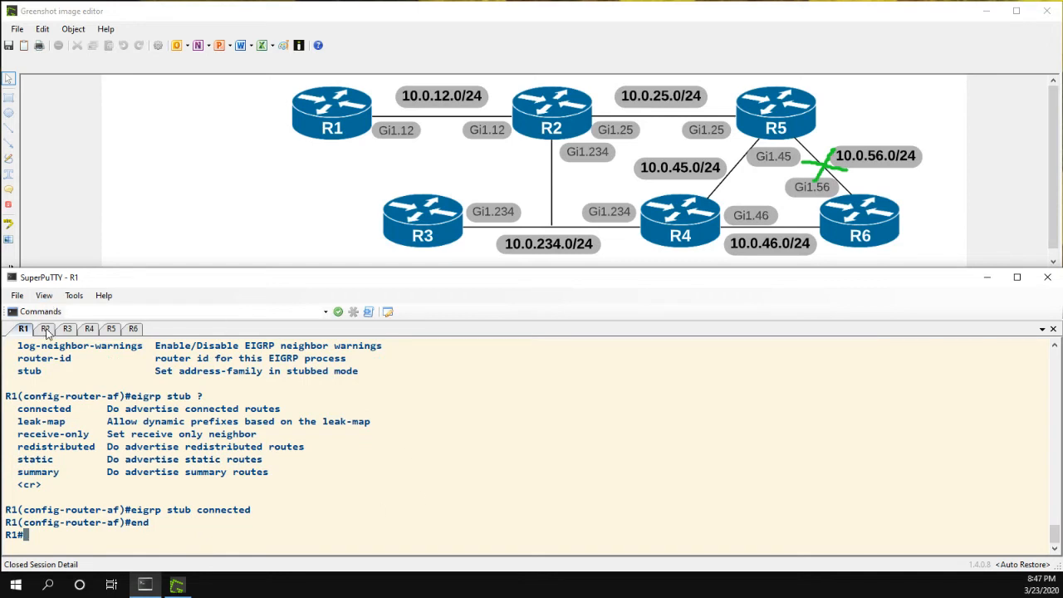
On R2, run 'show ip eigrp neighbors detail' for Gi1.12
{"action": "left_click", "coordinate": [45, 329]}
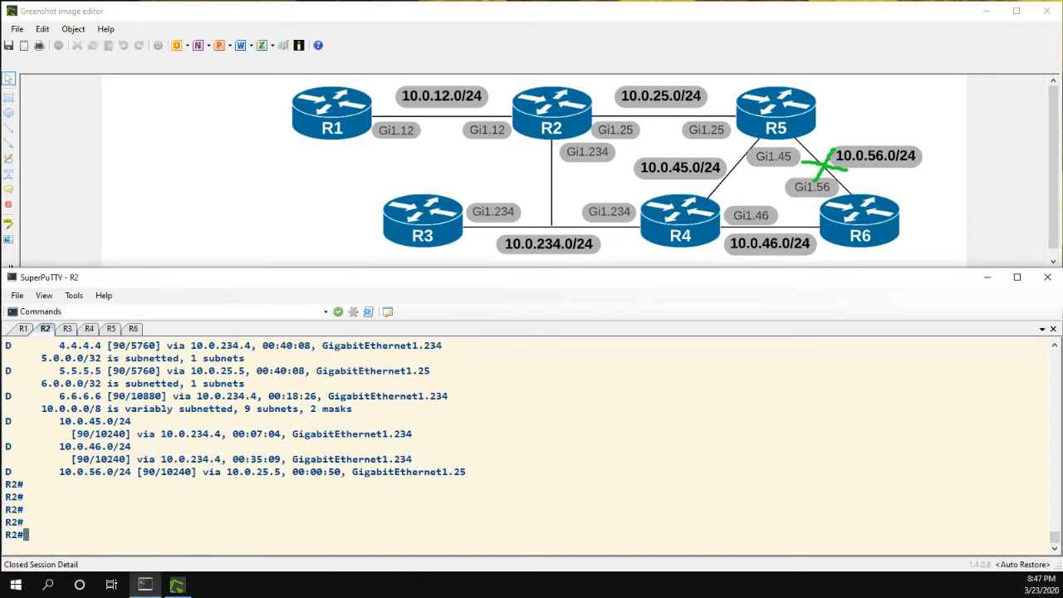
{"action": "type", "text": "show ip eg"}
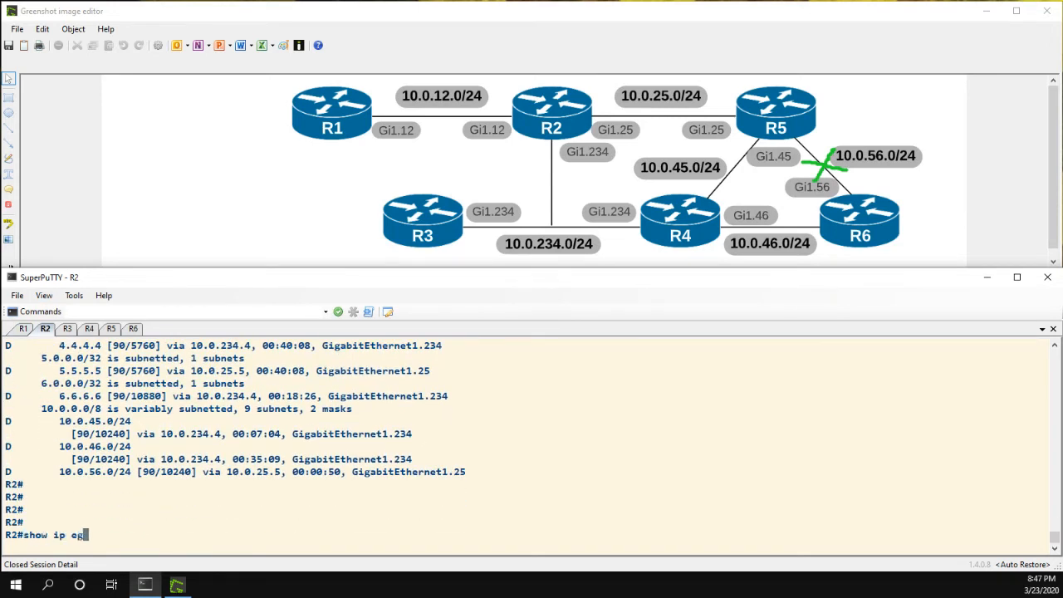
{"action": "type", "text": "igrp neigh"}
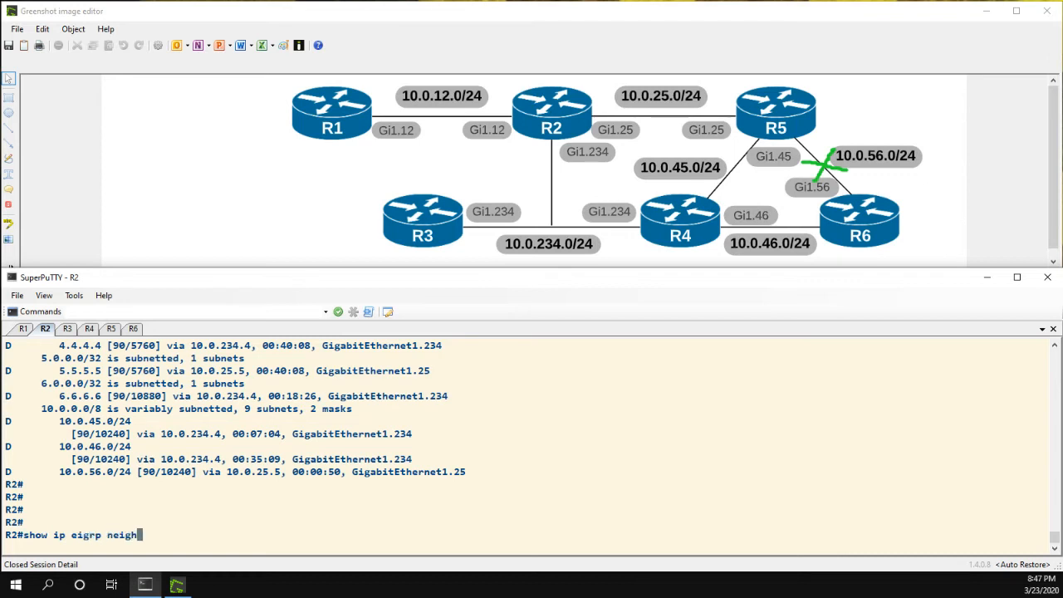
{"action": "type", "text": "show ip eigrp neighbors detail gi1.12"}
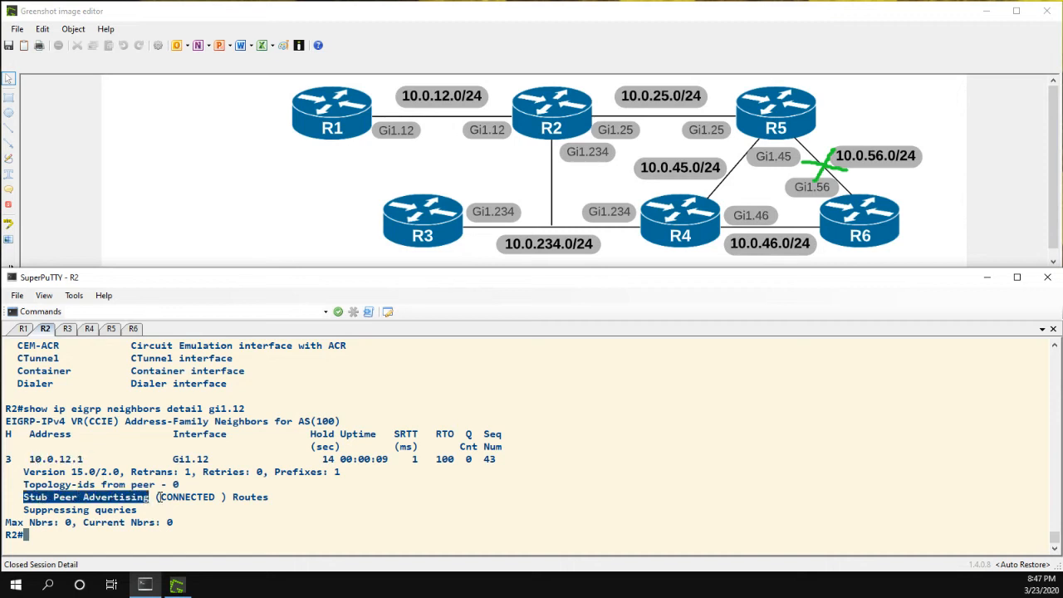
Highlight the Stub Peer Advertising connected and Suppressing queries lines for R1
{"action": "left_click_drag", "start_coordinate": [20, 497], "coordinate": [269, 496]}
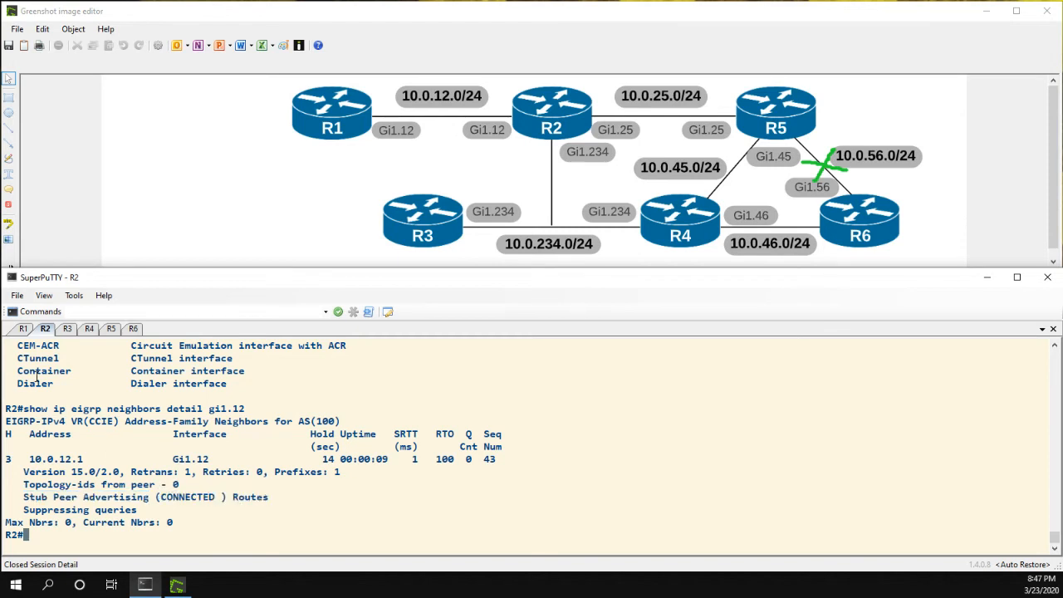
{"action": "left_click", "coordinate": [23, 329]}
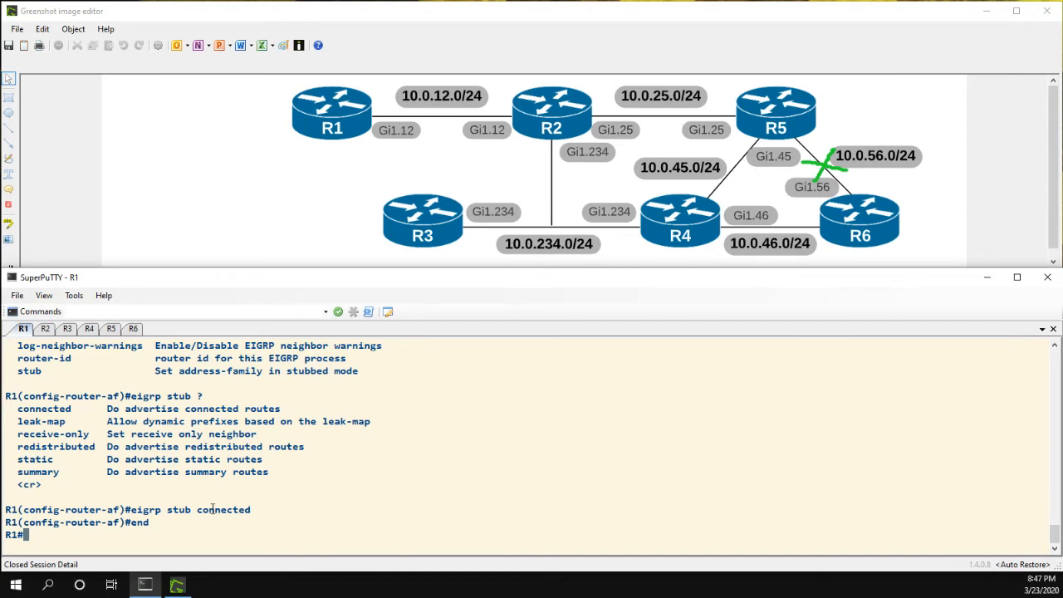
{"action": "left_click", "coordinate": [45, 329]}
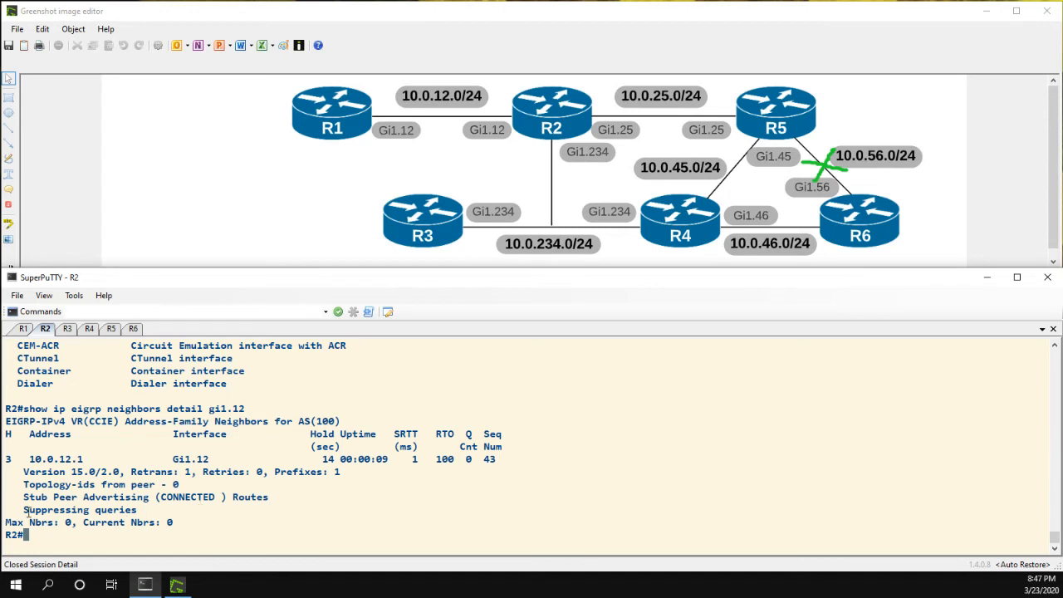
{"action": "double_click", "coordinate": [79, 508]}
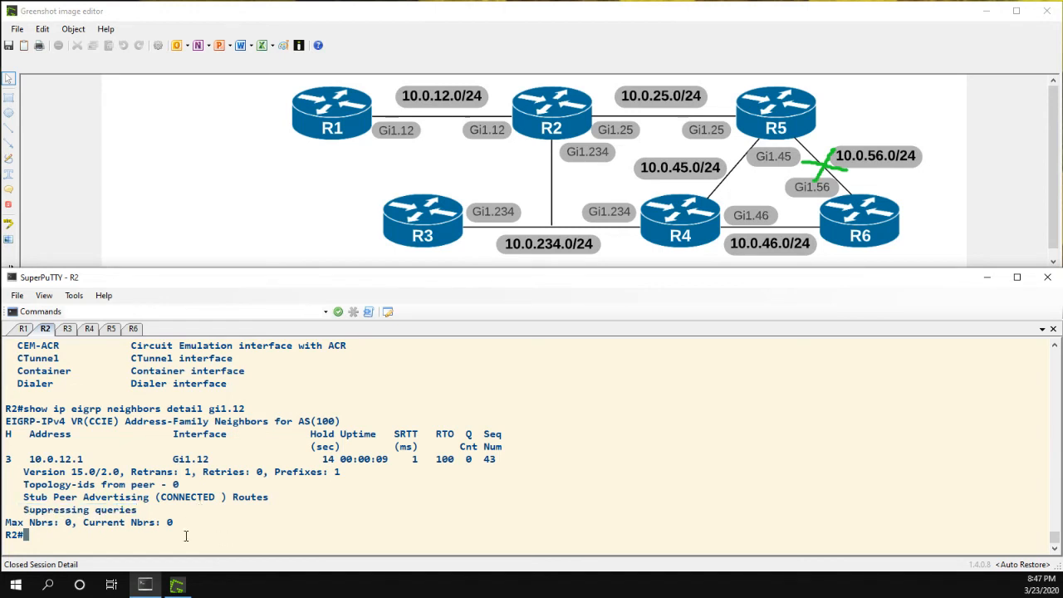
{"action": "key", "text": "enter"}
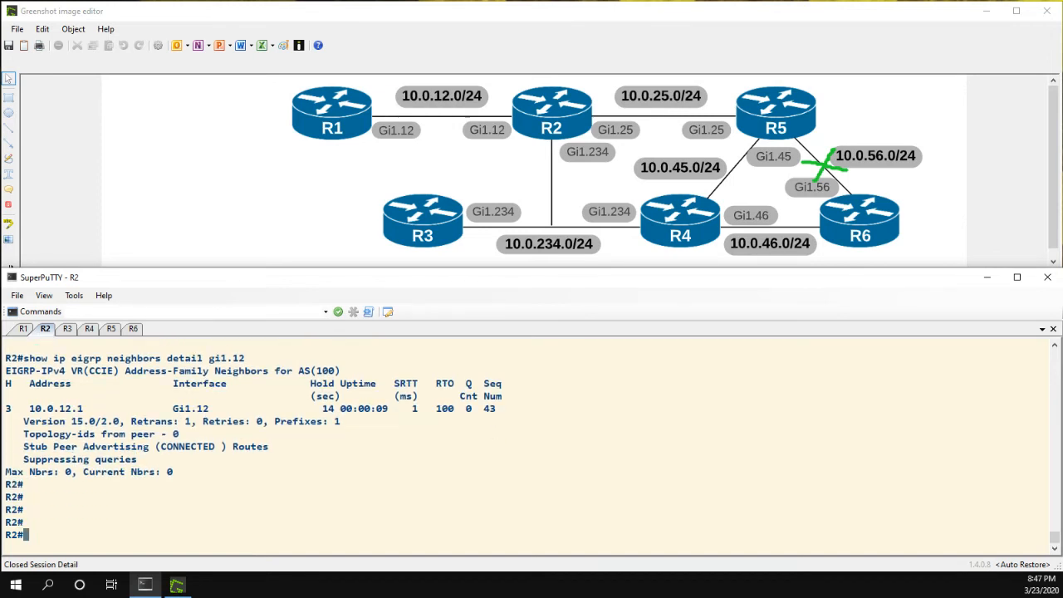
On R2, undebug all, clear the logging buffer, and re-enable EIGRP query/reply packet debugging
{"action": "type", "text": "u all"}
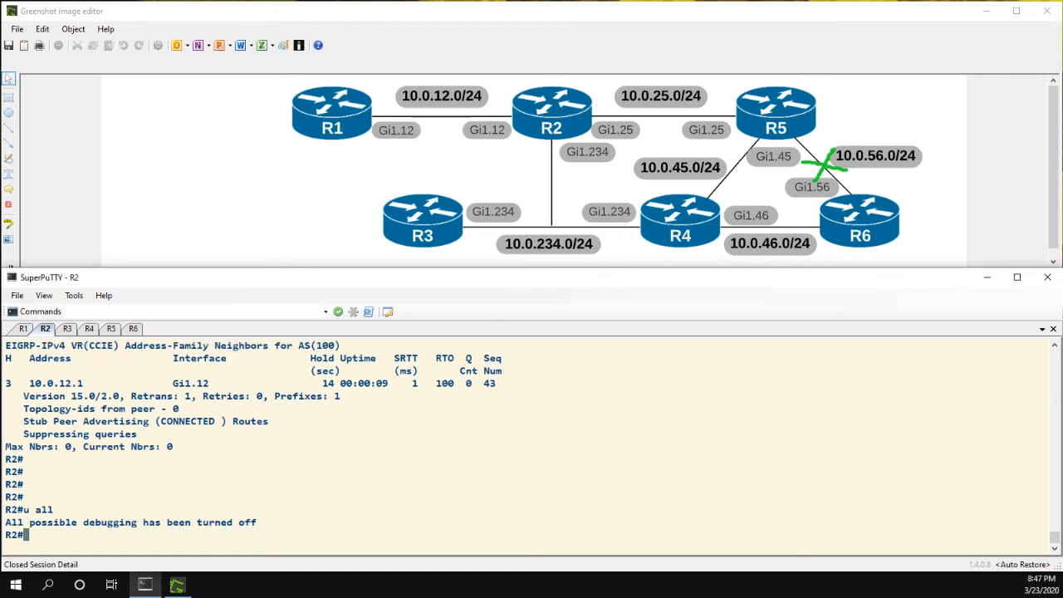
{"action": "type", "text": "c"}
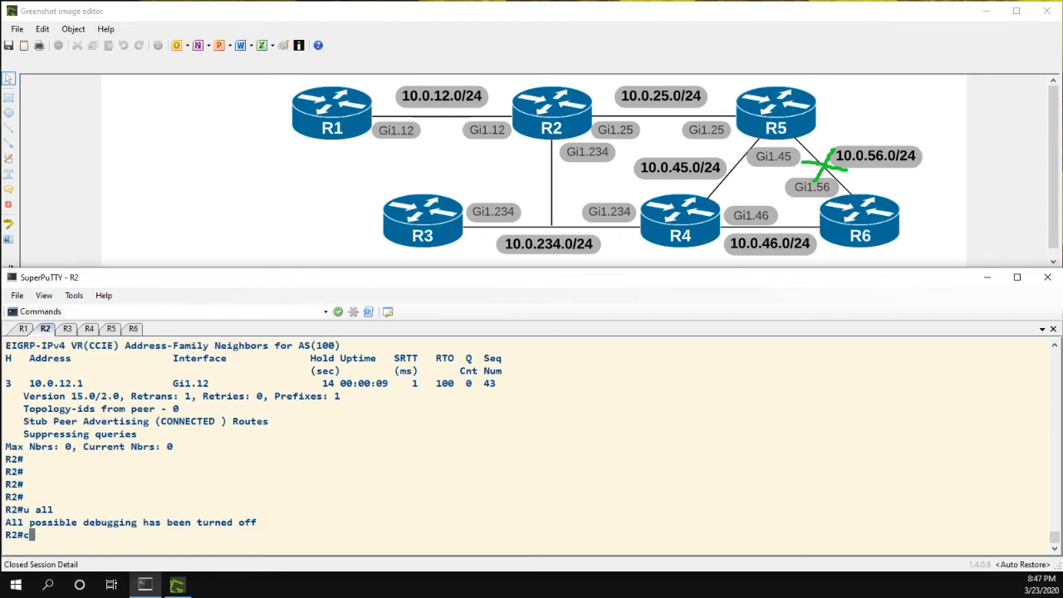
{"action": "type", "text": "clear logging"}
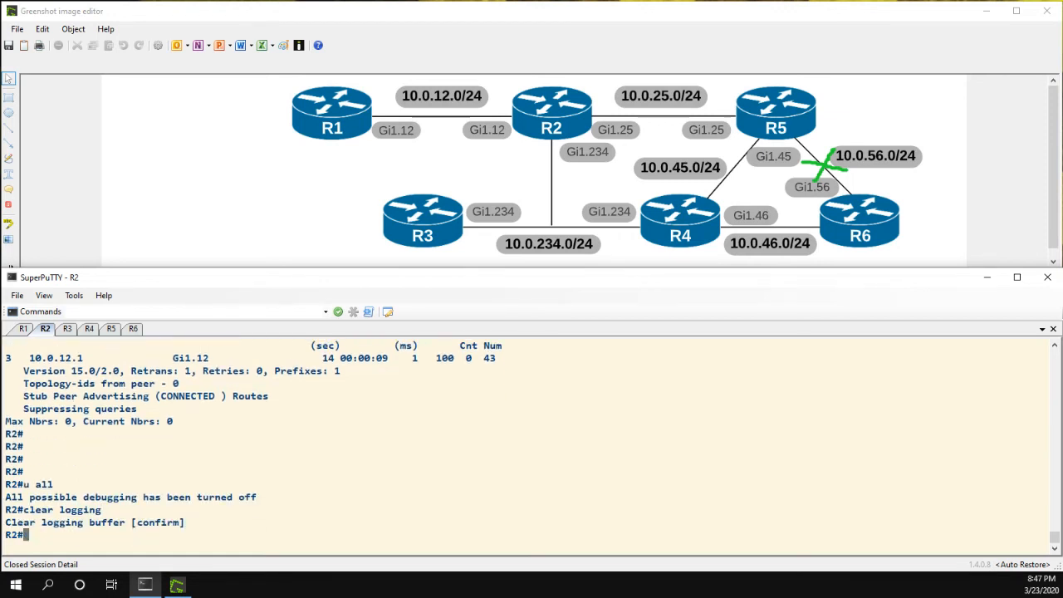
{"action": "type", "text": "d"}
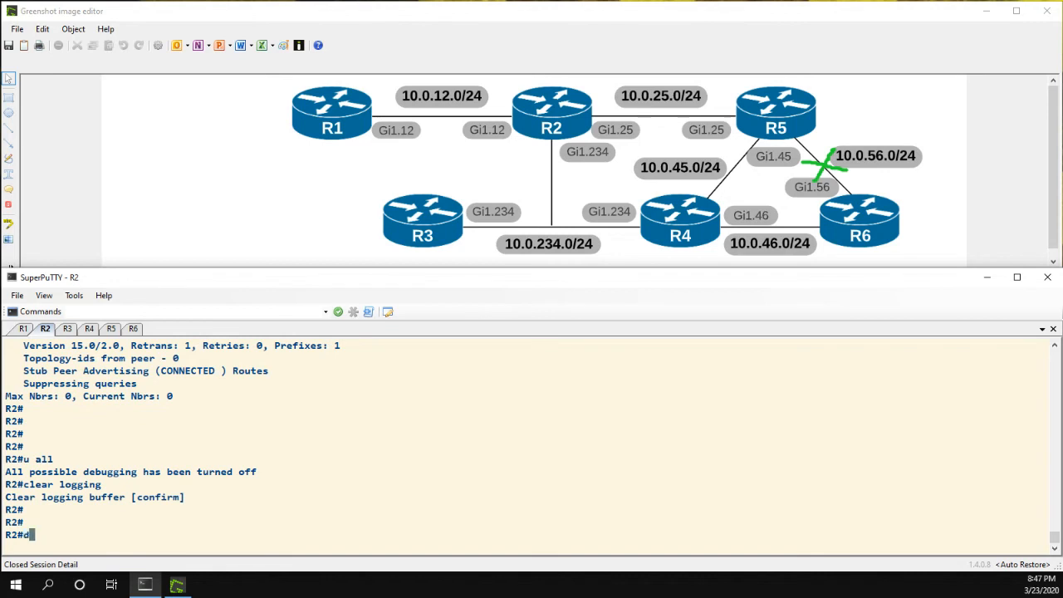
{"action": "type", "text": "ebug eigrp packets query reply"}
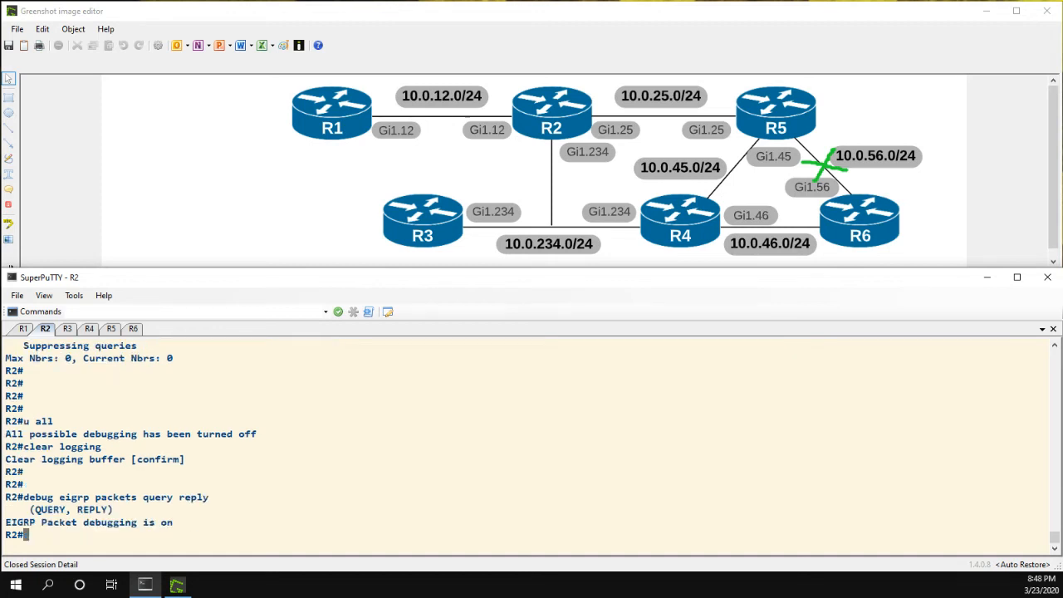
On R5 enter config mode and shut the Gi1.56 subinterface, then return to R2's session
{"action": "left_click", "coordinate": [110, 329]}
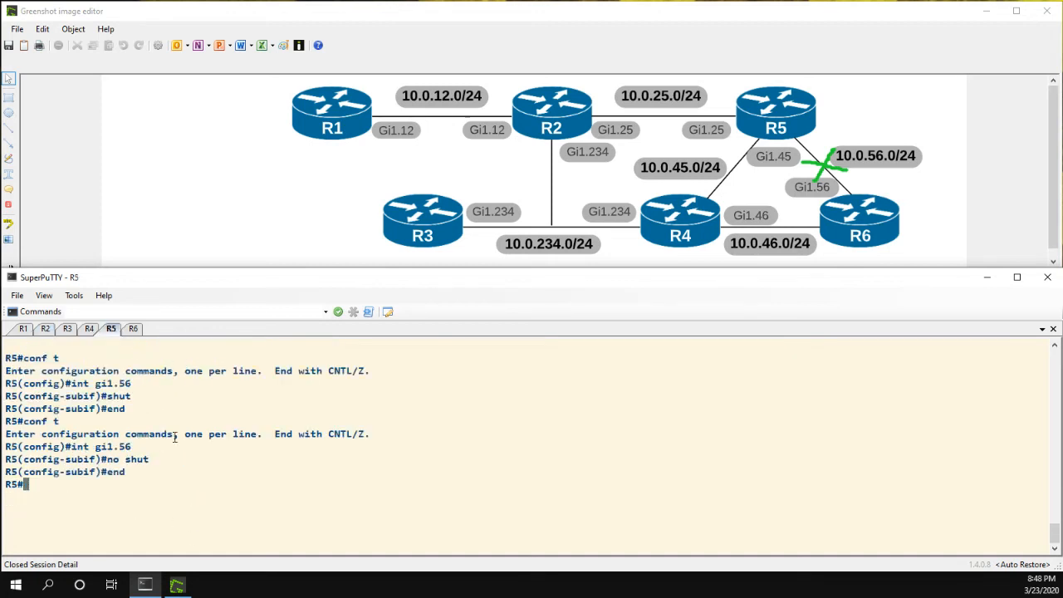
{"action": "type", "text": "conf t"}
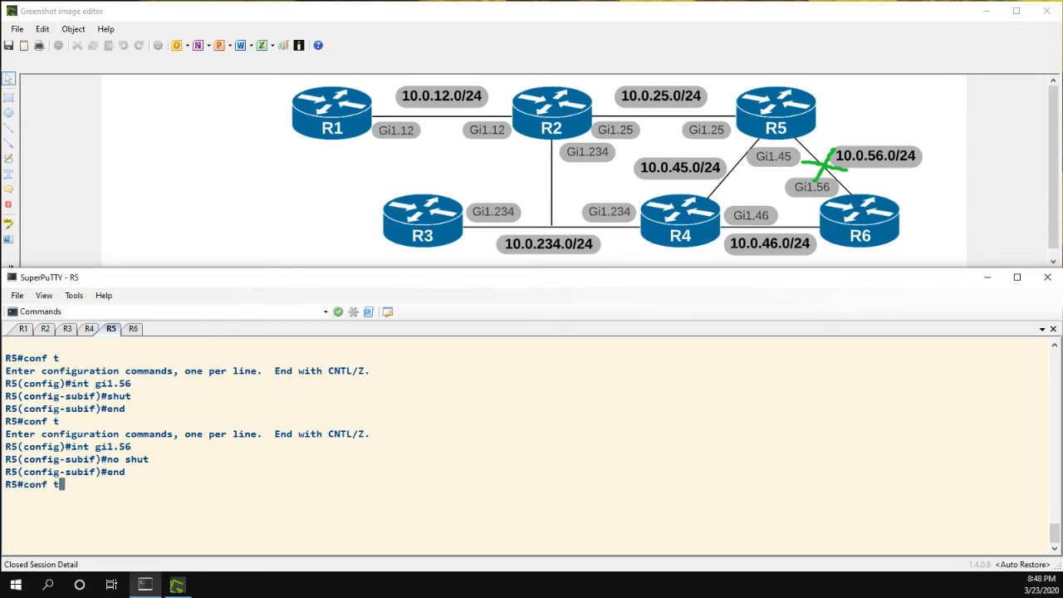
{"action": "type", "text": "int gi1.56"}
{"action": "type", "text": "shut"}
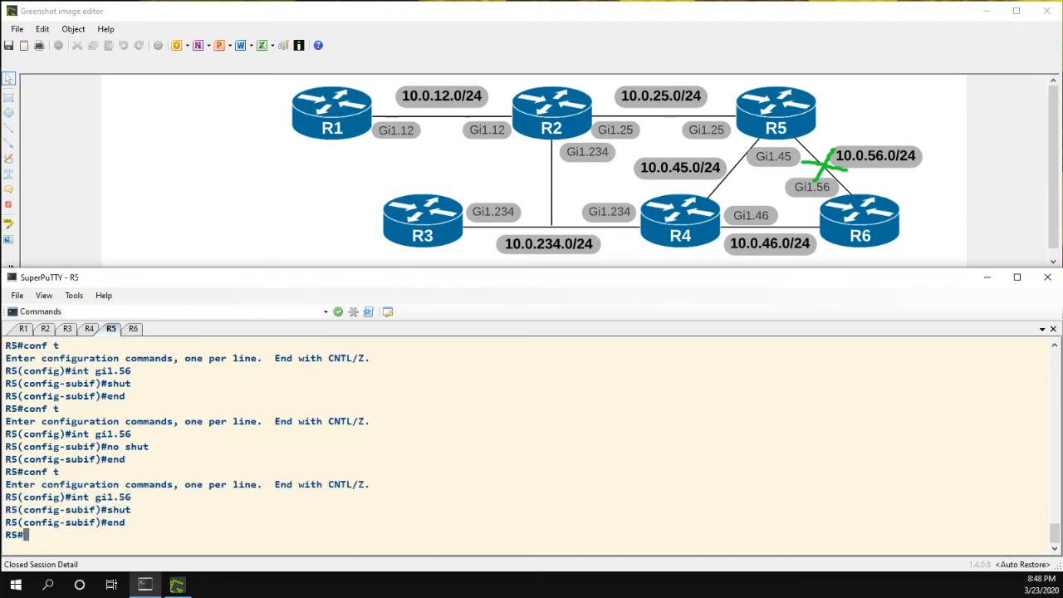
{"action": "left_click", "coordinate": [45, 329]}
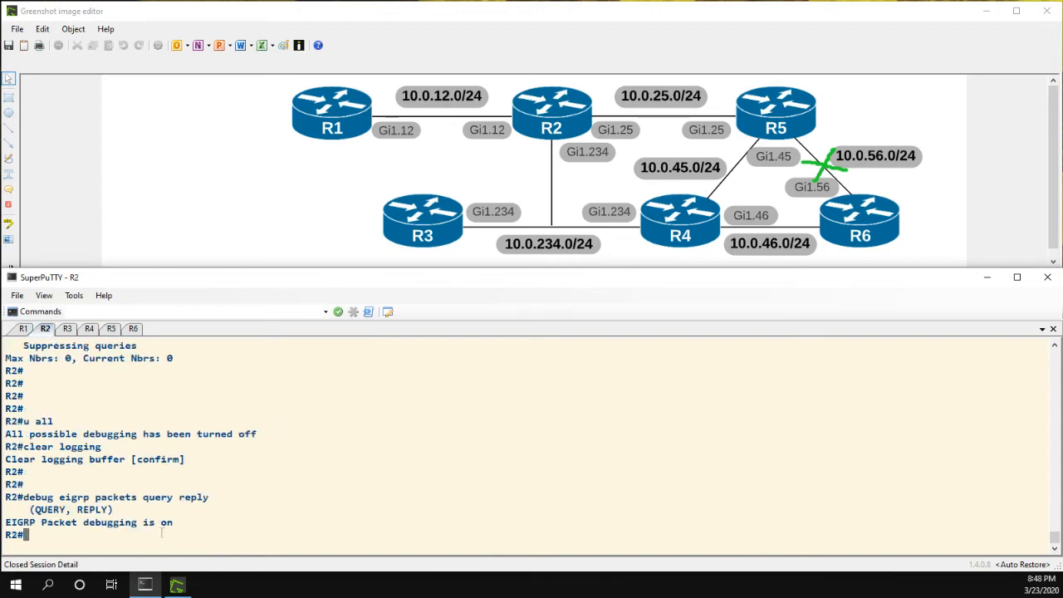
Show R2's log with R5's query and R3/R4 replies, then begin a Gi1.12 log filter
{"action": "type", "text": "sh log"}
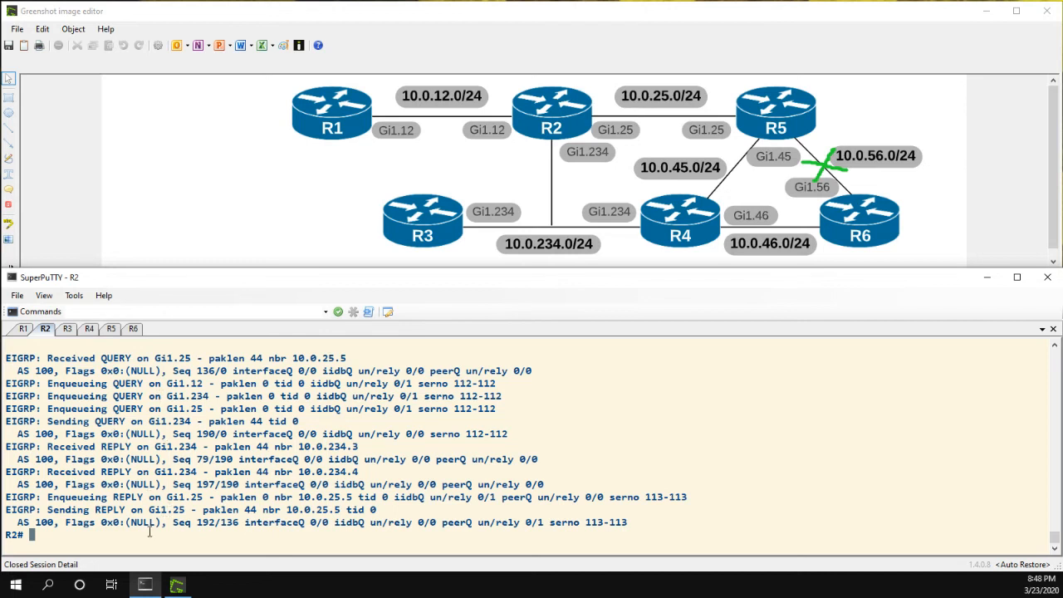
{"action": "type", "text": "sh"}
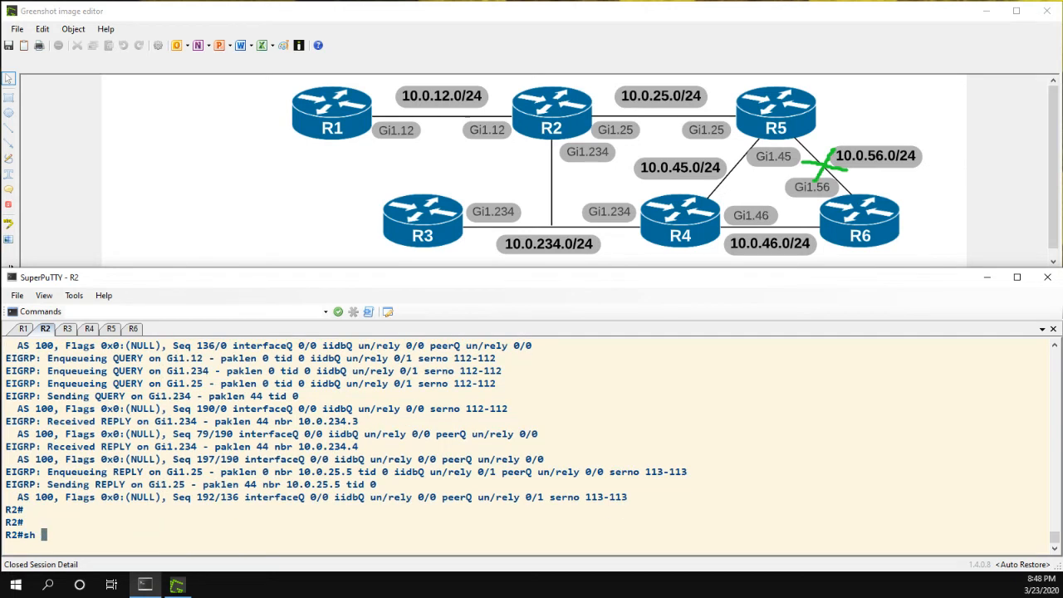
{"action": "type", "text": "logging | i gi1.12"}
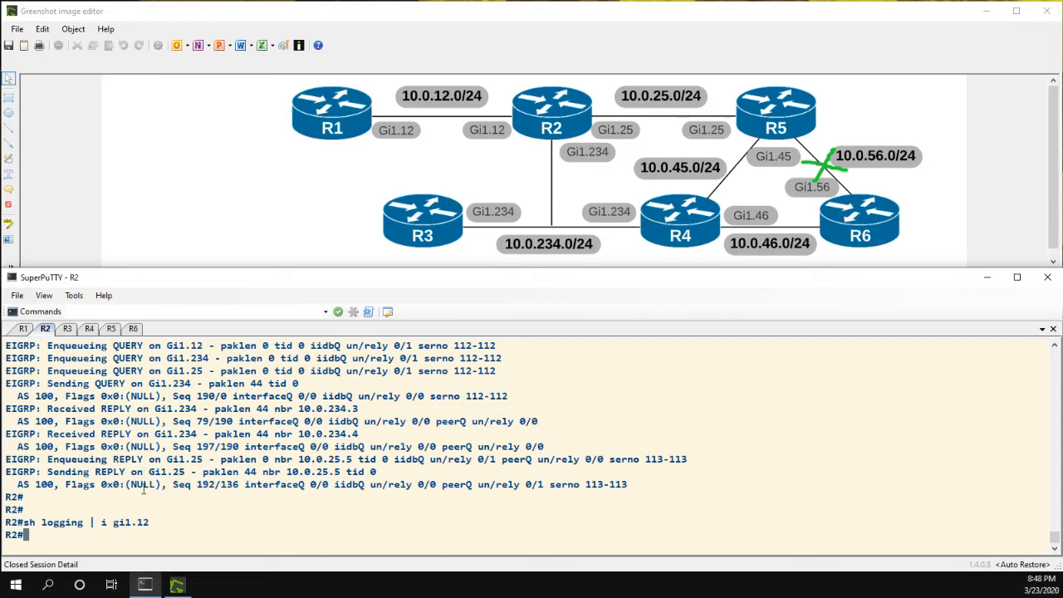
Run 'sh logging | i gi1.12' on R2 and highlight the 10.0.25.5 neighbor address
{"action": "type", "text": "sh logging | i gi1.12"}
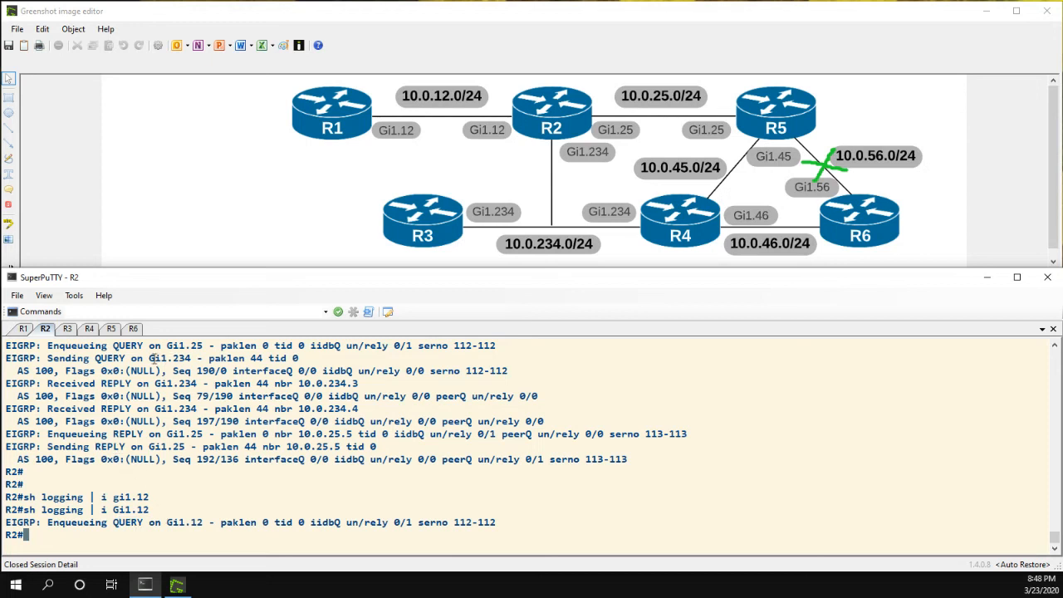
{"action": "double_click", "coordinate": [169, 359]}
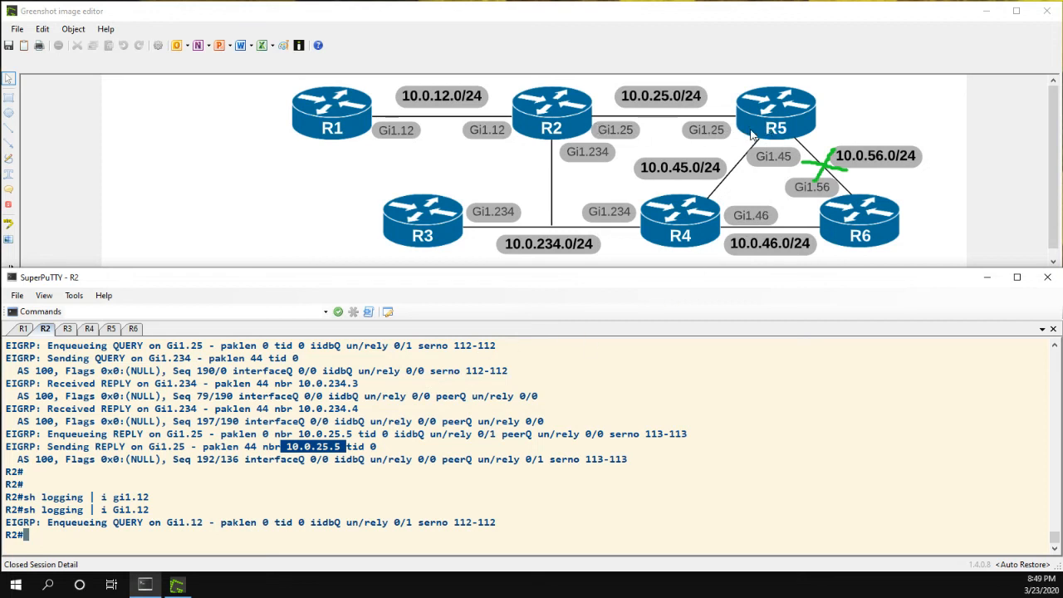
{"action": "mouse_move", "coordinate": [573, 129]}
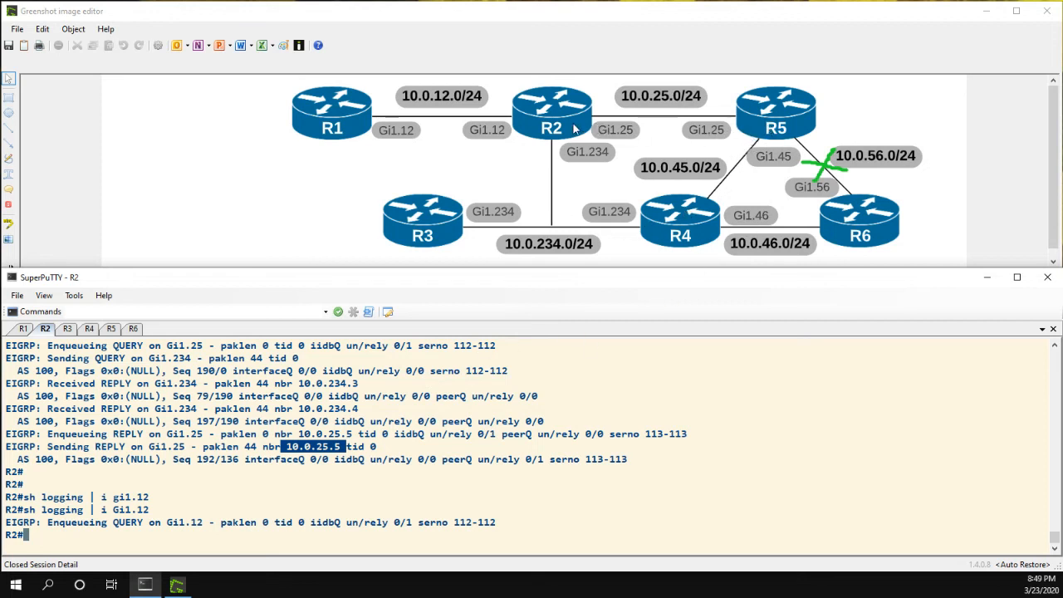
{"action": "mouse_move", "coordinate": [629, 125]}
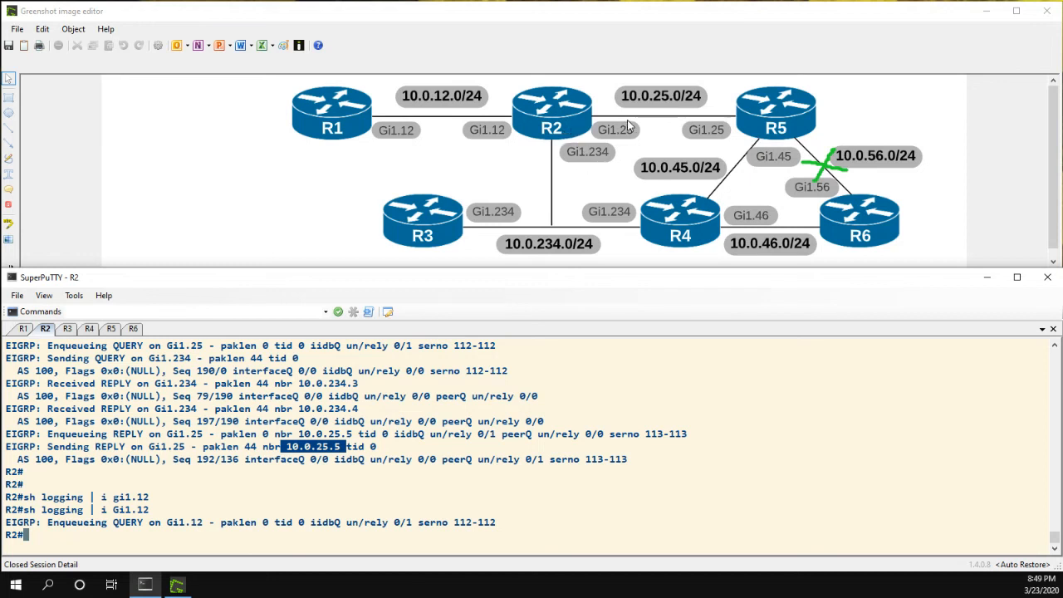
{"action": "mouse_move", "coordinate": [382, 355]}
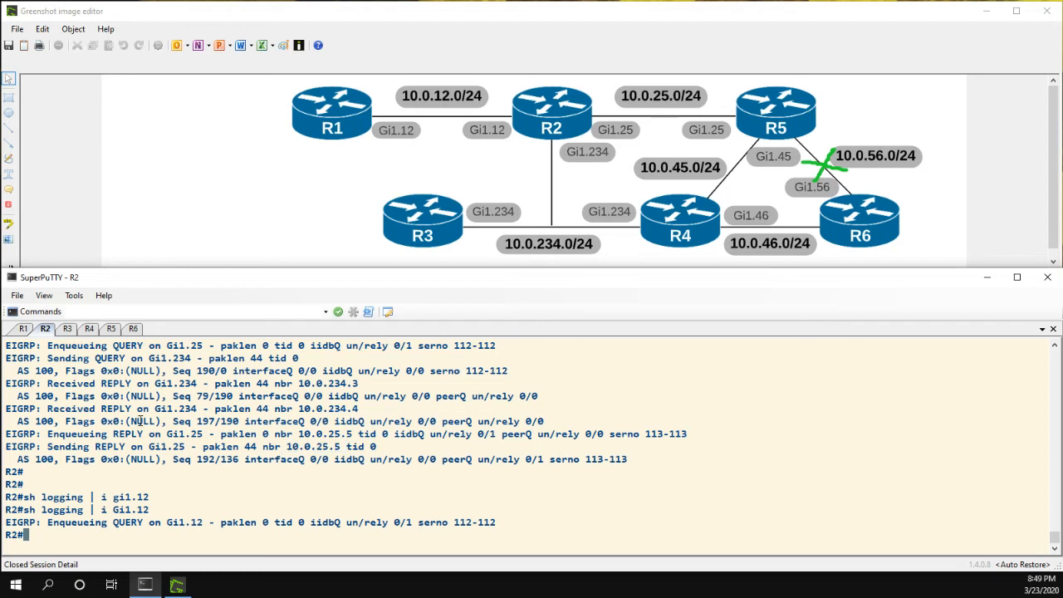
{"action": "mouse_move", "coordinate": [139, 422]}
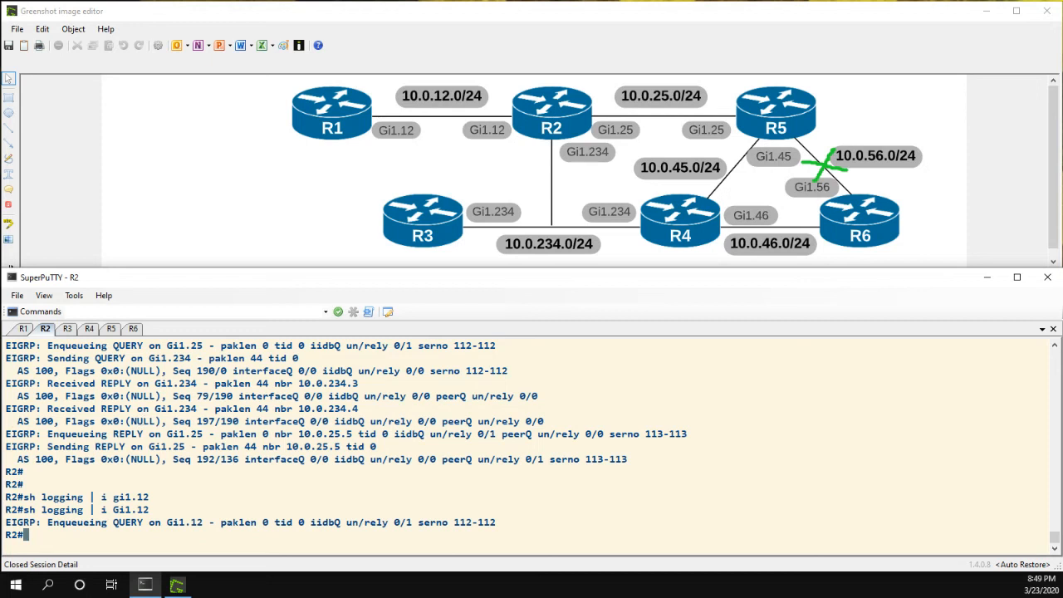
{"action": "mouse_move", "coordinate": [147, 422]}
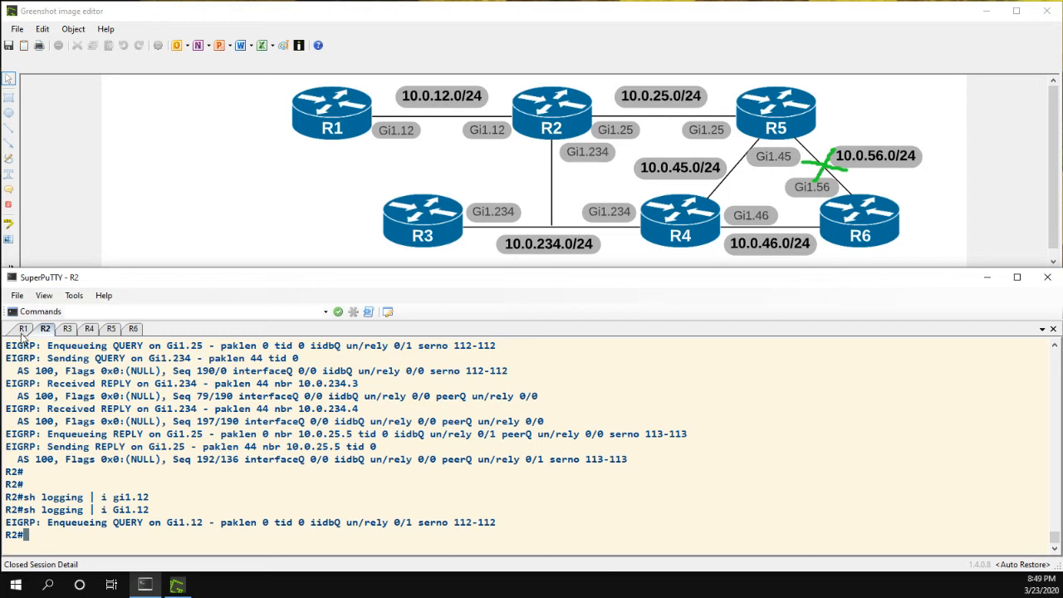
Switch to R1's session showing its eigrp stub connected configuration
{"action": "left_click", "coordinate": [24, 328]}
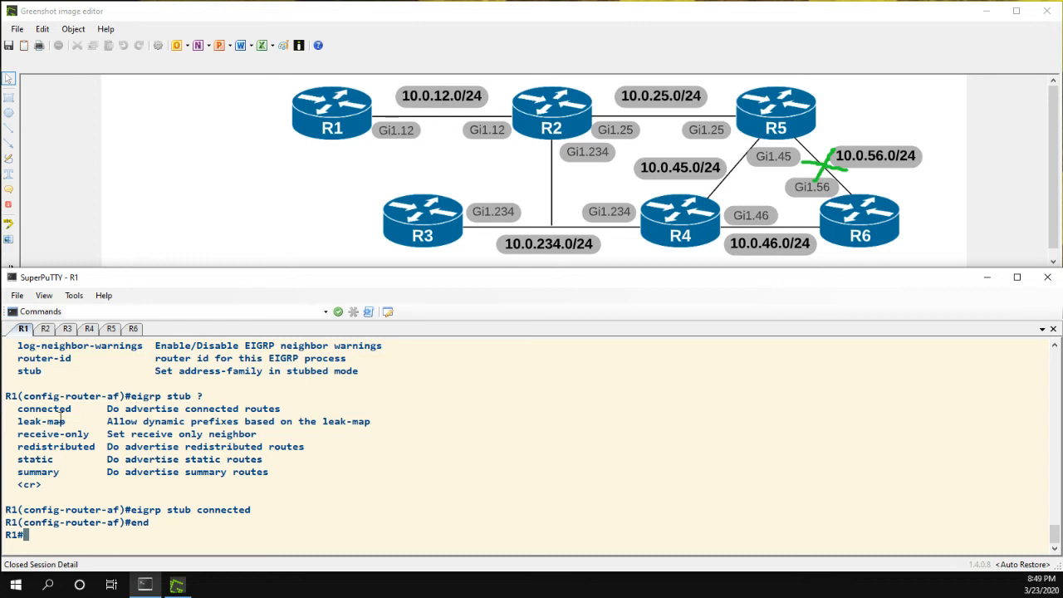
{"action": "mouse_move", "coordinate": [35, 458]}
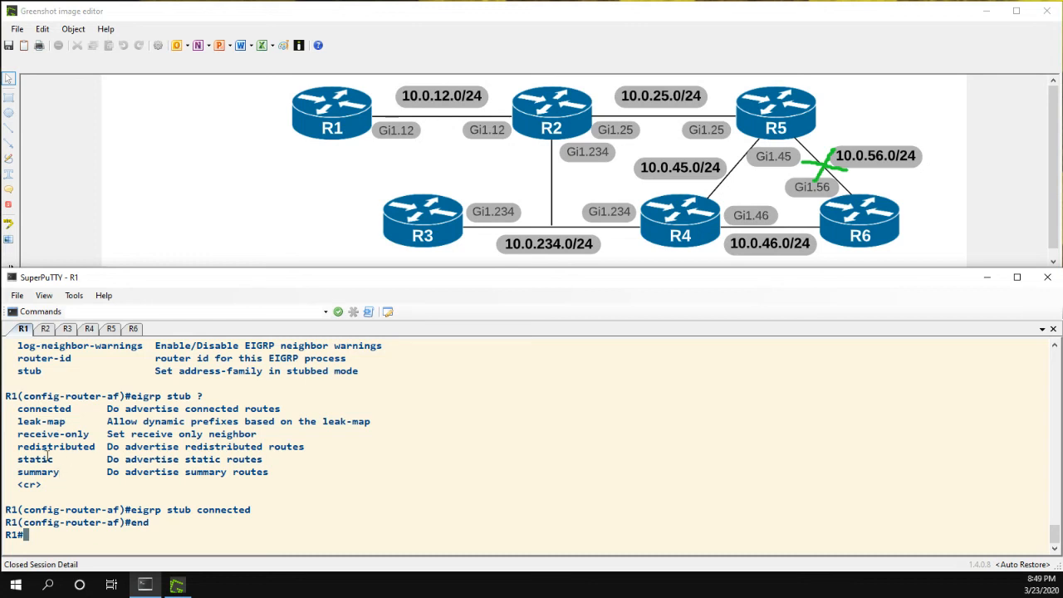